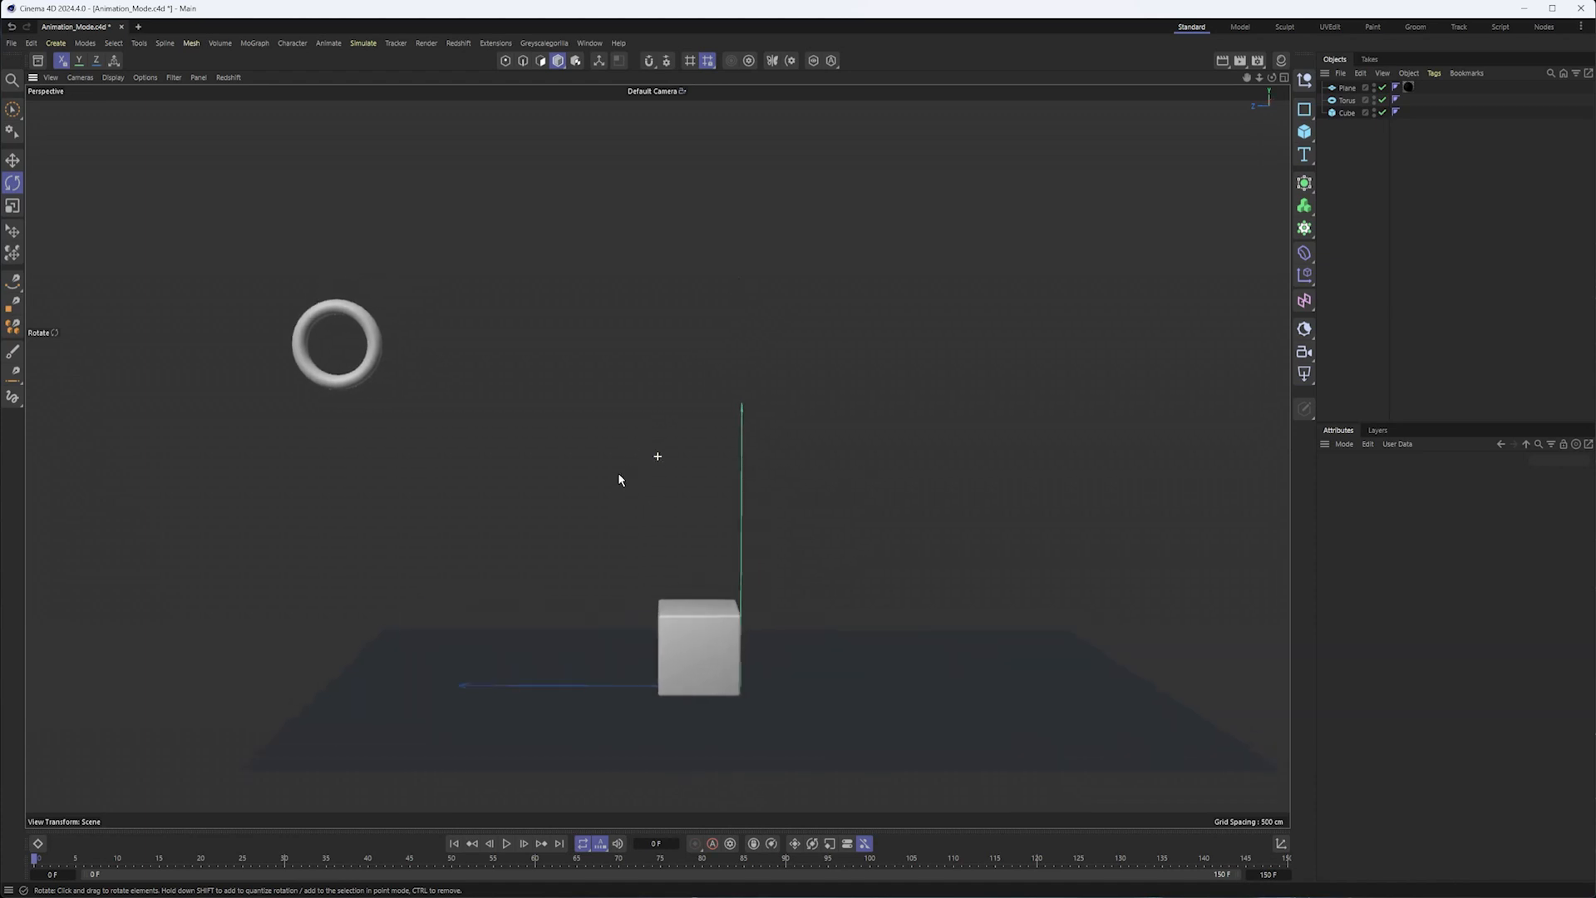
Examine the list of editing modes from the top toolbar's mode dropdown
left_click(558, 60)
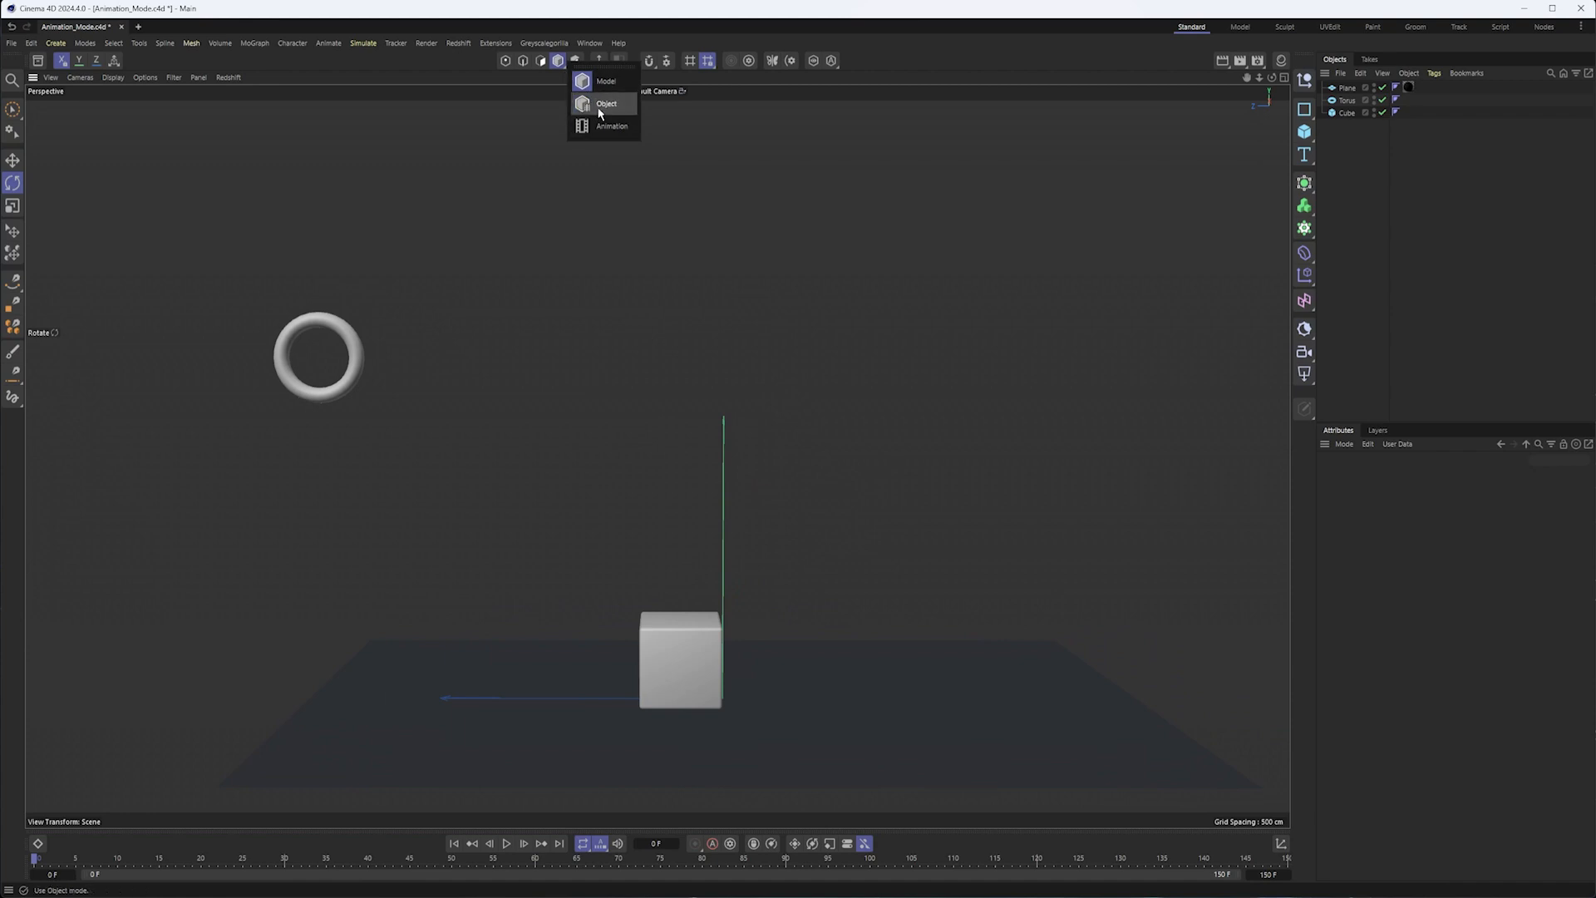
mouse_move(605, 81)
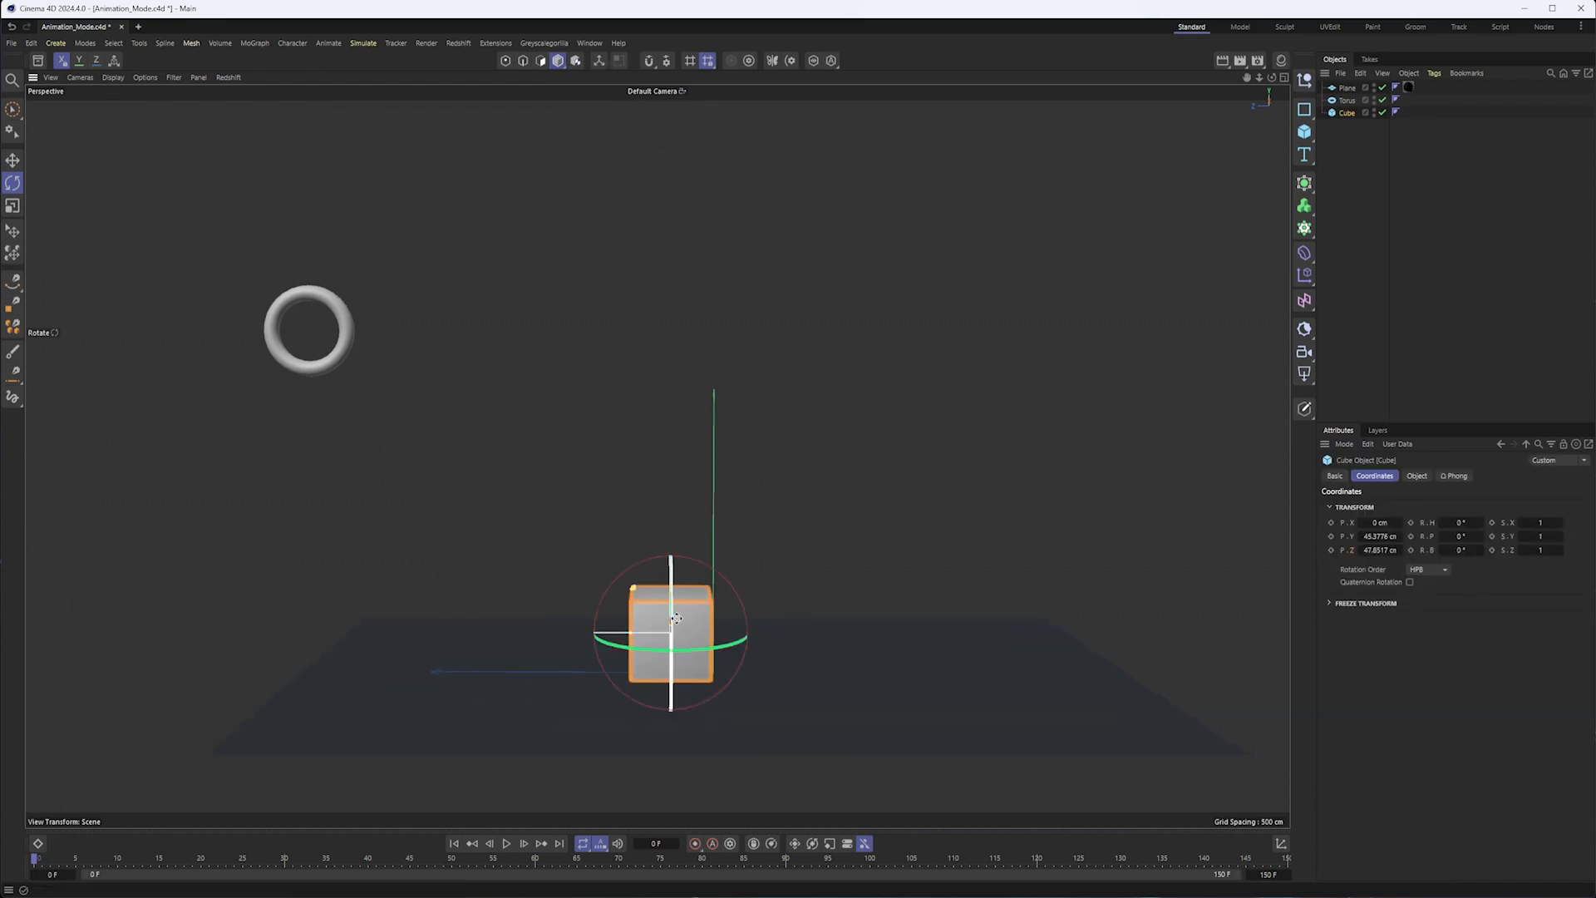
Cycle through the Move, Rotate and Scale tools to reposition the cube higher and further back
left_click(13, 160)
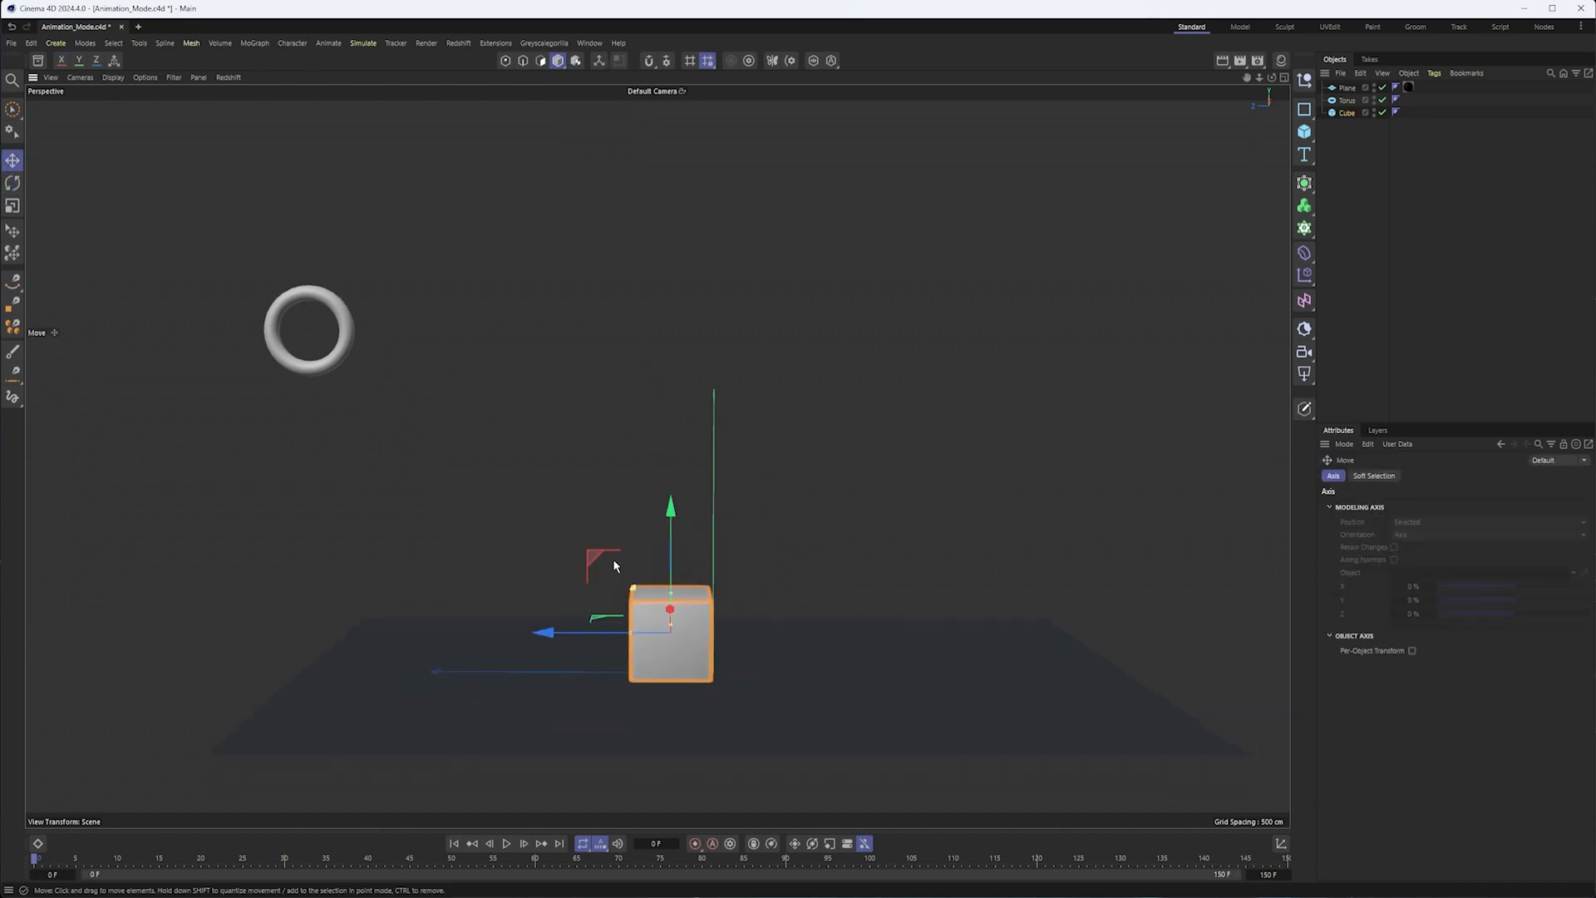
left_click(13, 182)
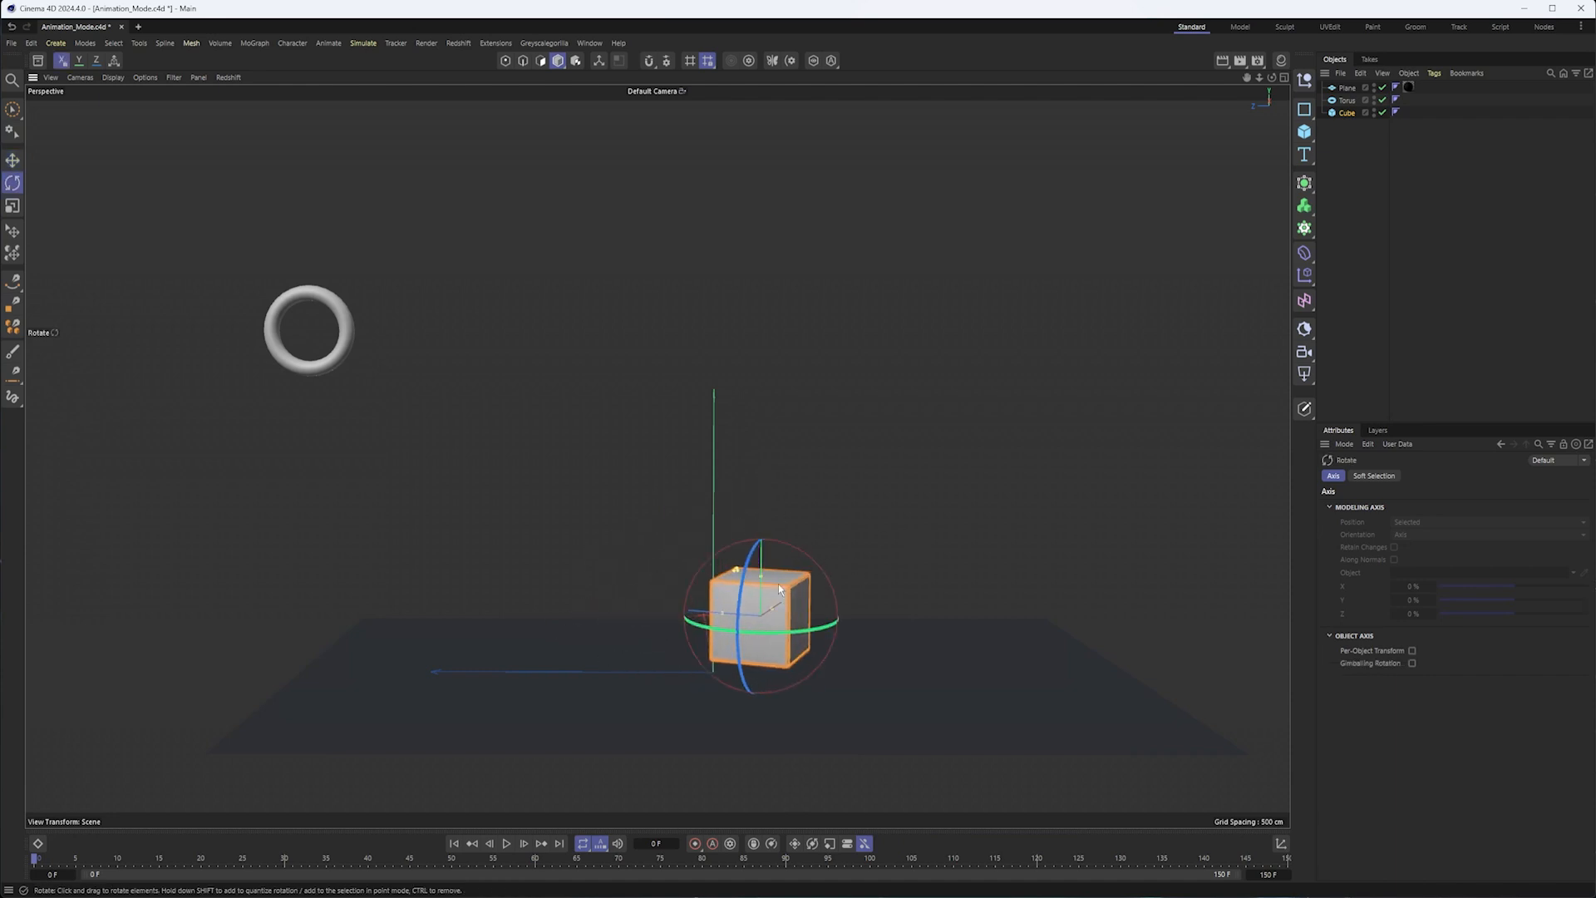
left_click(15, 206)
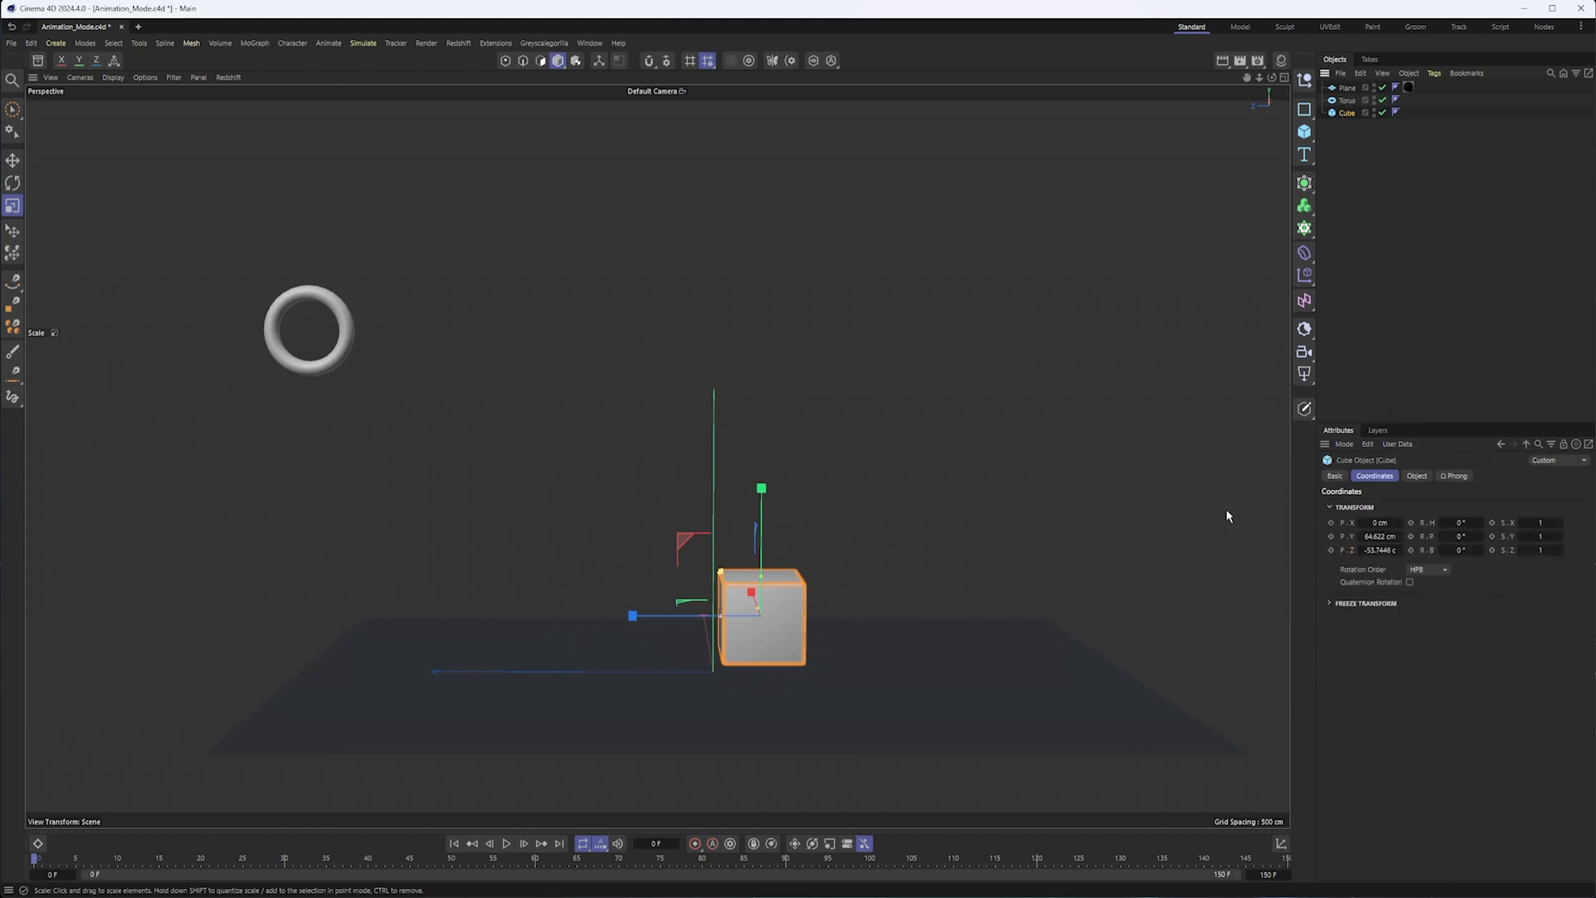
mouse_move(1508, 618)
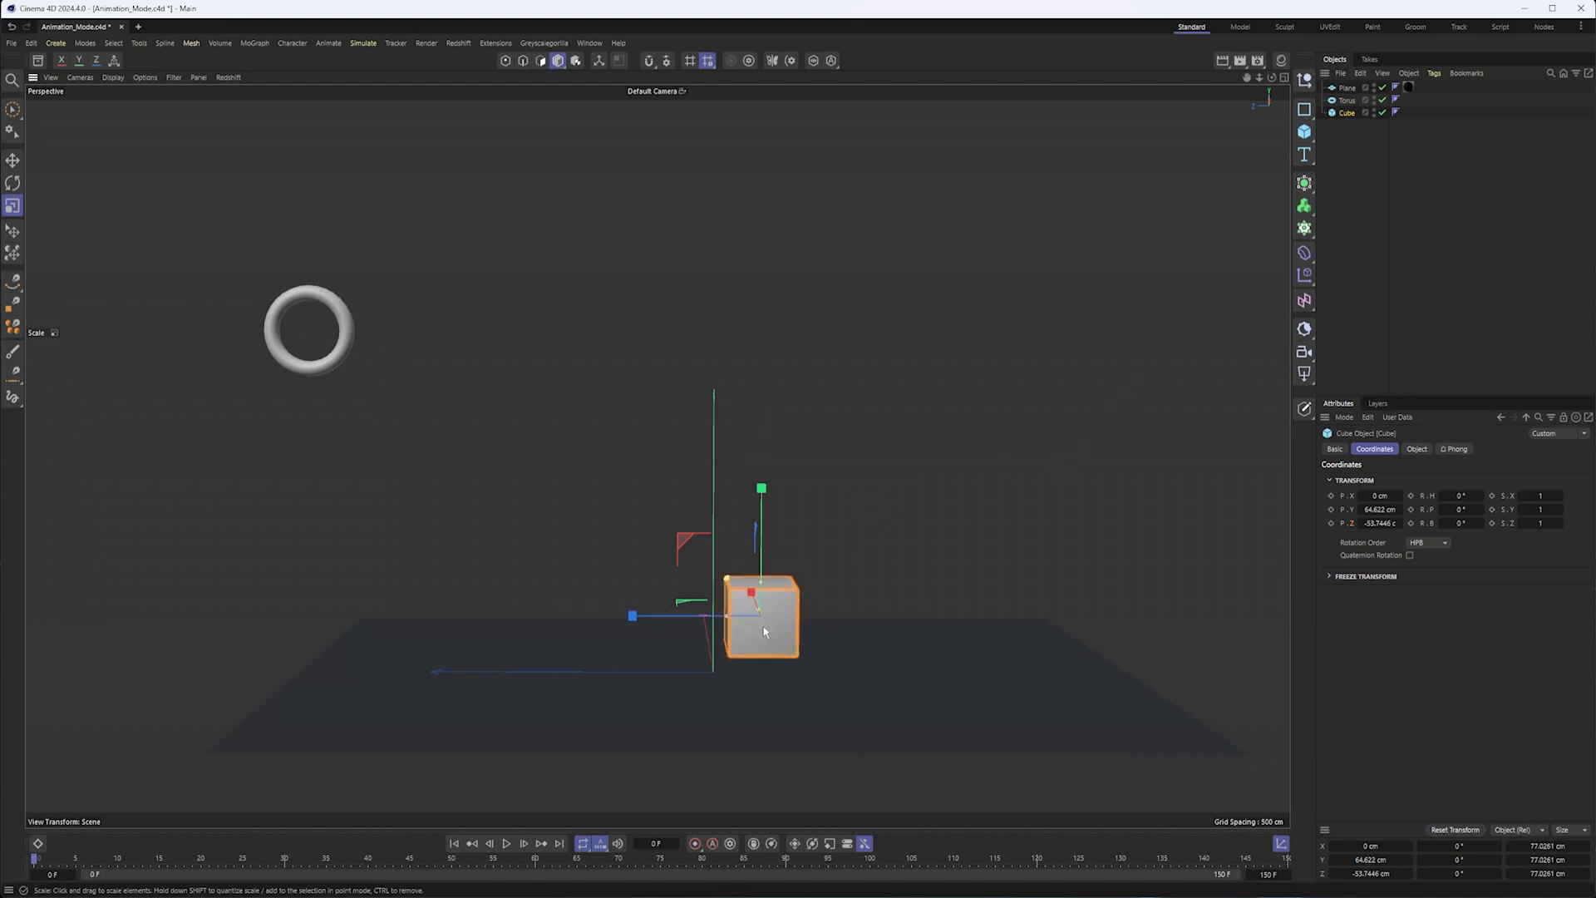
Scale the cube down uniformly to about 0.797 in Model mode
left_click(558, 59)
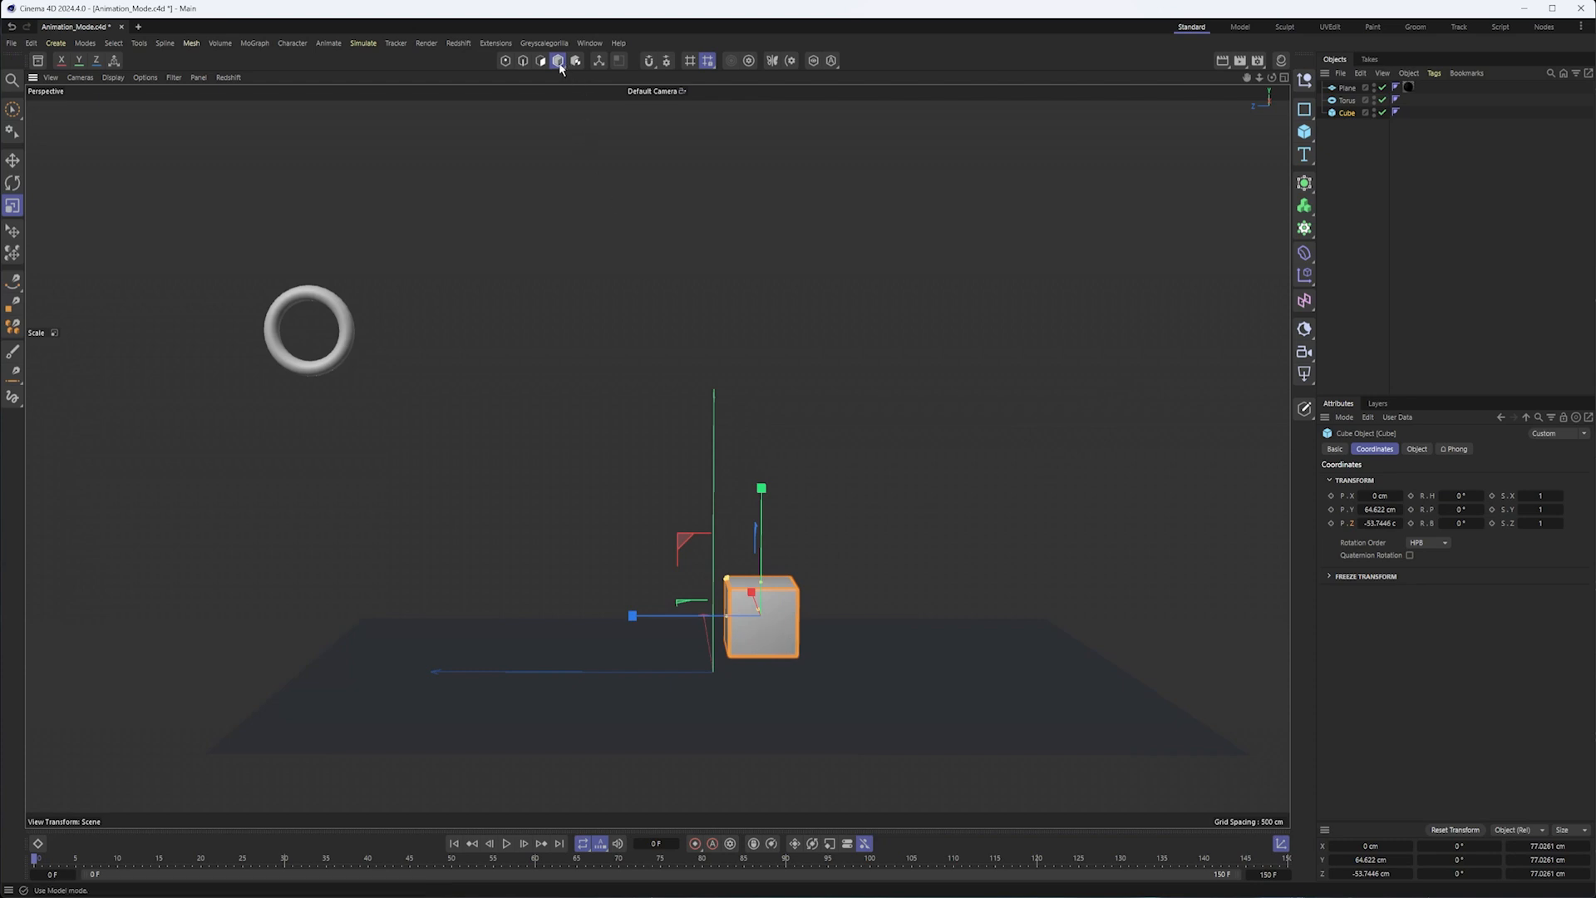
left_click(559, 60)
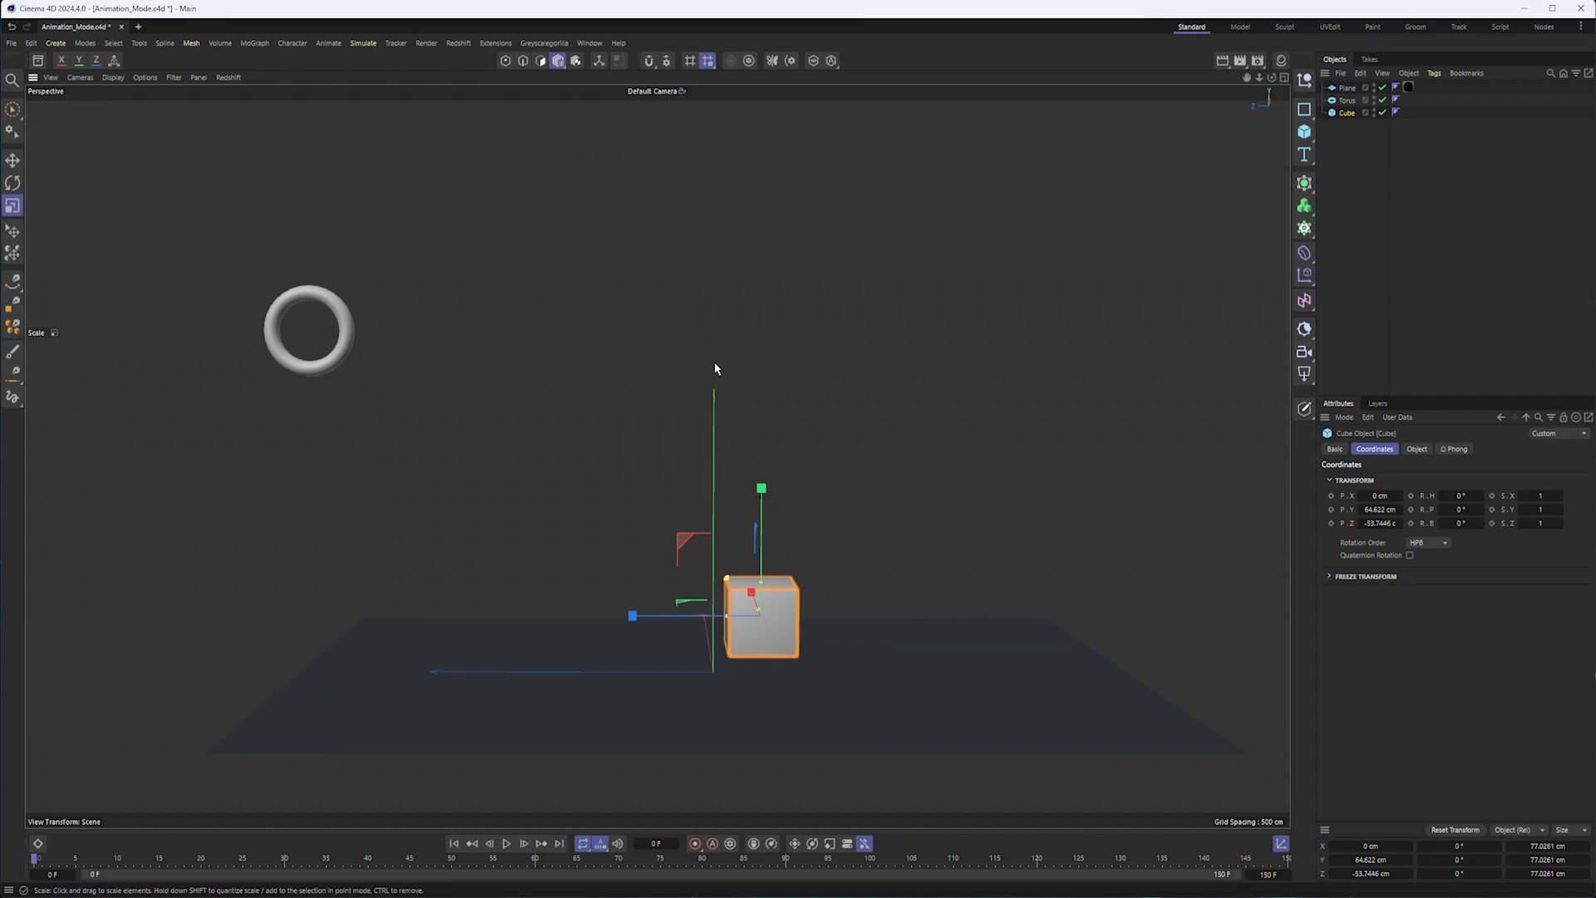
mouse_move(814, 472)
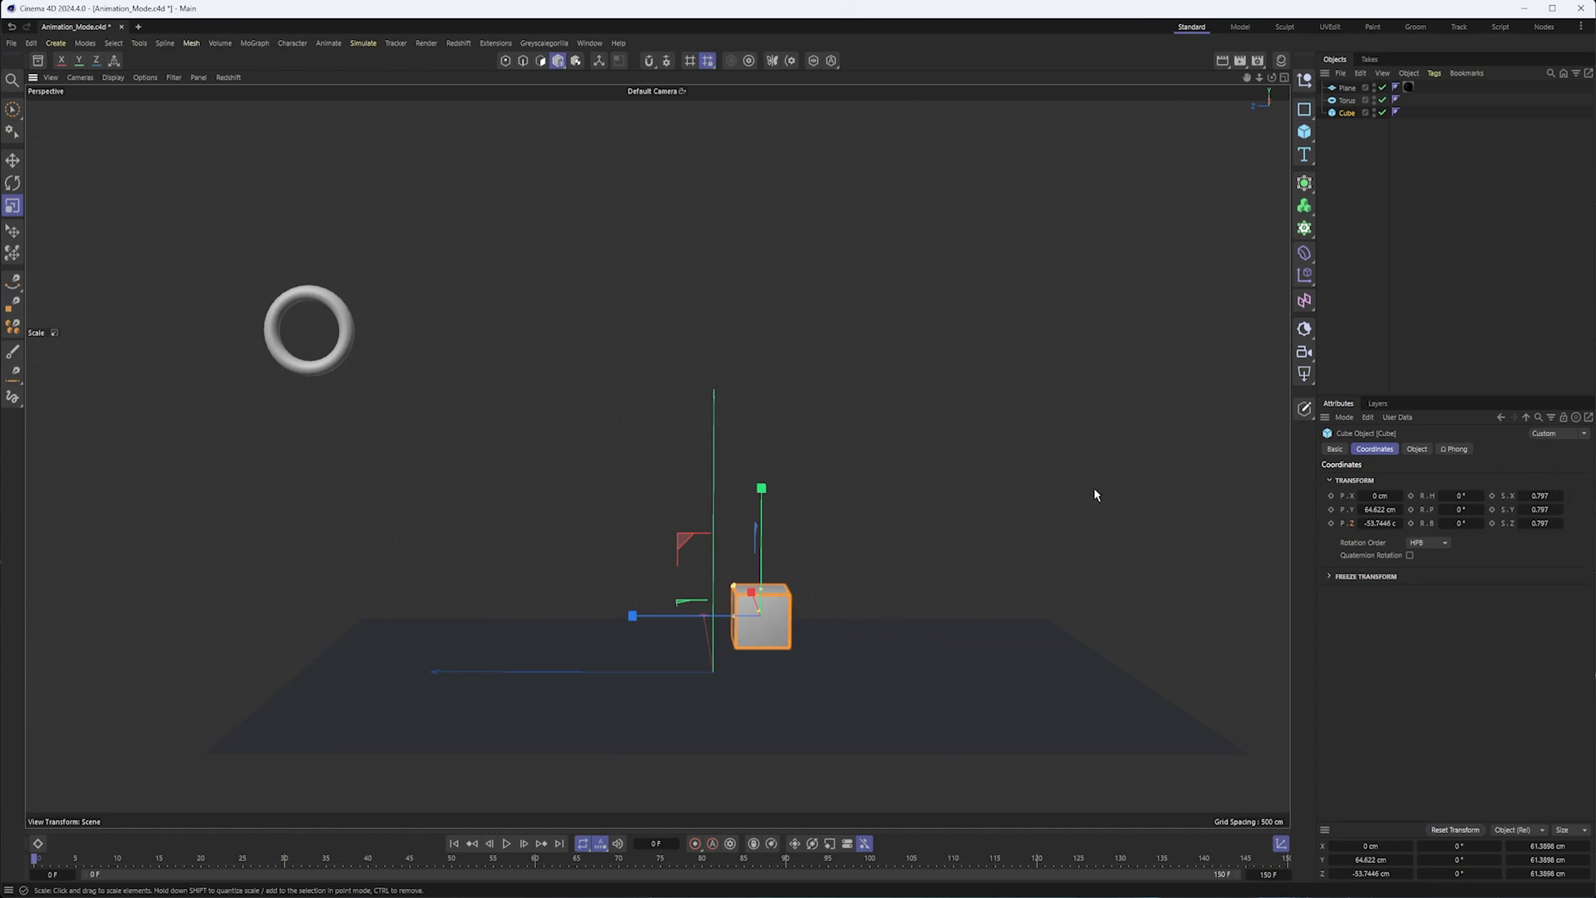
mouse_move(1067, 489)
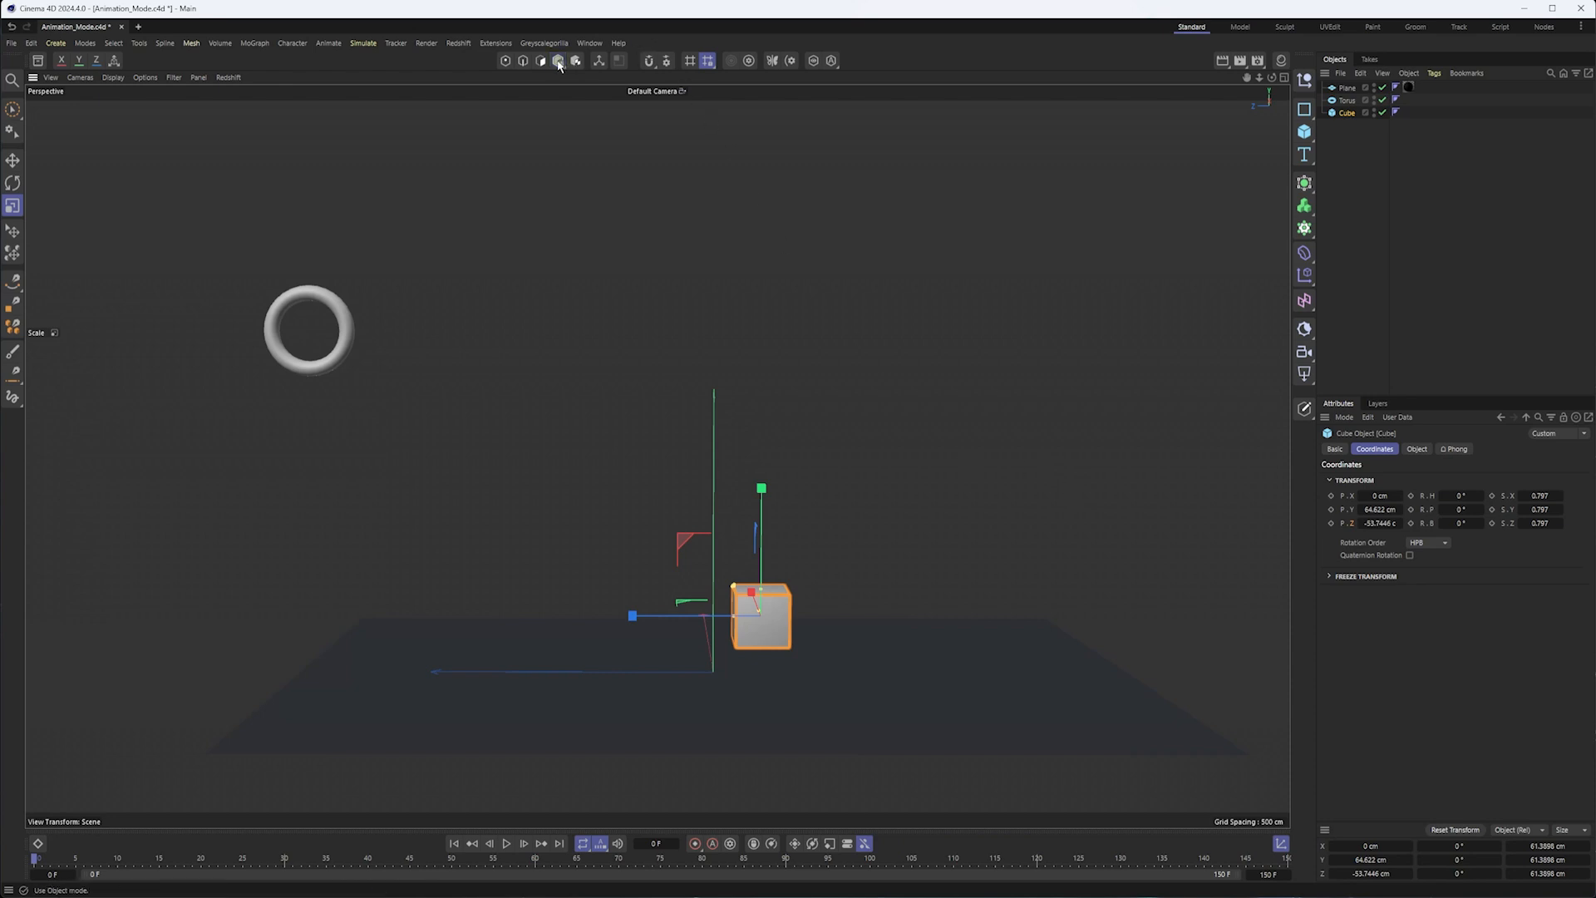
left_click(557, 62)
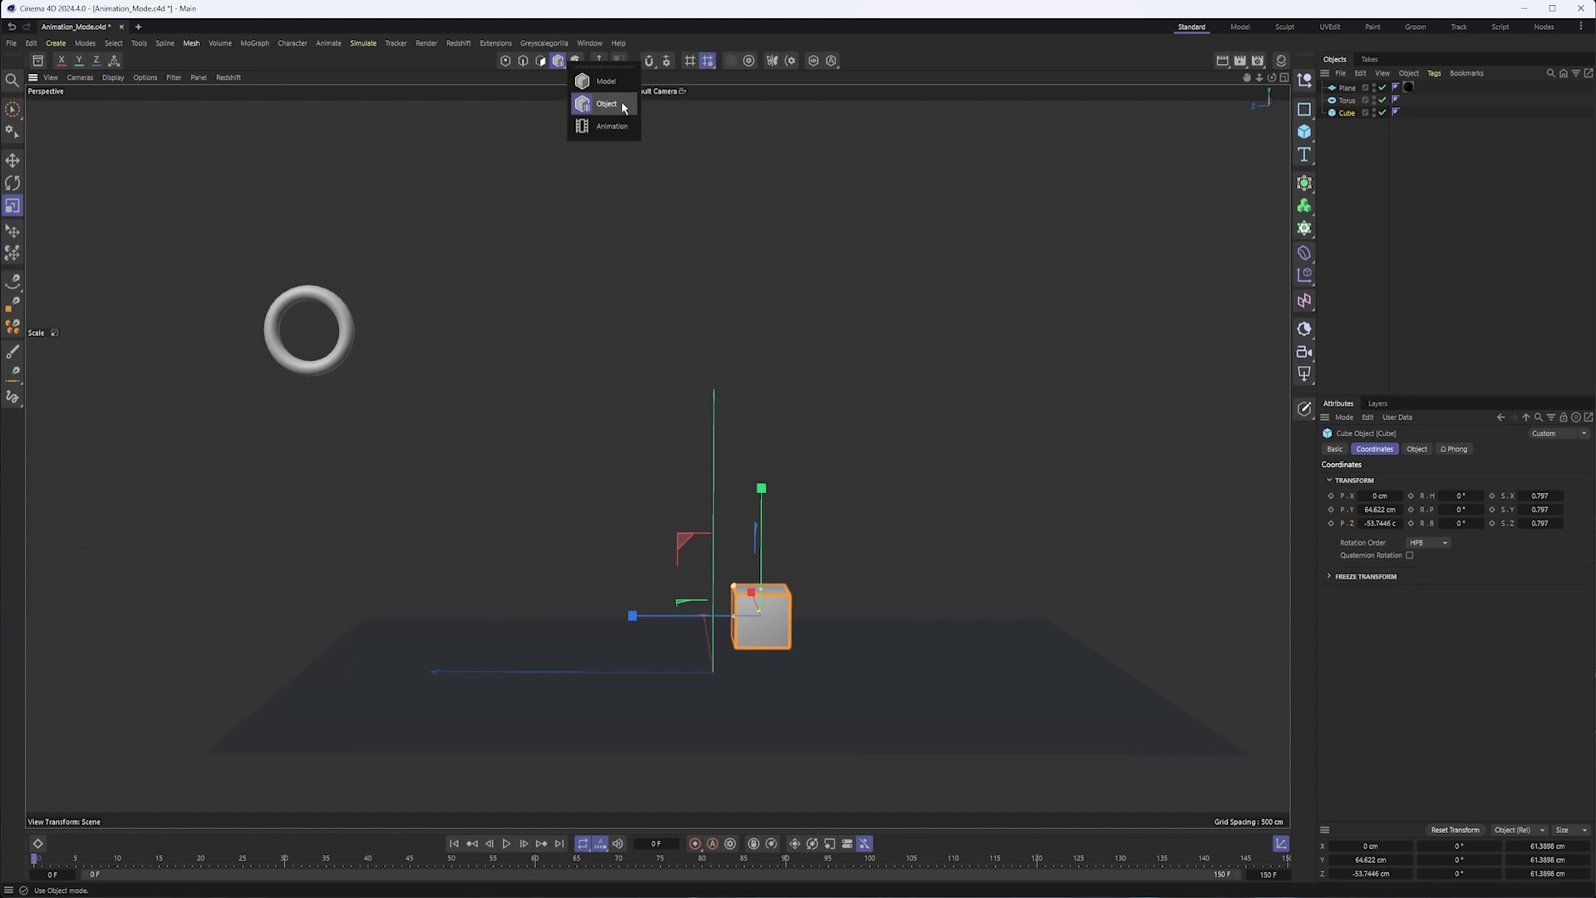
Enter Animation mode and ready the Move tool on the torus with its bounce path visible
left_click(609, 103)
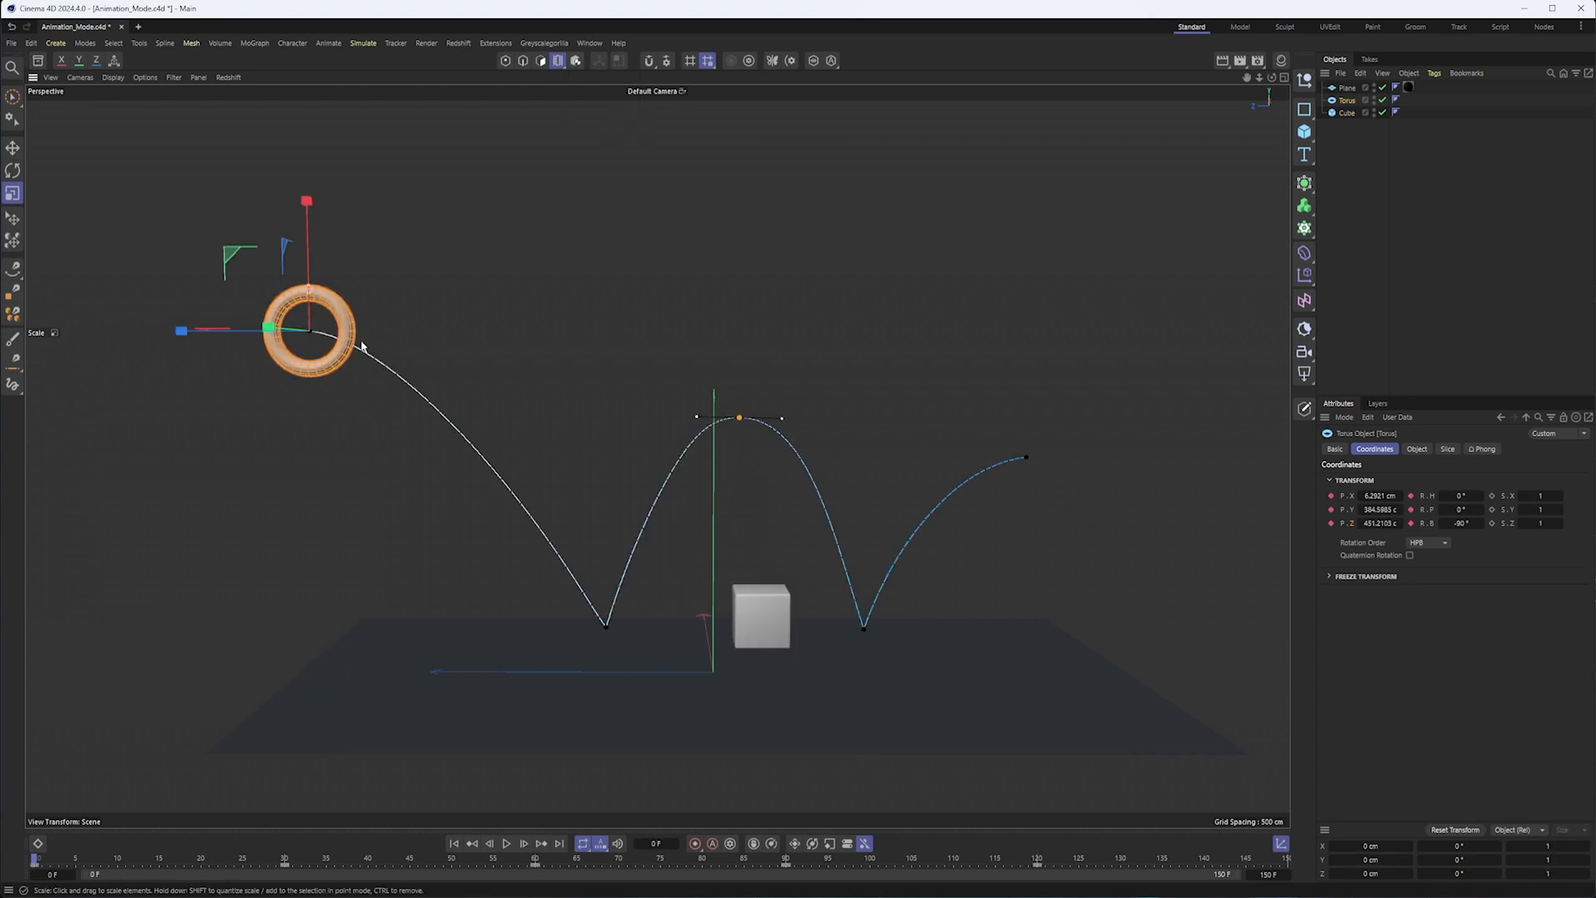
mouse_move(435, 344)
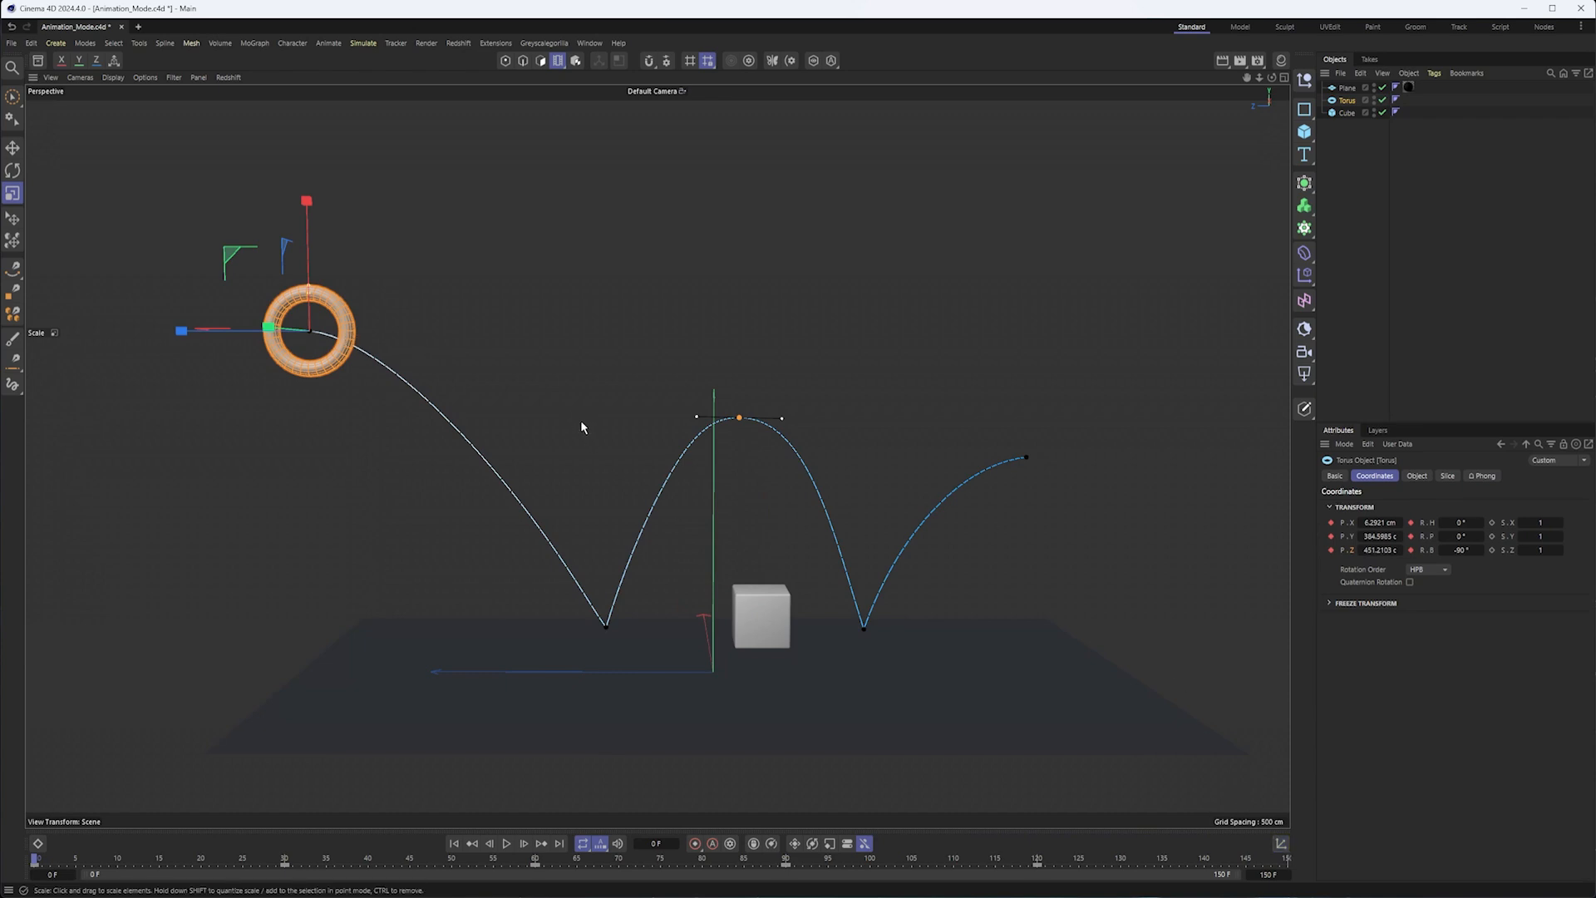
mouse_move(908, 235)
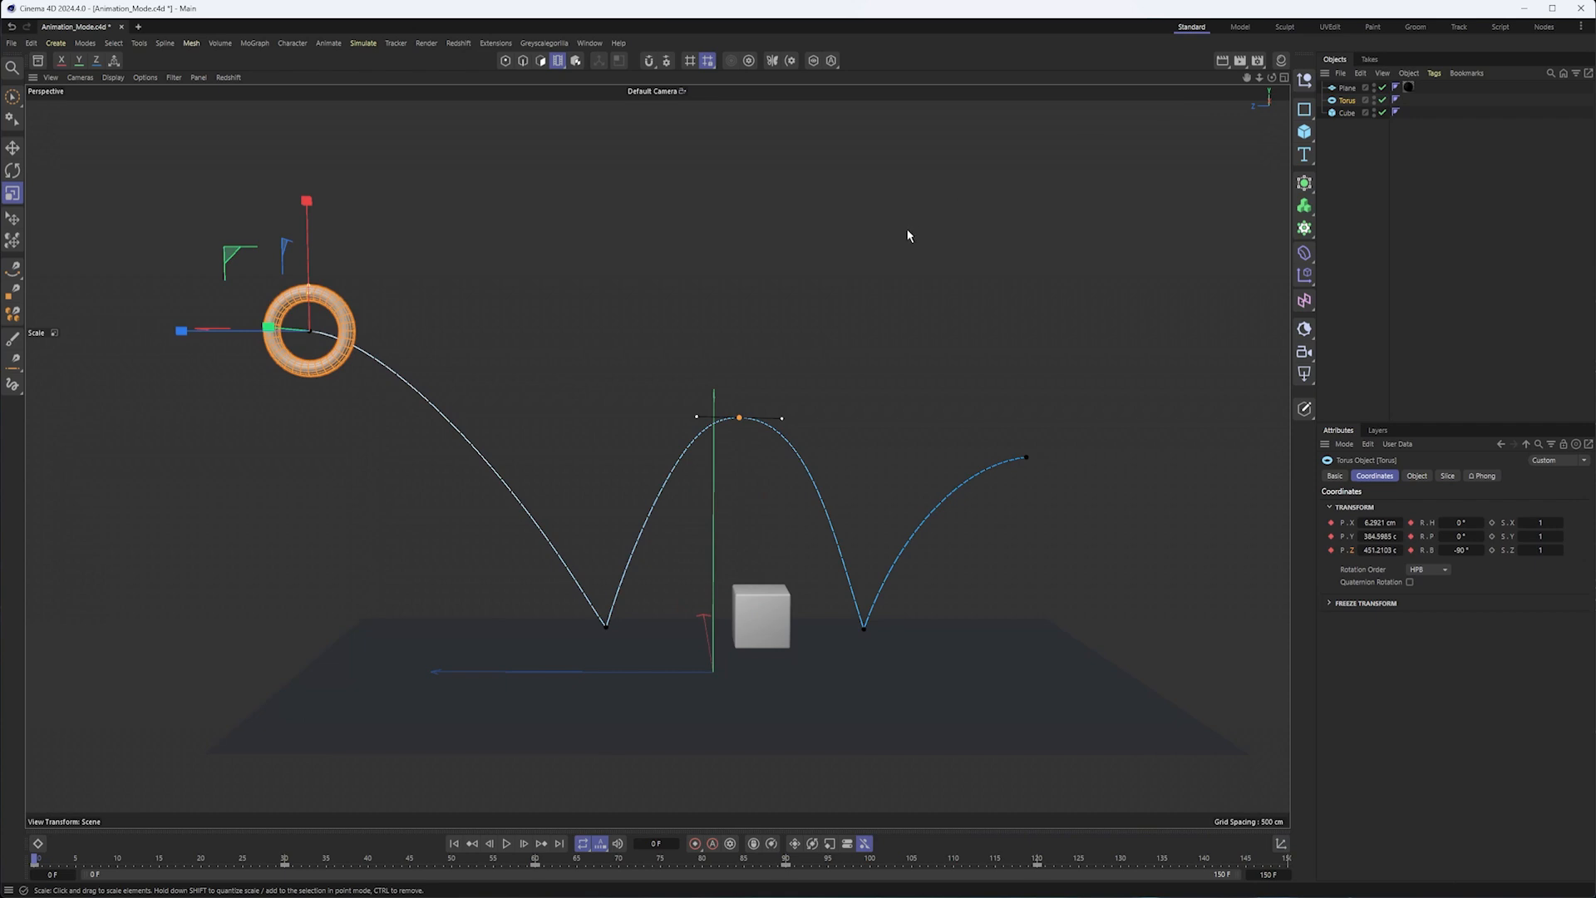
mouse_move(379, 324)
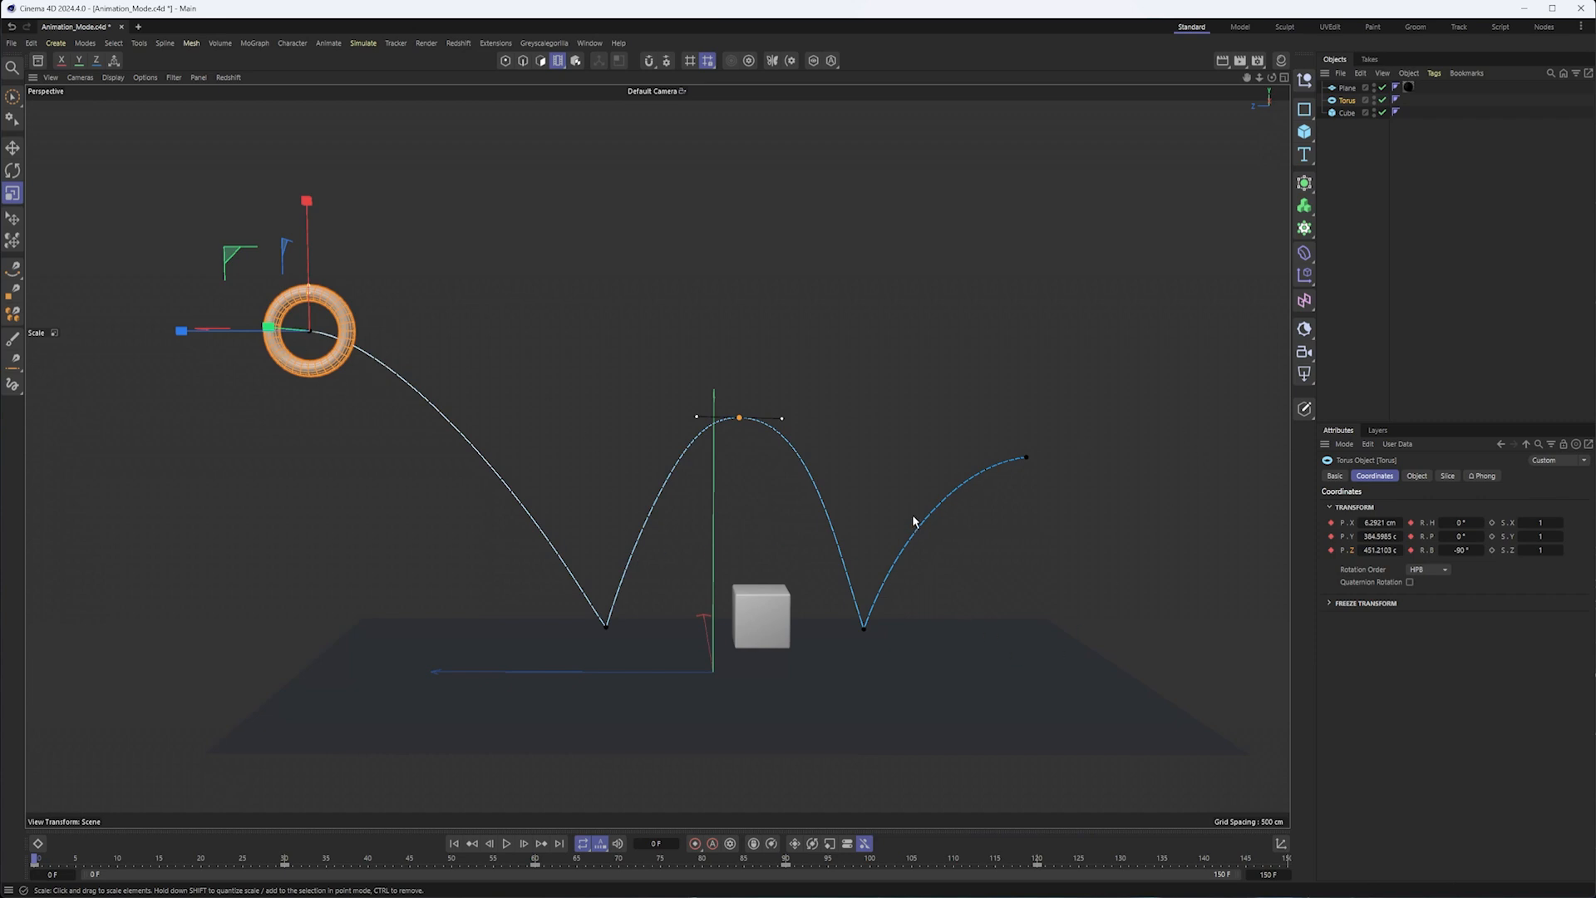
mouse_move(916, 504)
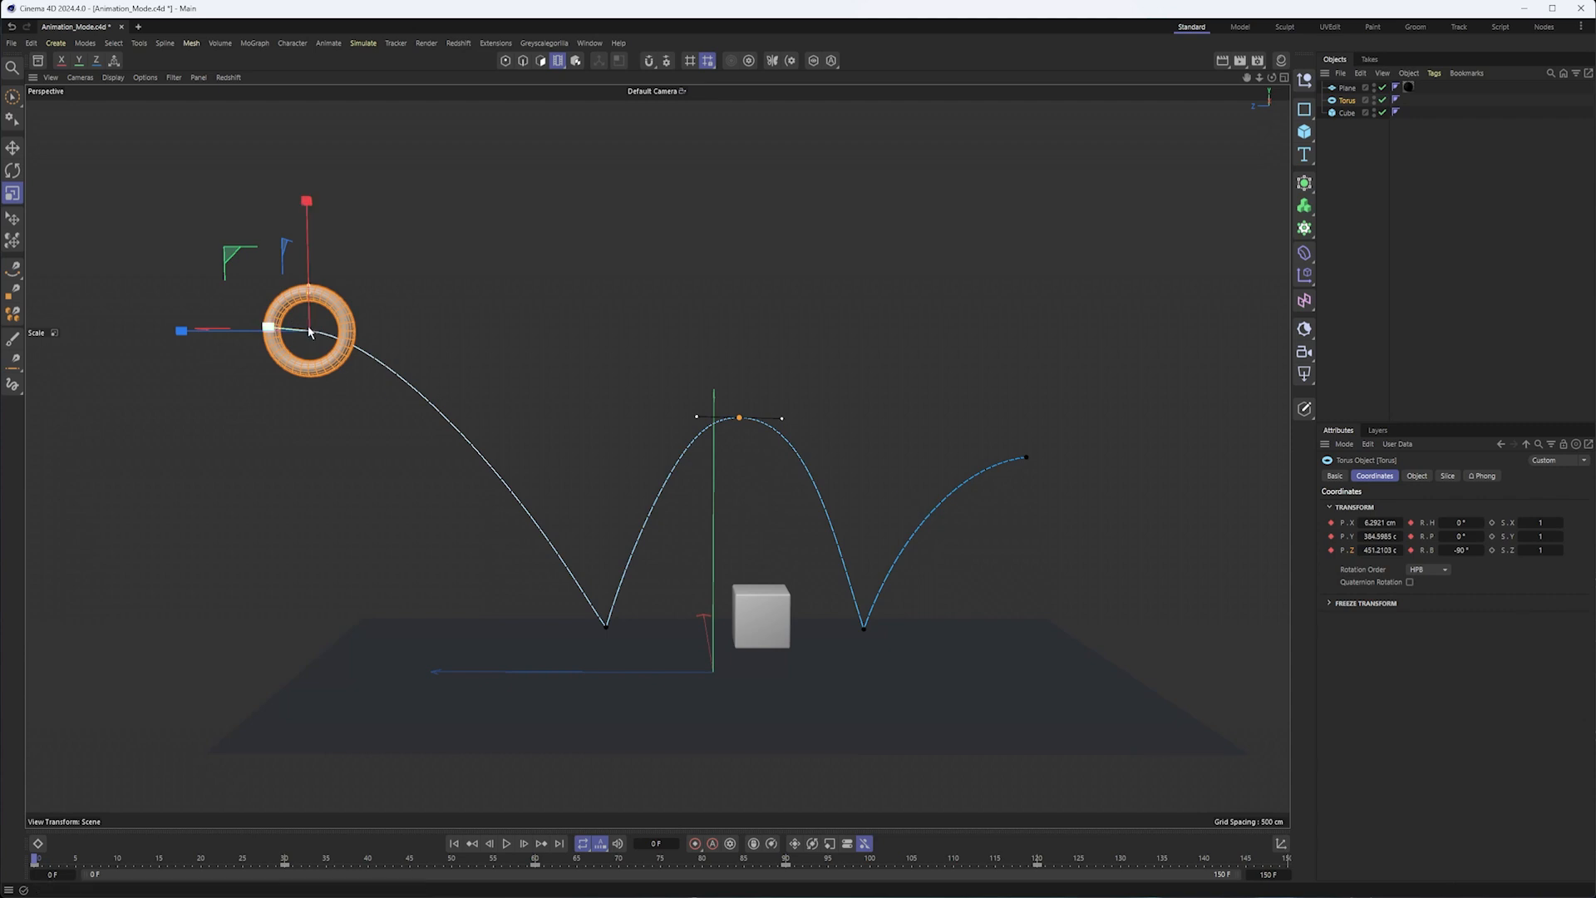
left_click(13, 148)
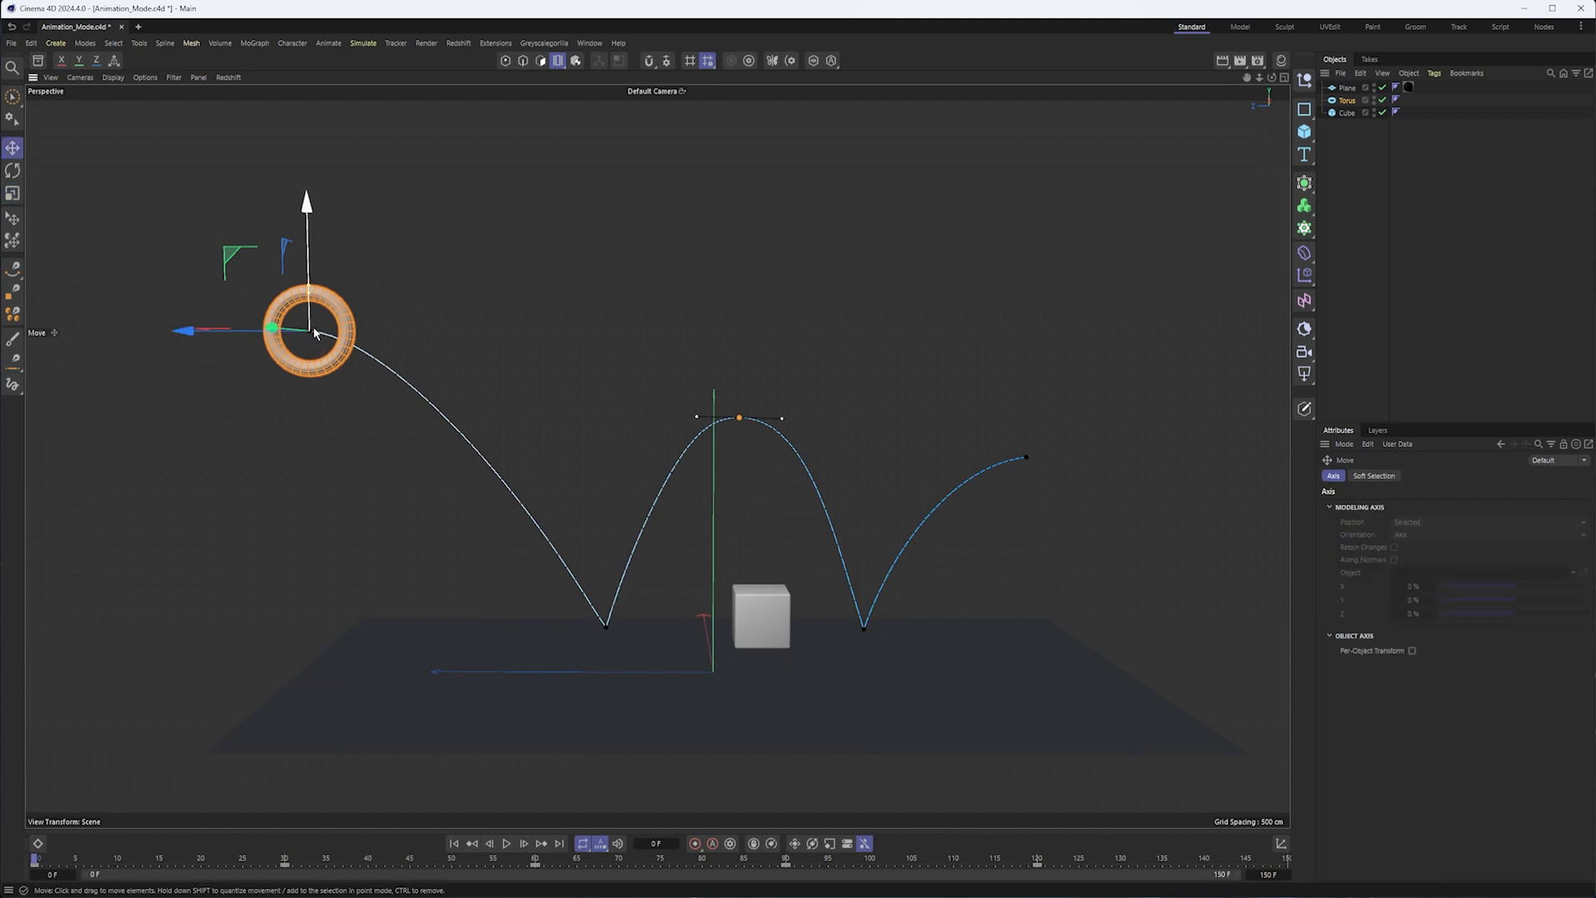
Drag the torus so its entire bounce path lands the first bounce on top of the cube
left_click_drag(311, 331, 311, 324)
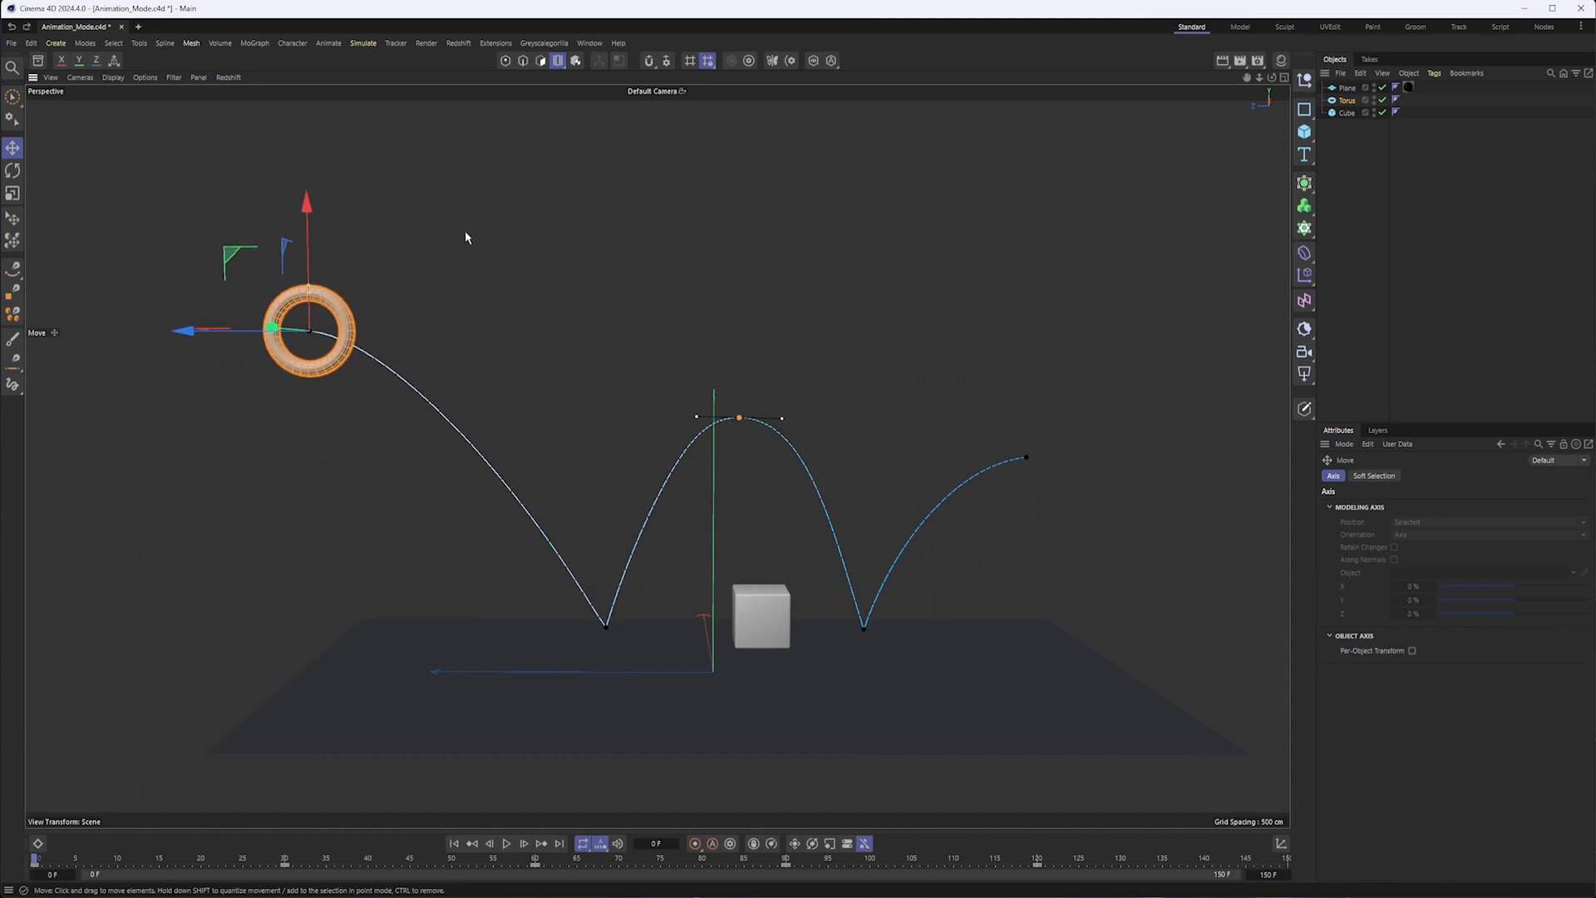
left_click_drag(311, 328, 489, 328)
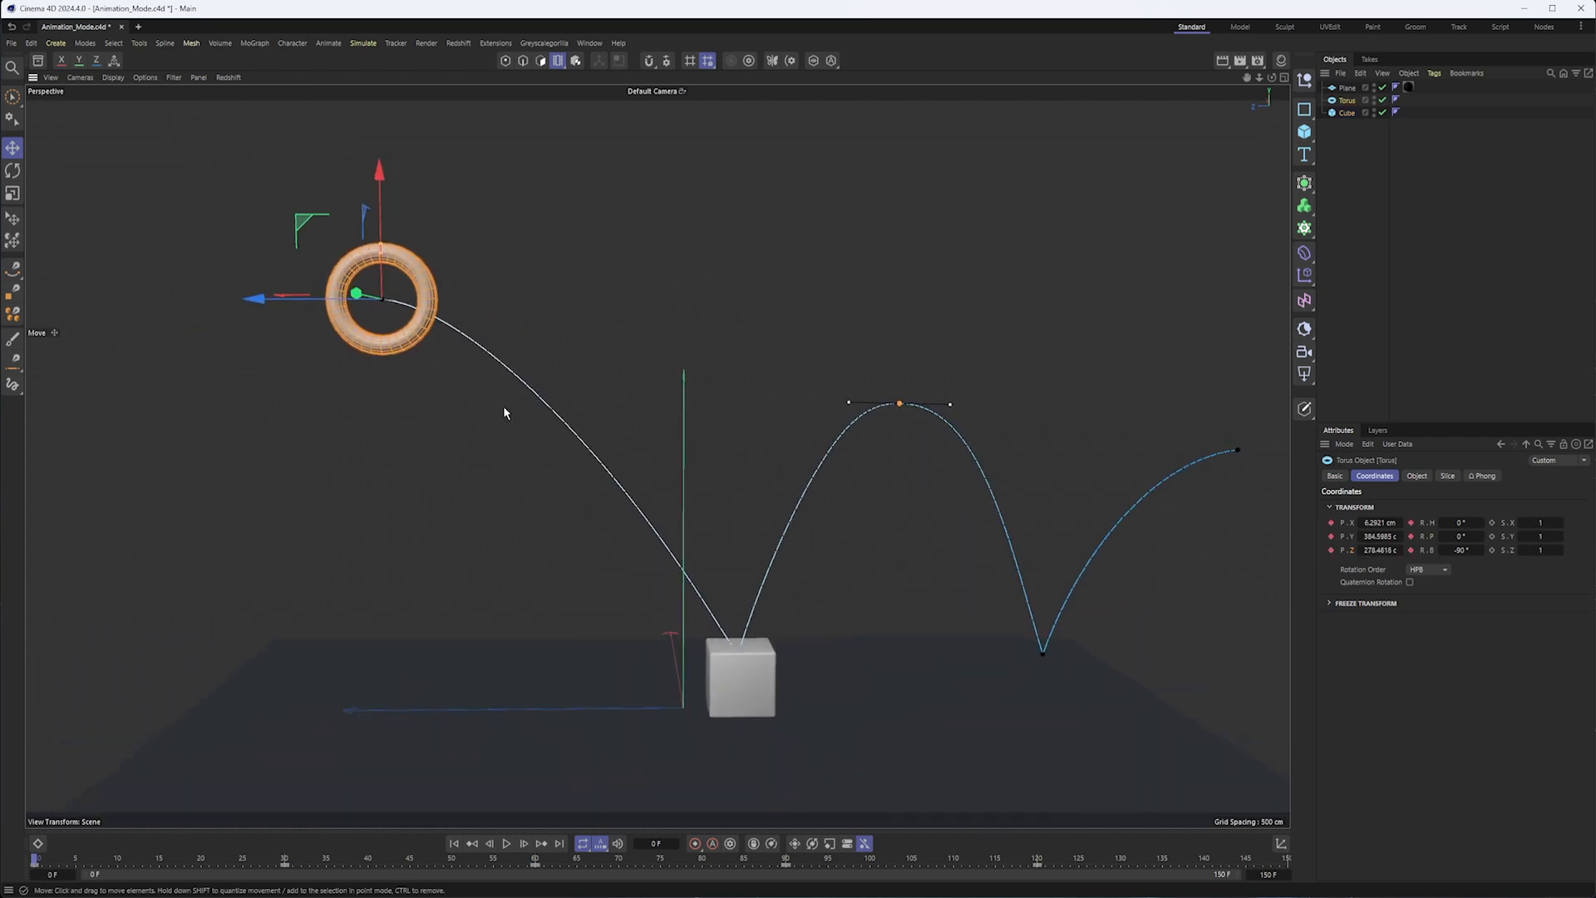
left_click_drag(356, 294, 371, 289)
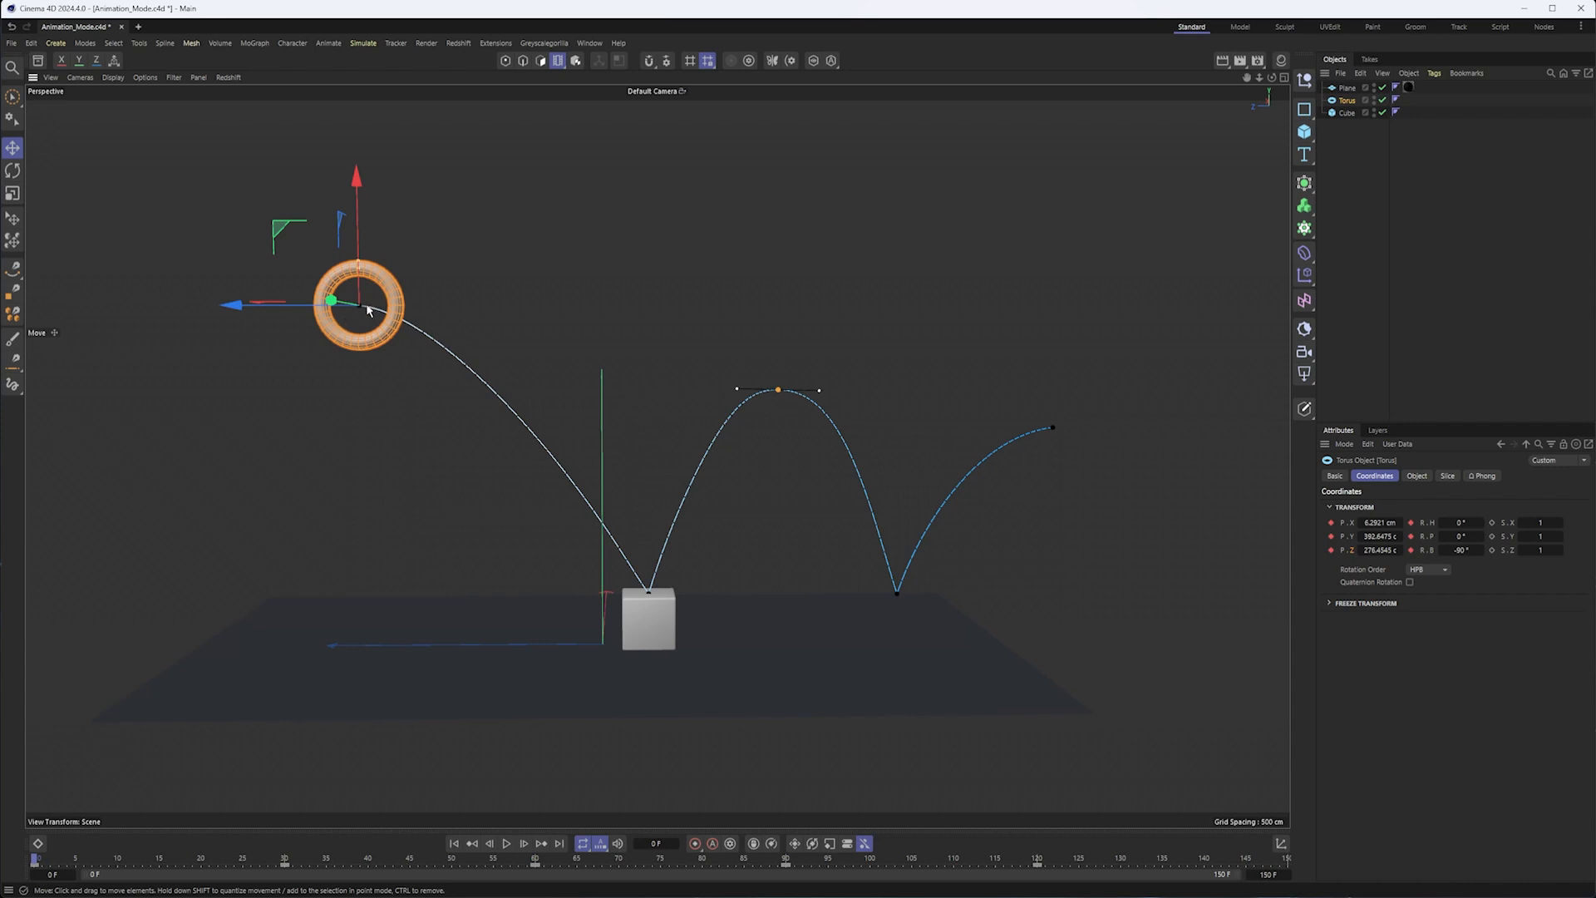
mouse_move(370, 284)
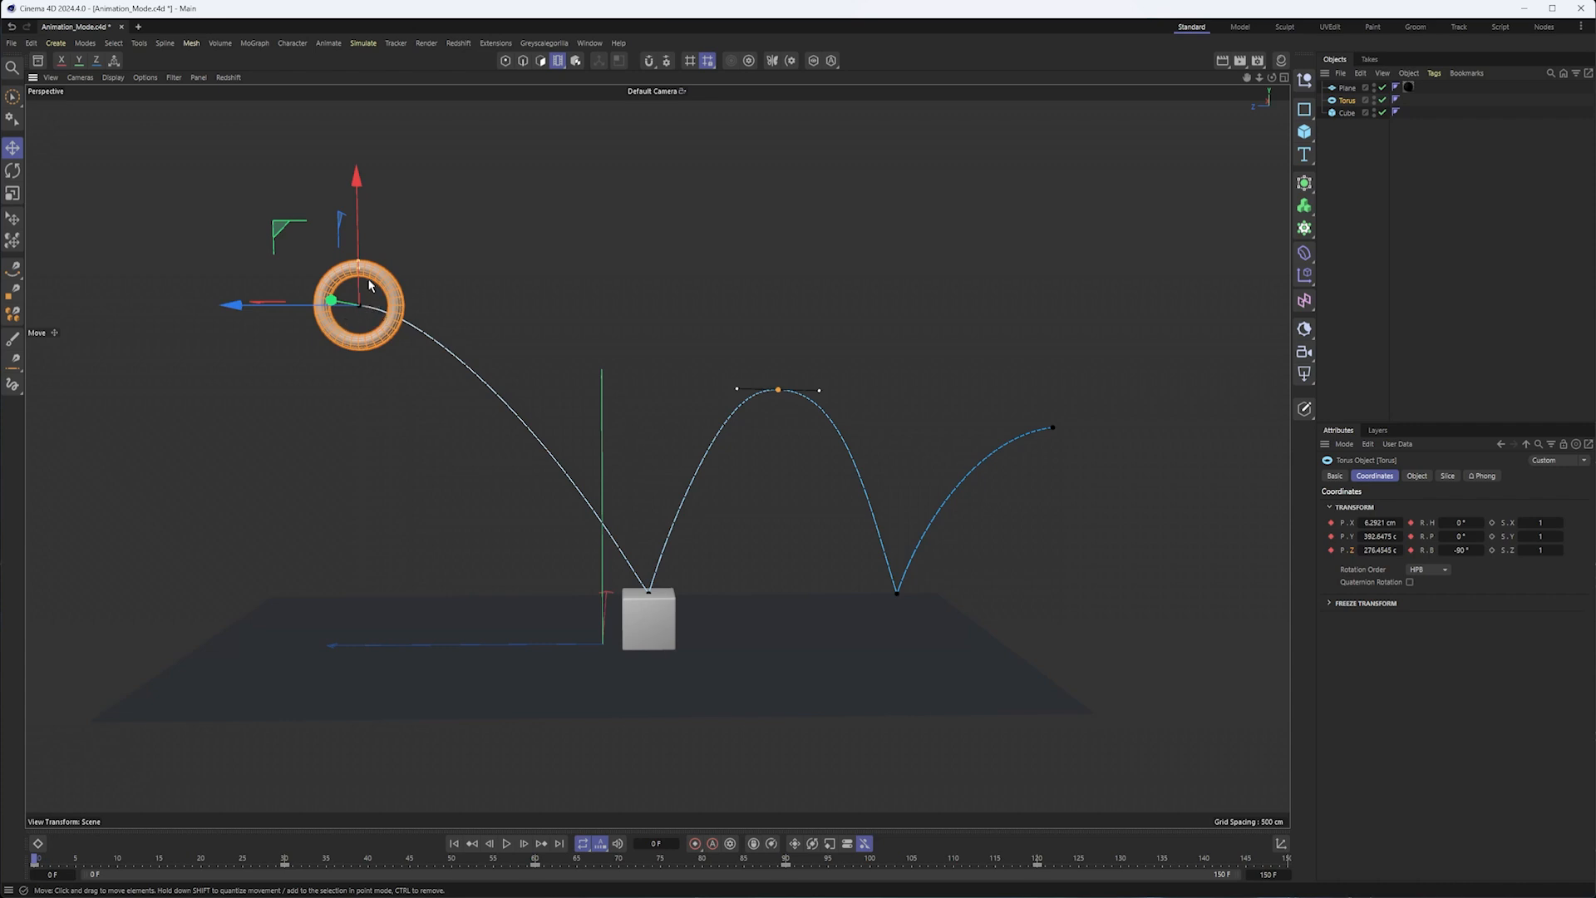
mouse_move(585, 234)
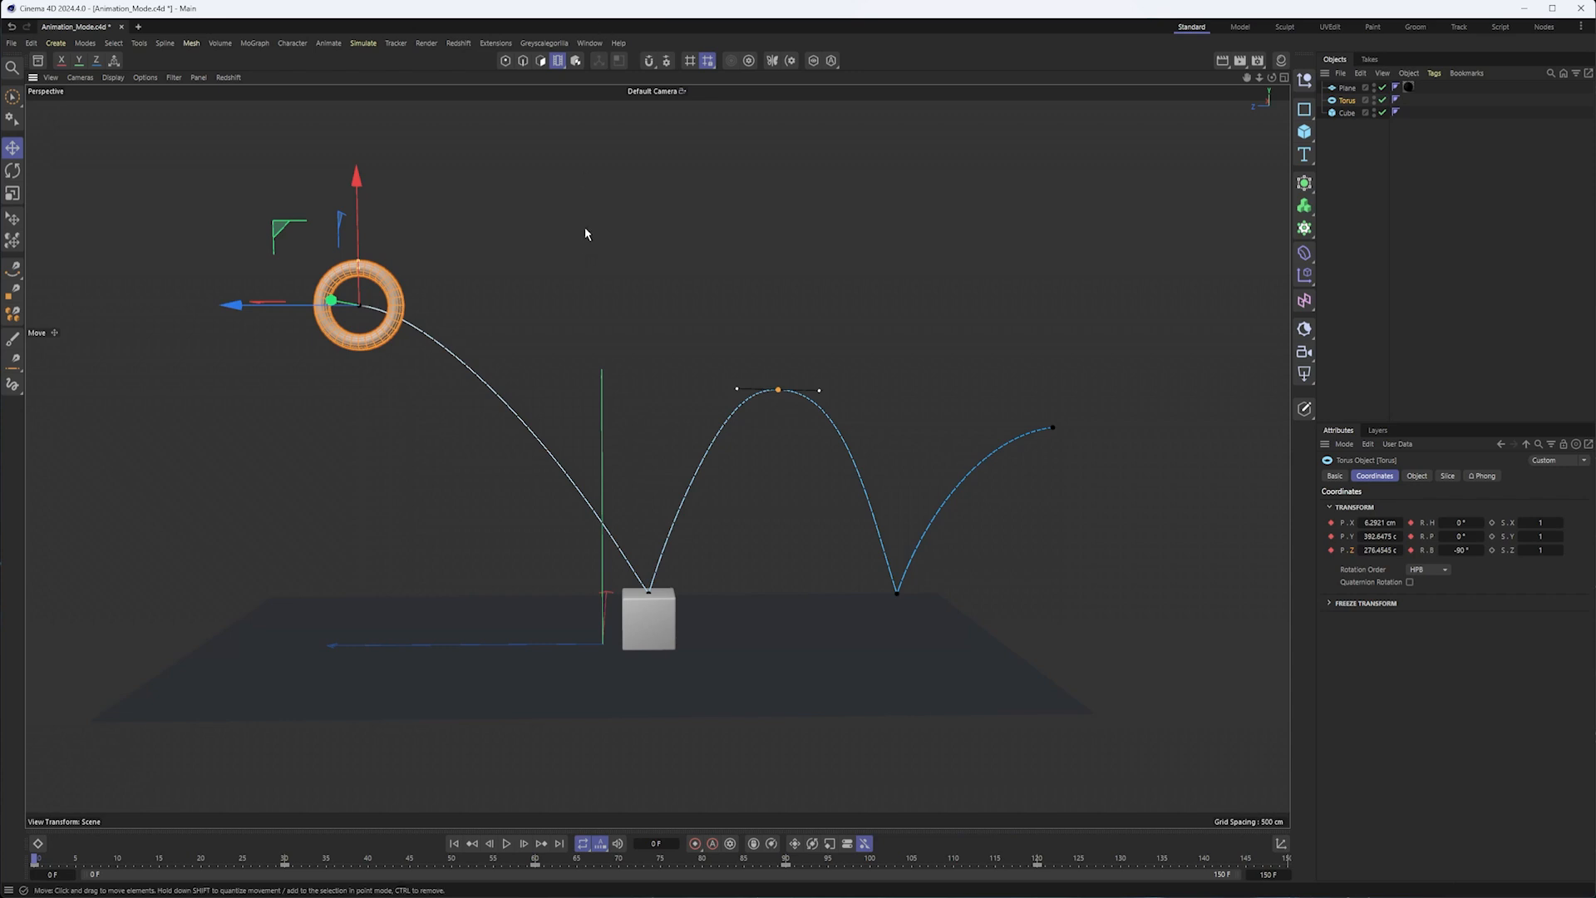
mouse_move(565, 261)
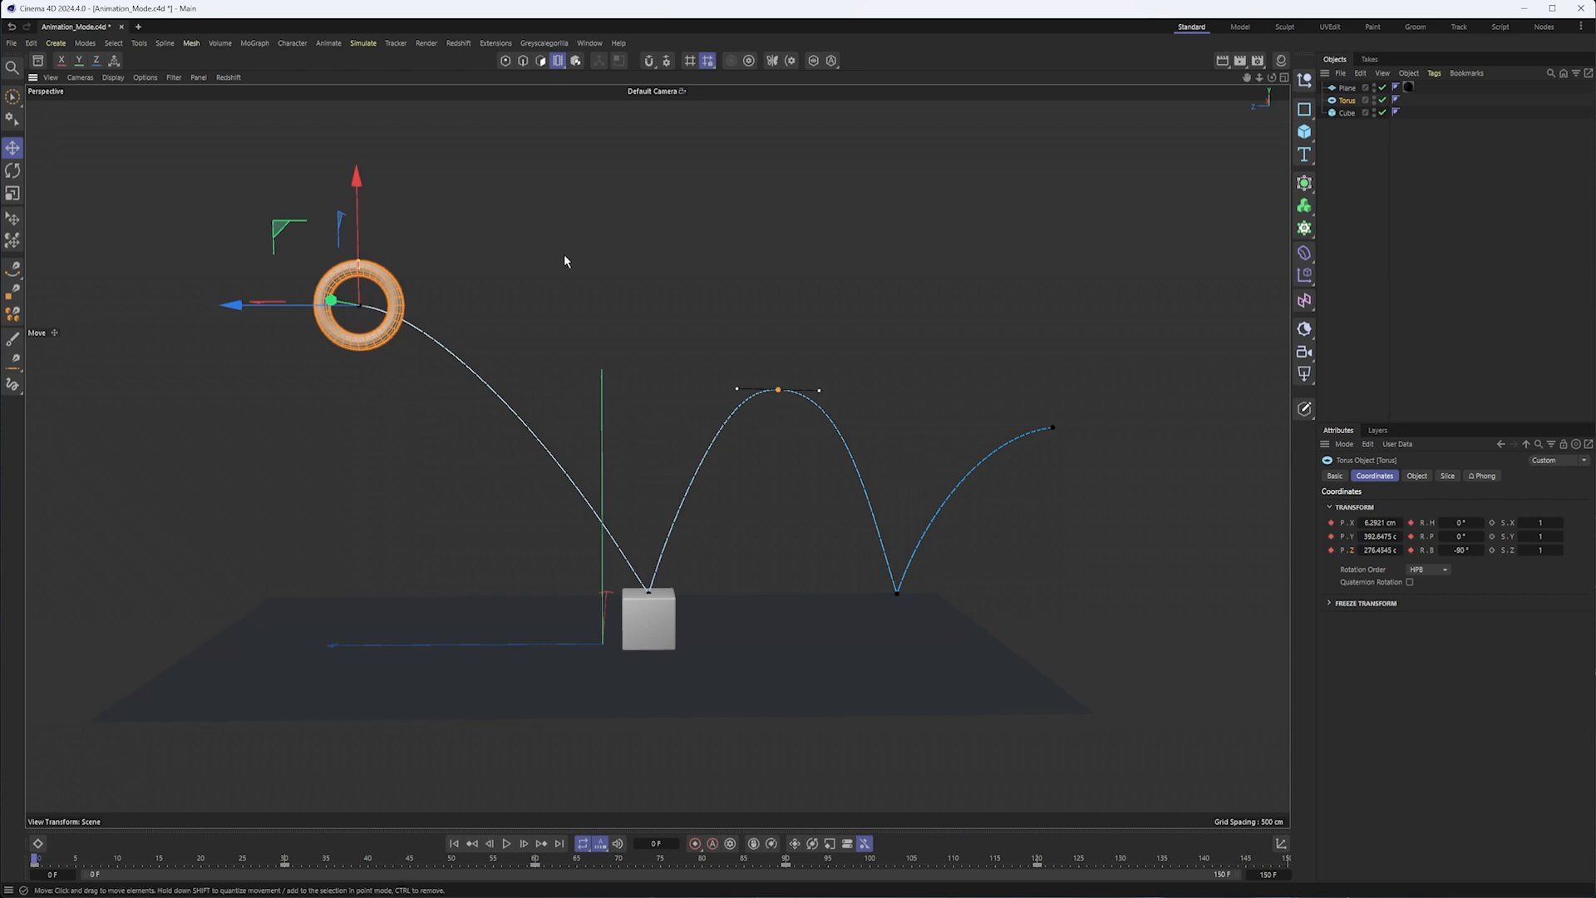
mouse_move(580, 309)
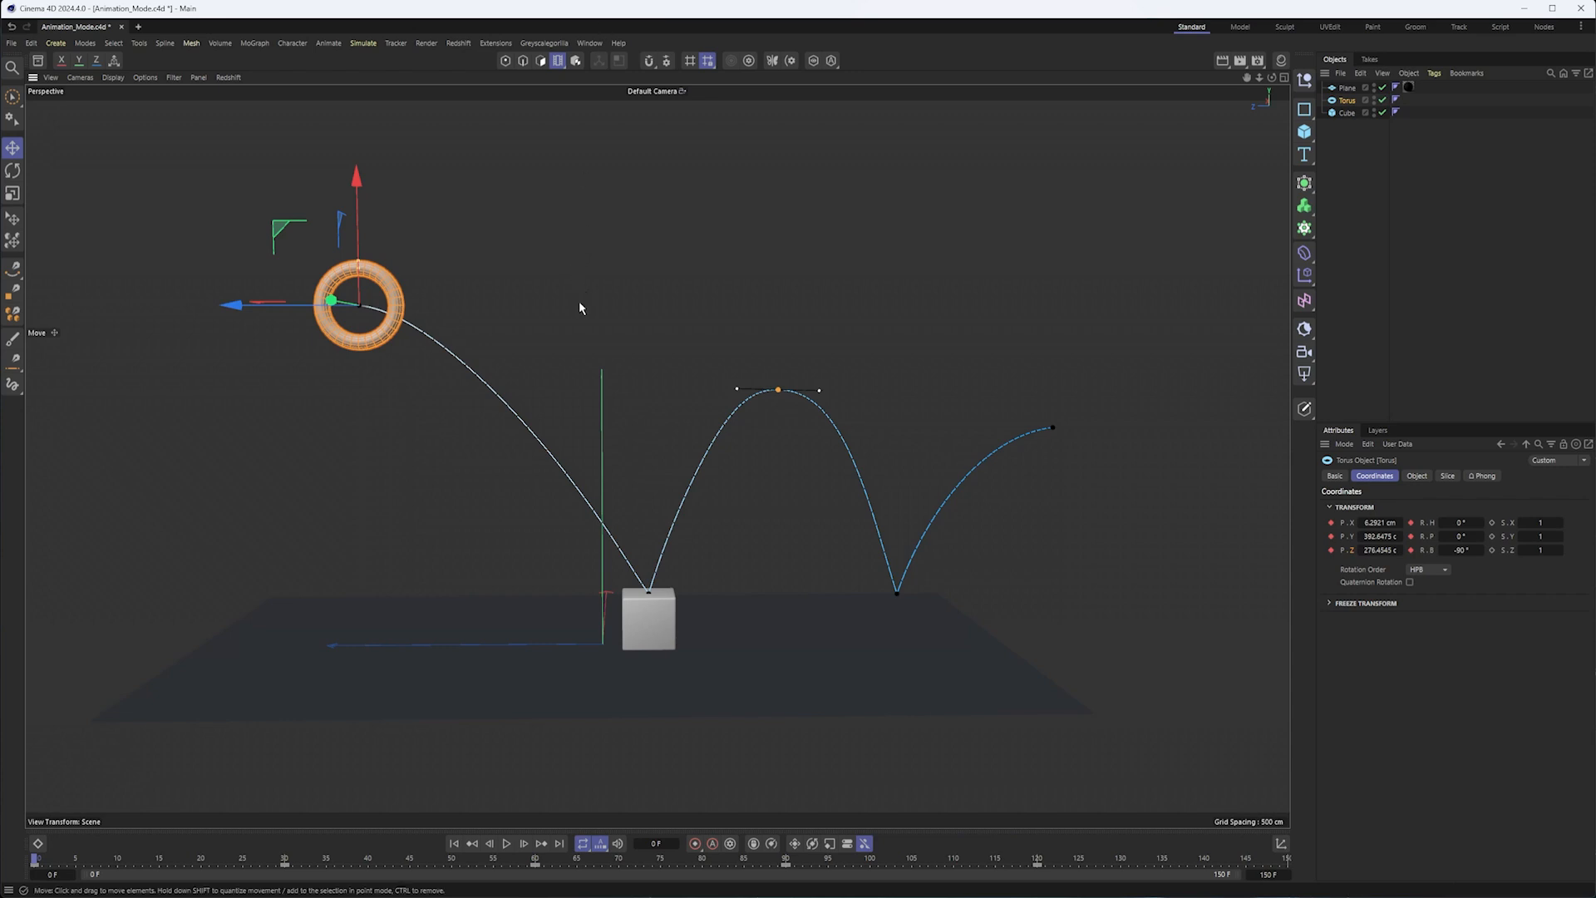
mouse_move(618, 271)
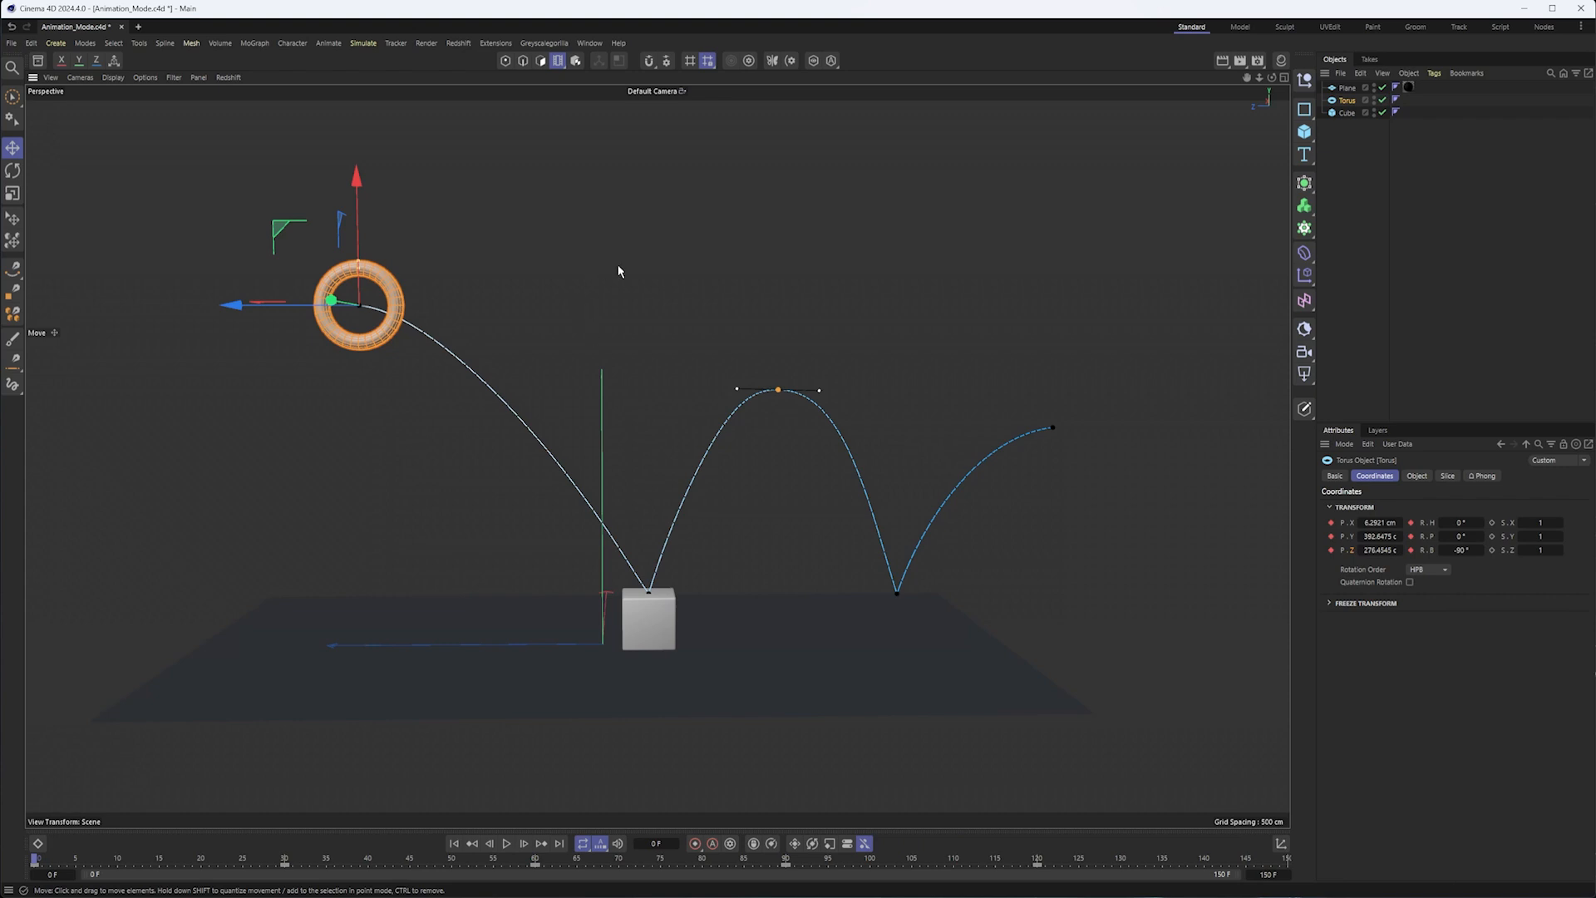
mouse_move(651, 324)
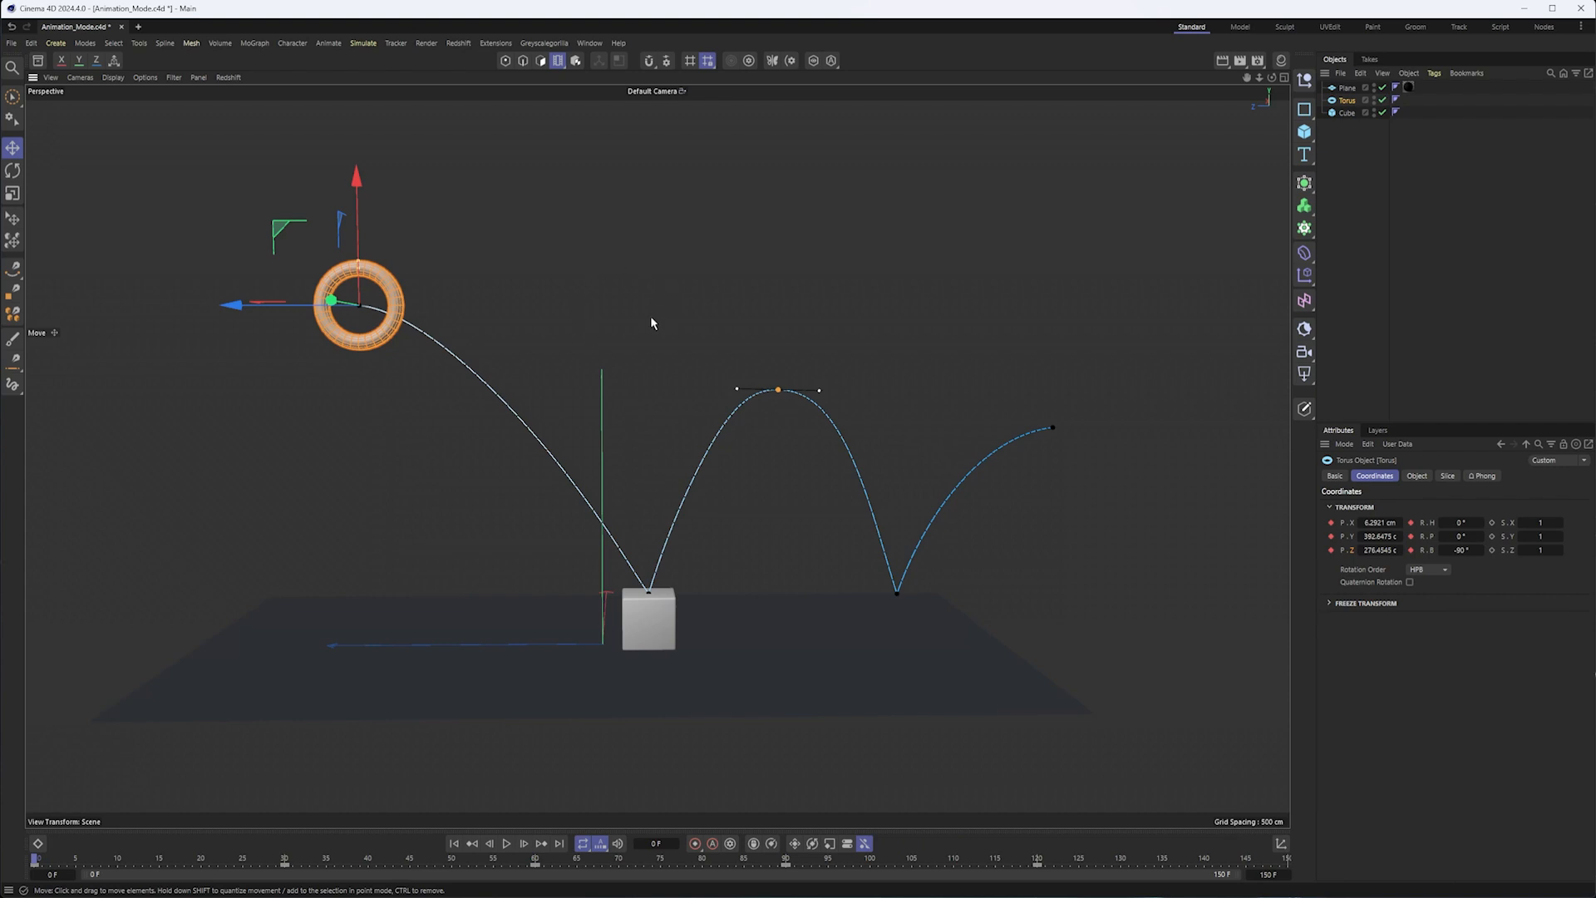
mouse_move(504, 581)
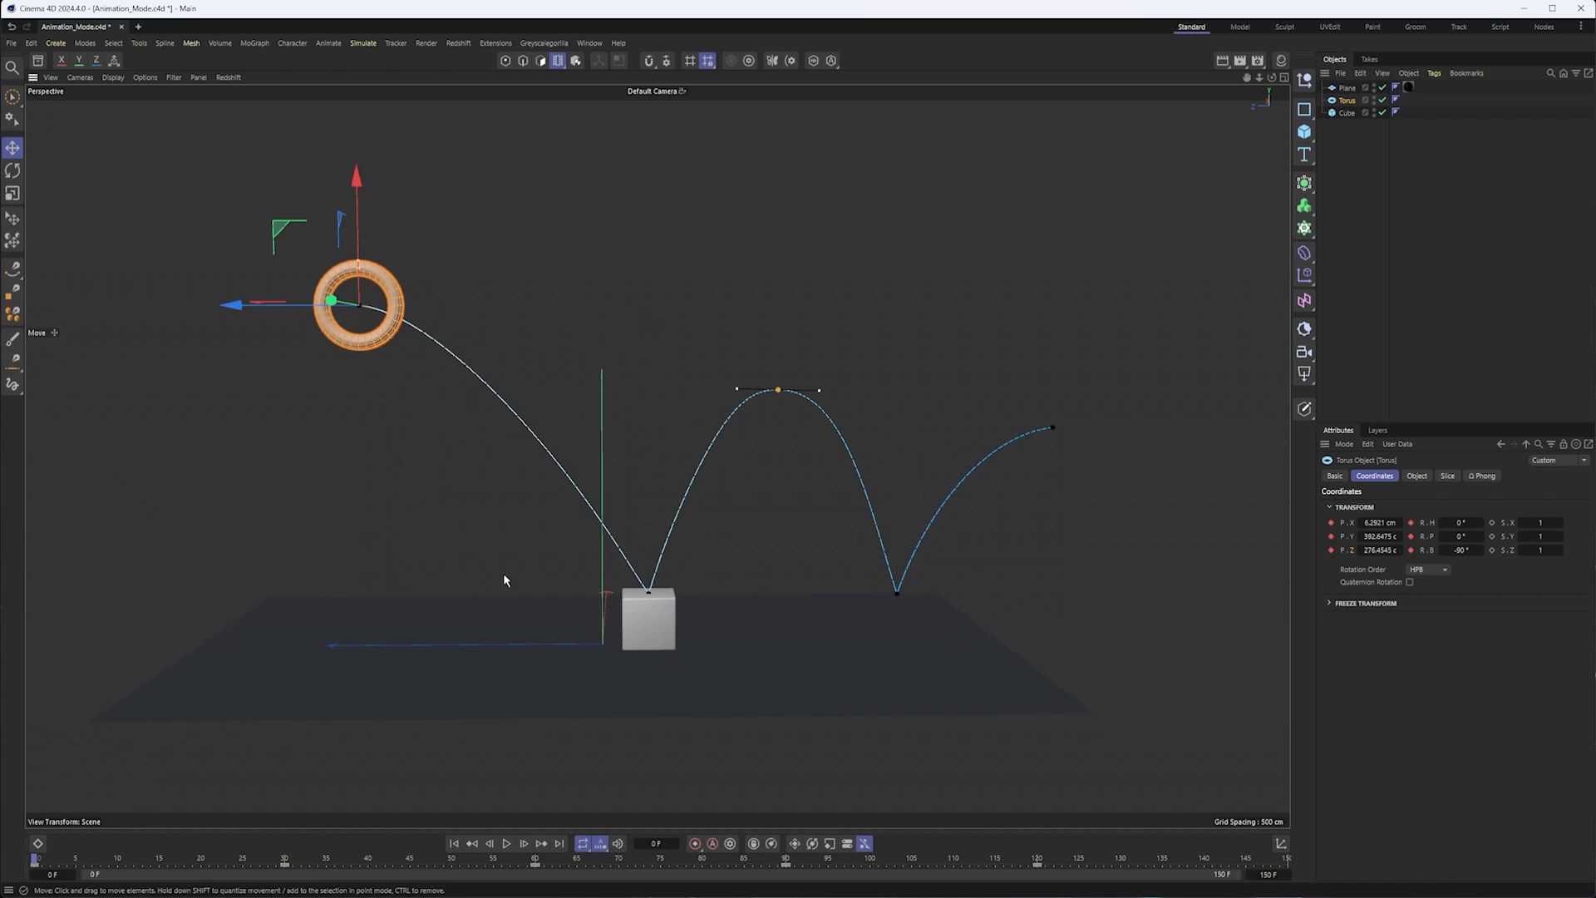
Raise the torus at its frame-30 landing and lower it at its frame-90 landing
left_click(35, 858)
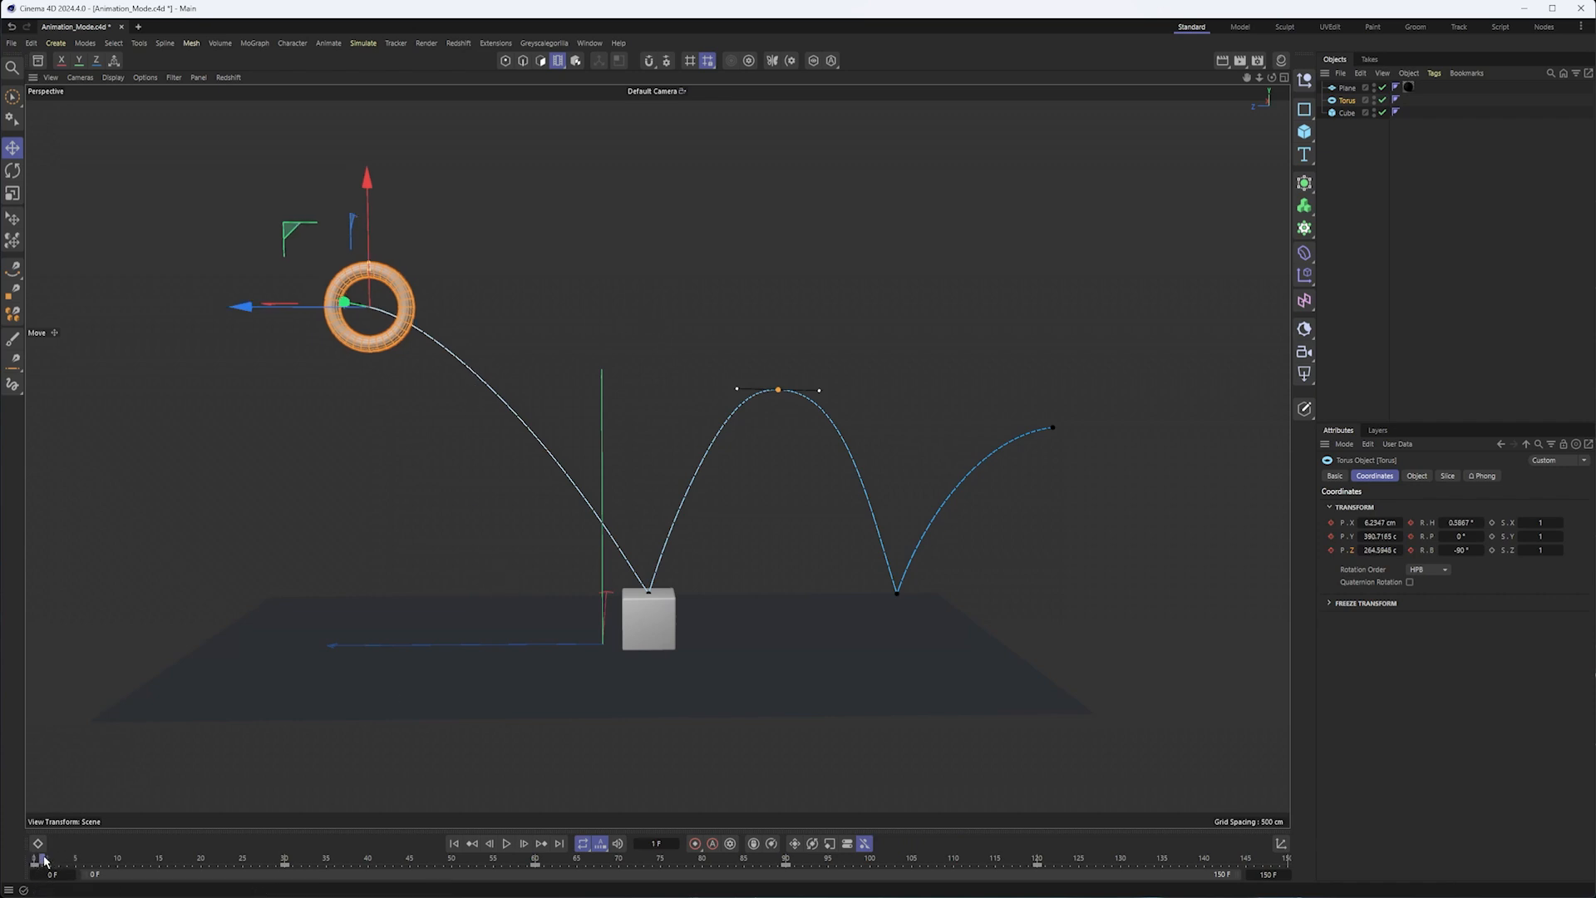
left_click_drag(53, 858, 286, 858)
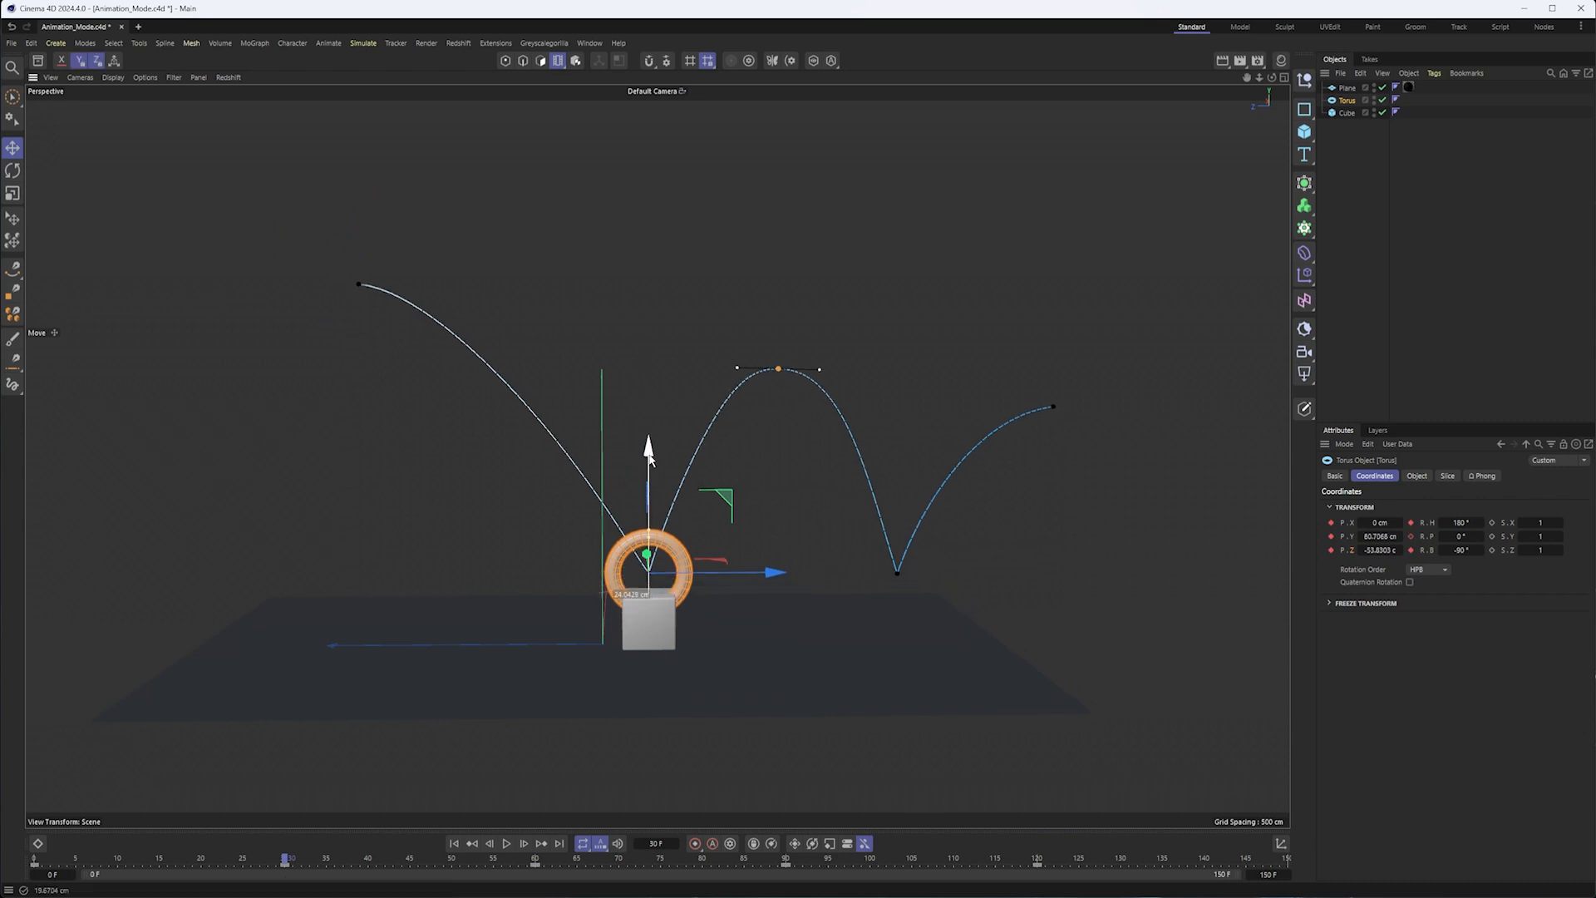
left_click_drag(648, 448, 648, 422)
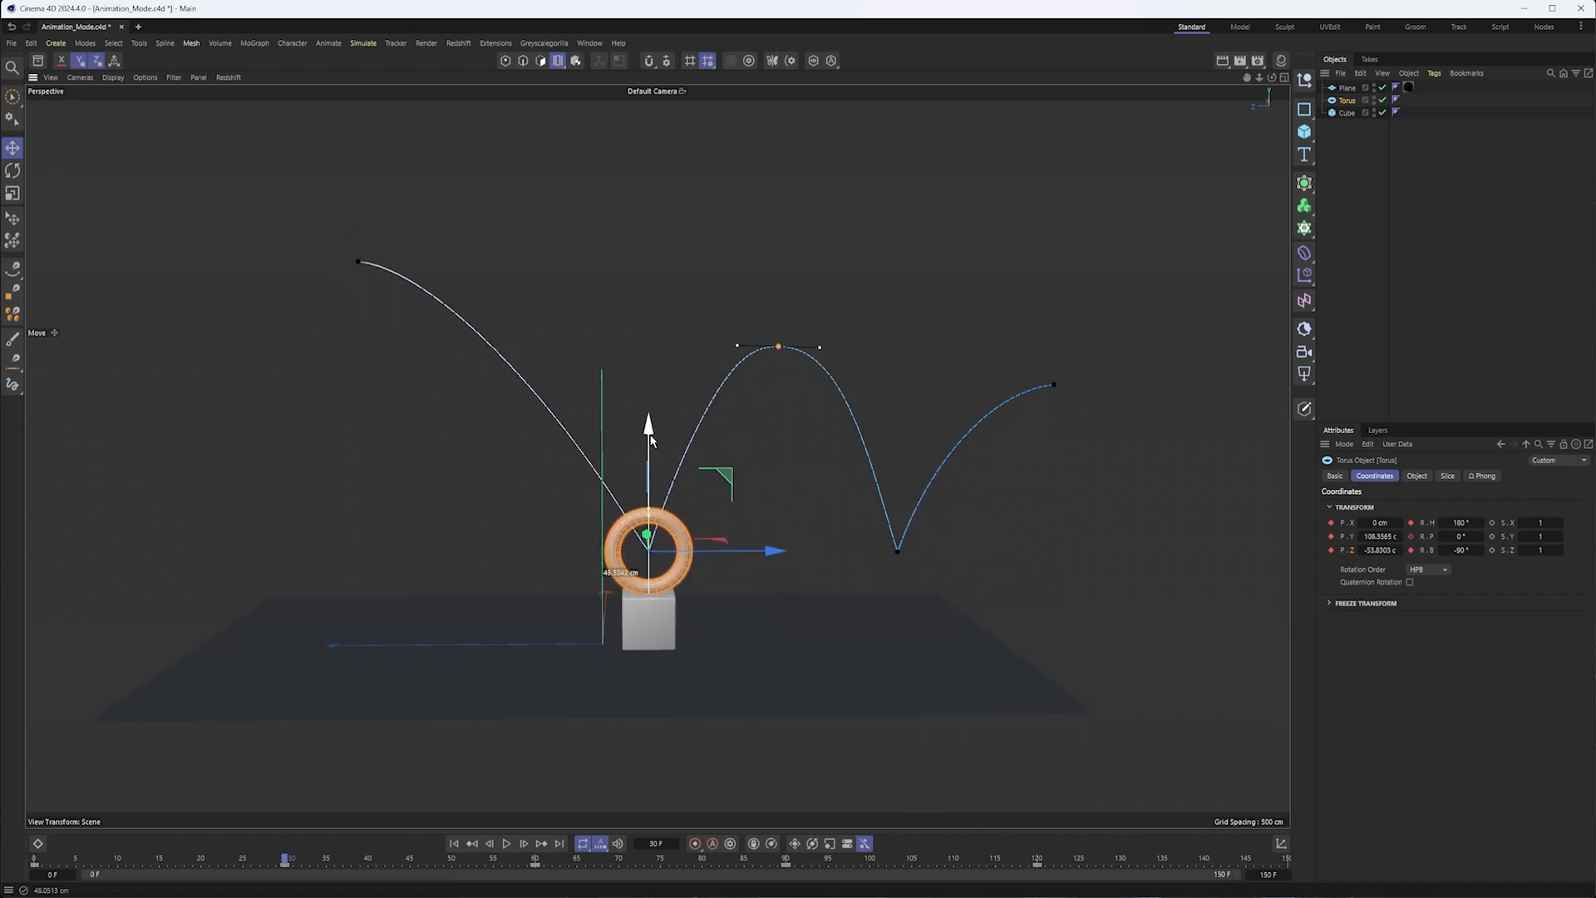
left_click_drag(288, 857, 309, 858)
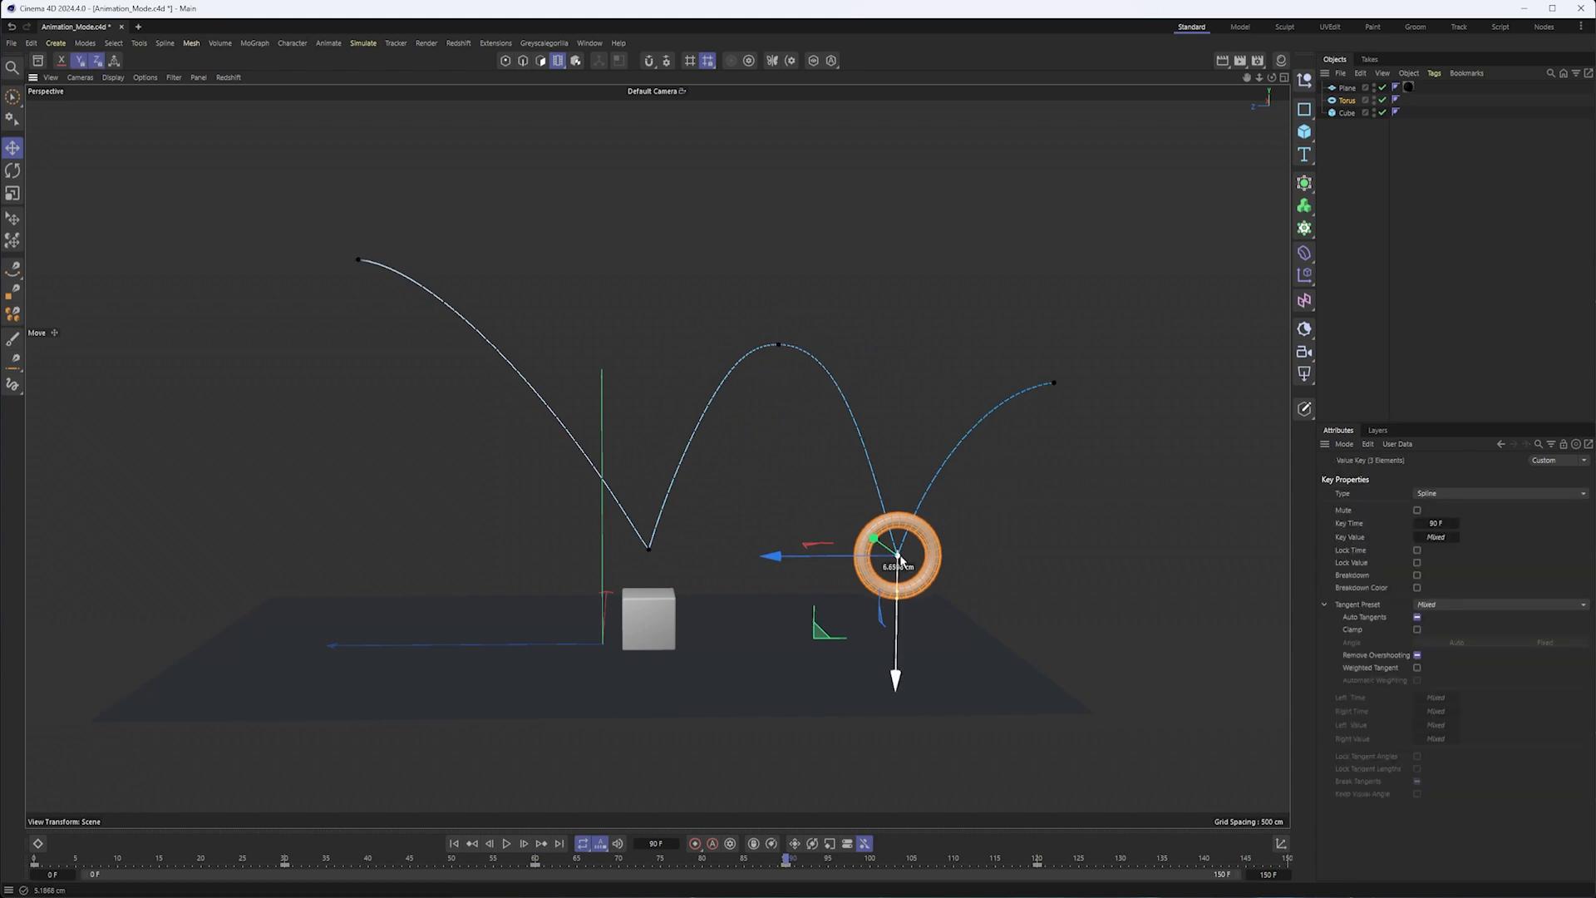
left_click_drag(896, 555, 896, 610)
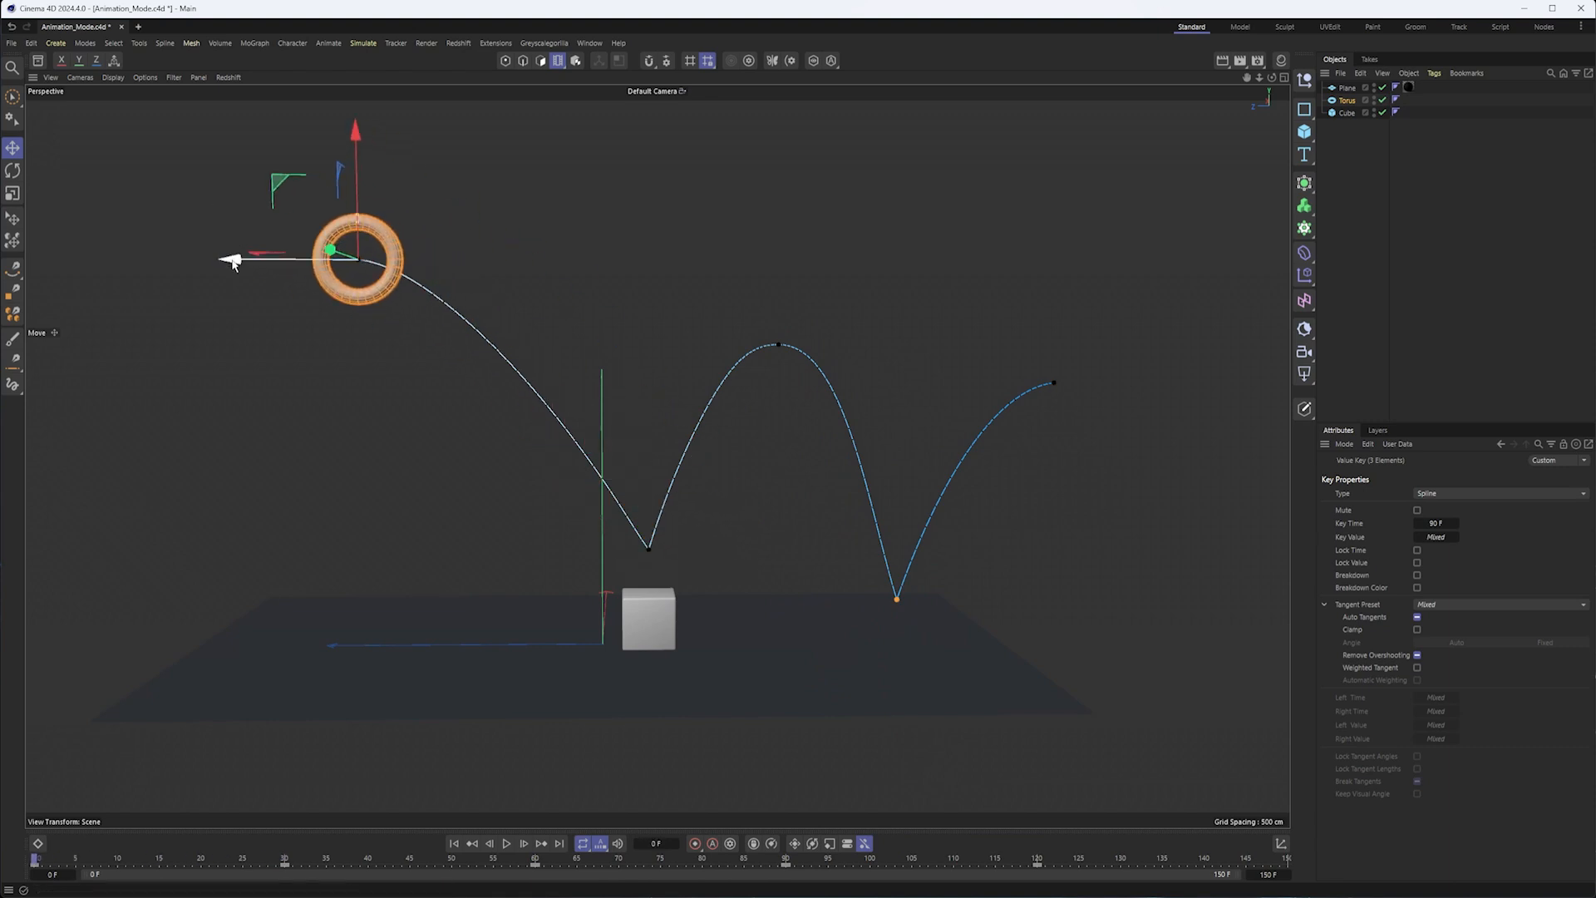
Move the bounce path up and left, then scale it narrower horizontally while keeping its height
left_click_drag(244, 260, 285, 260)
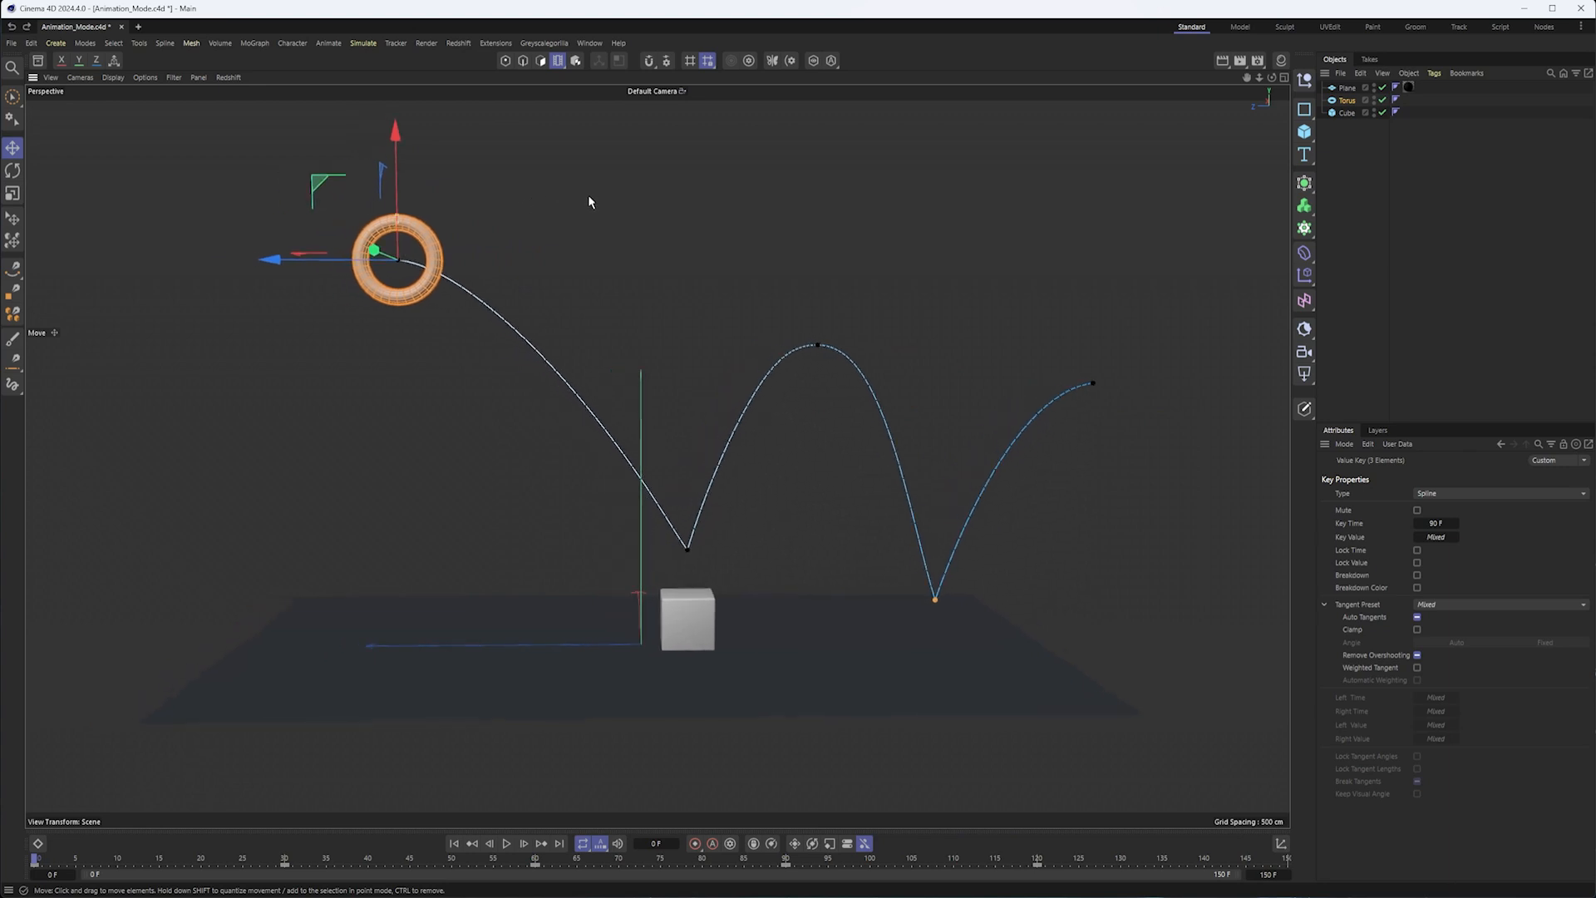
left_click(14, 193)
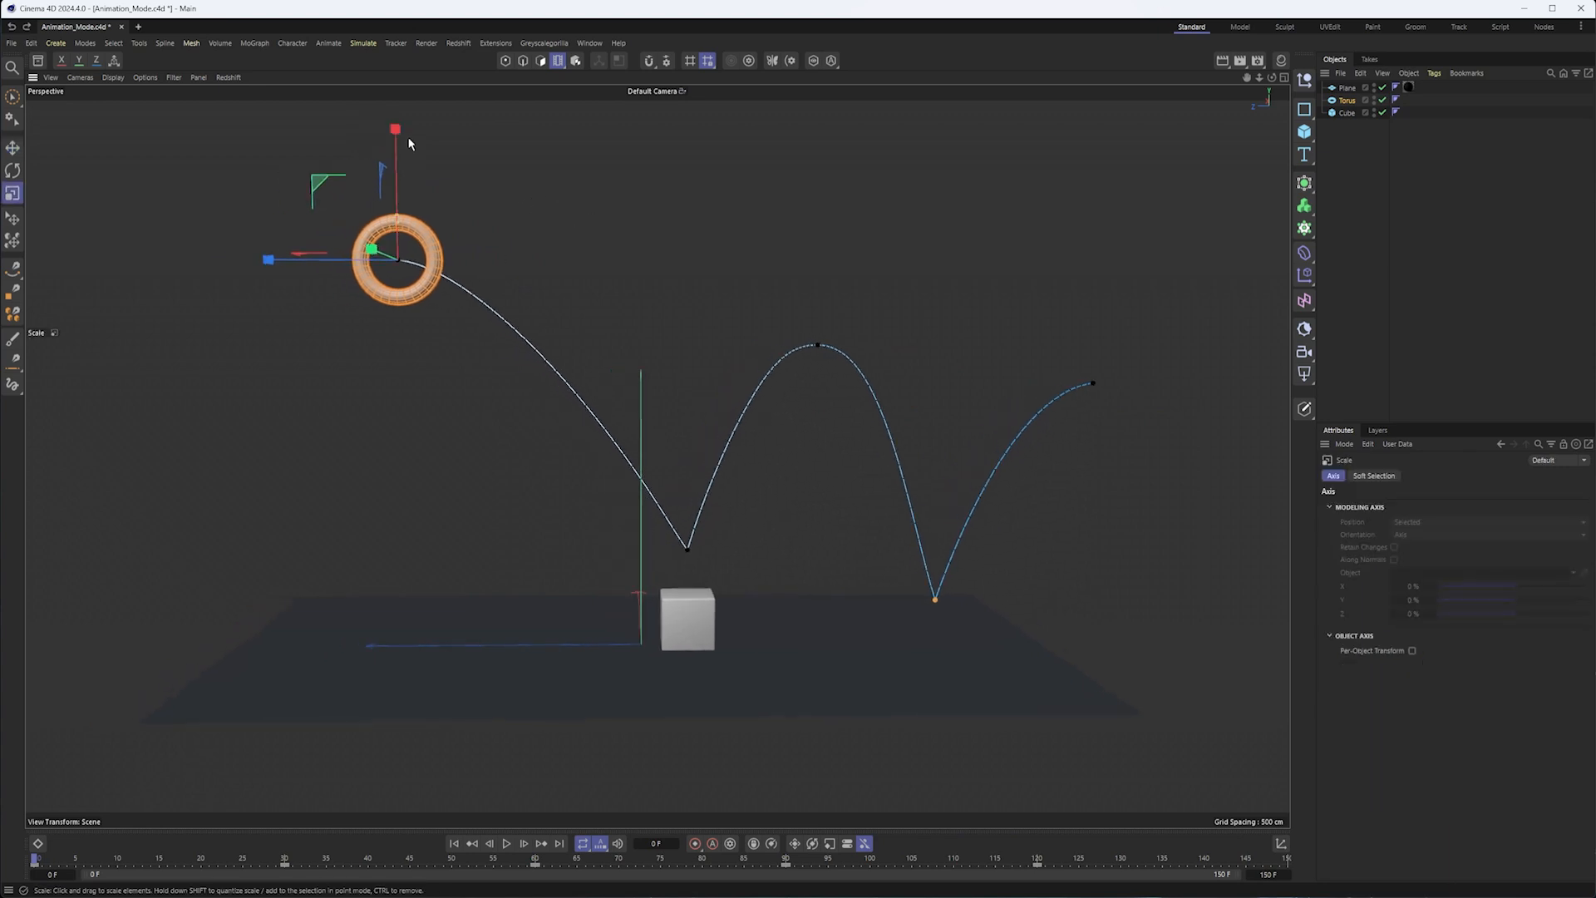
left_click_drag(396, 130, 396, 191)
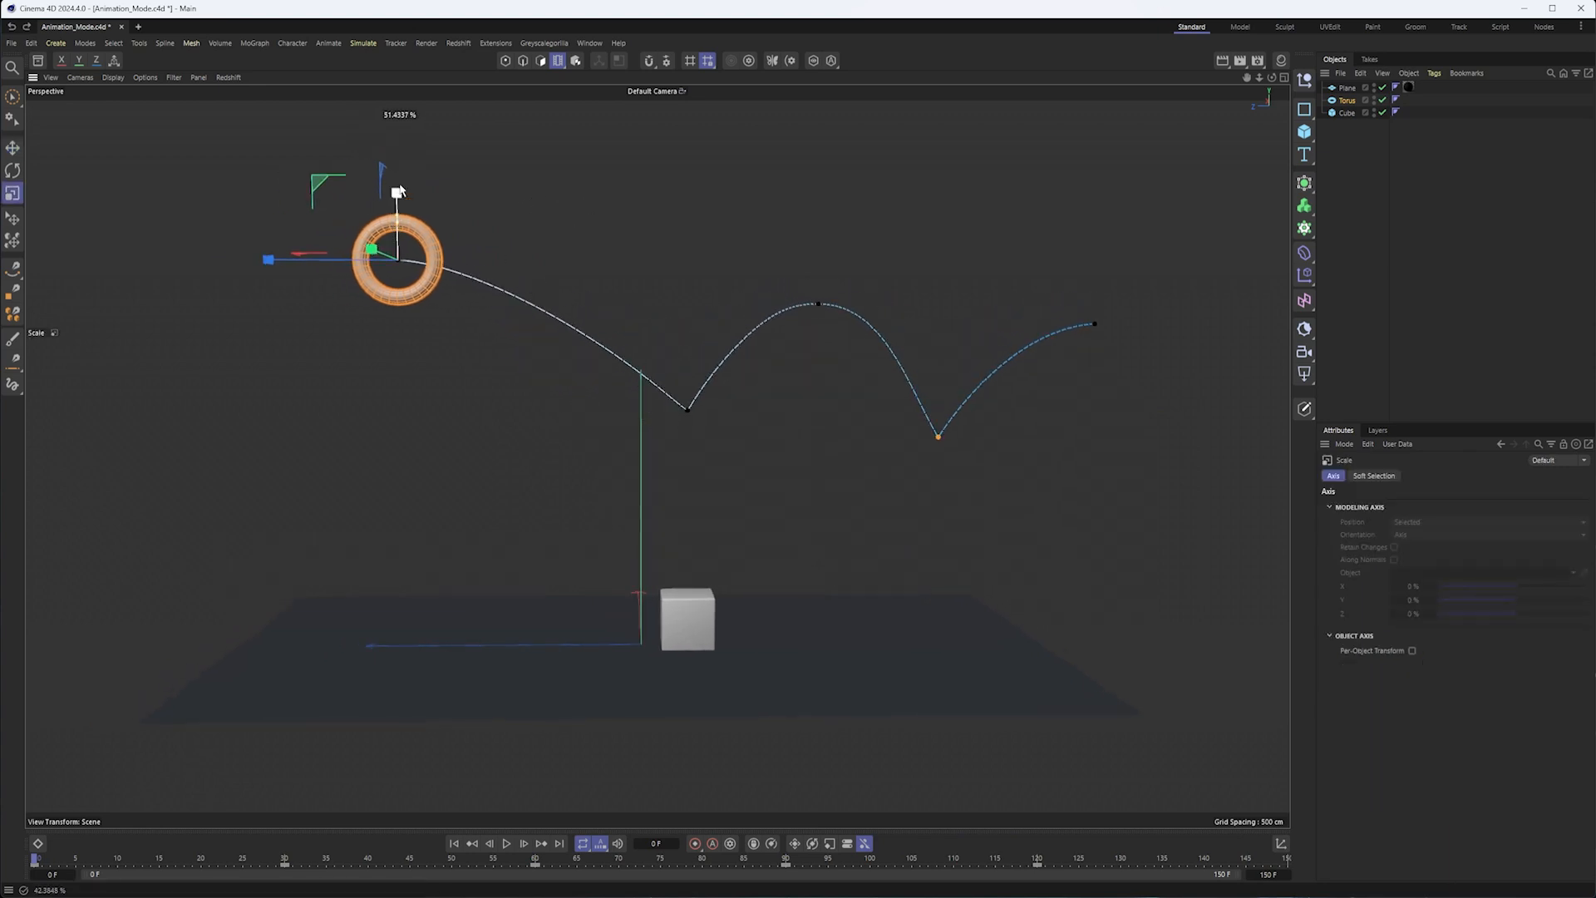
left_click_drag(395, 190, 395, 130)
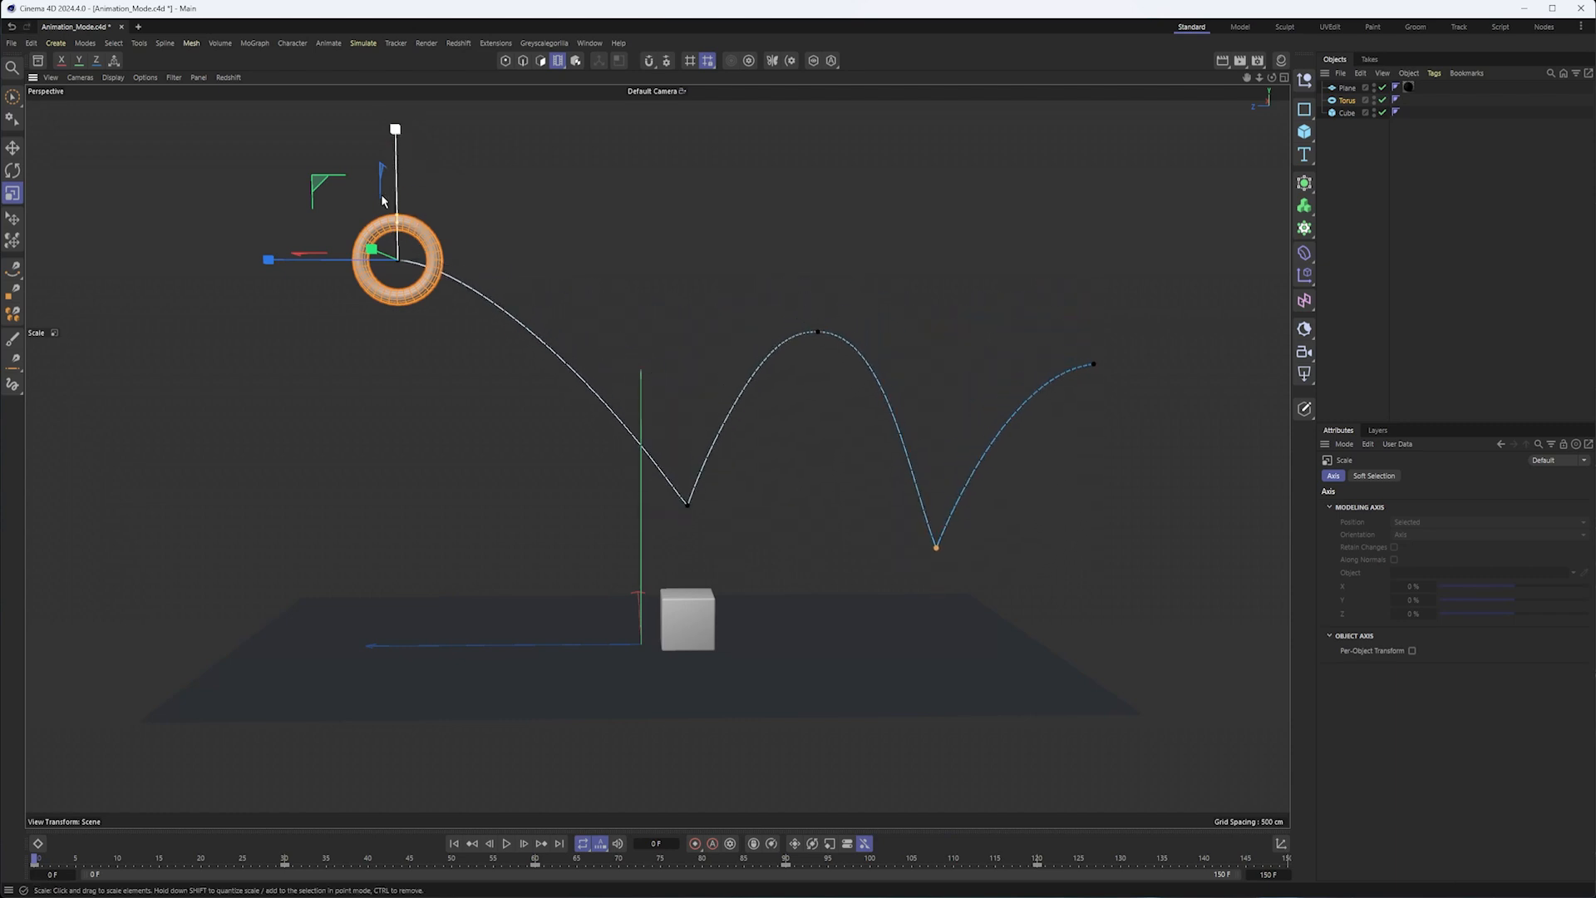
left_click_drag(266, 260, 281, 259)
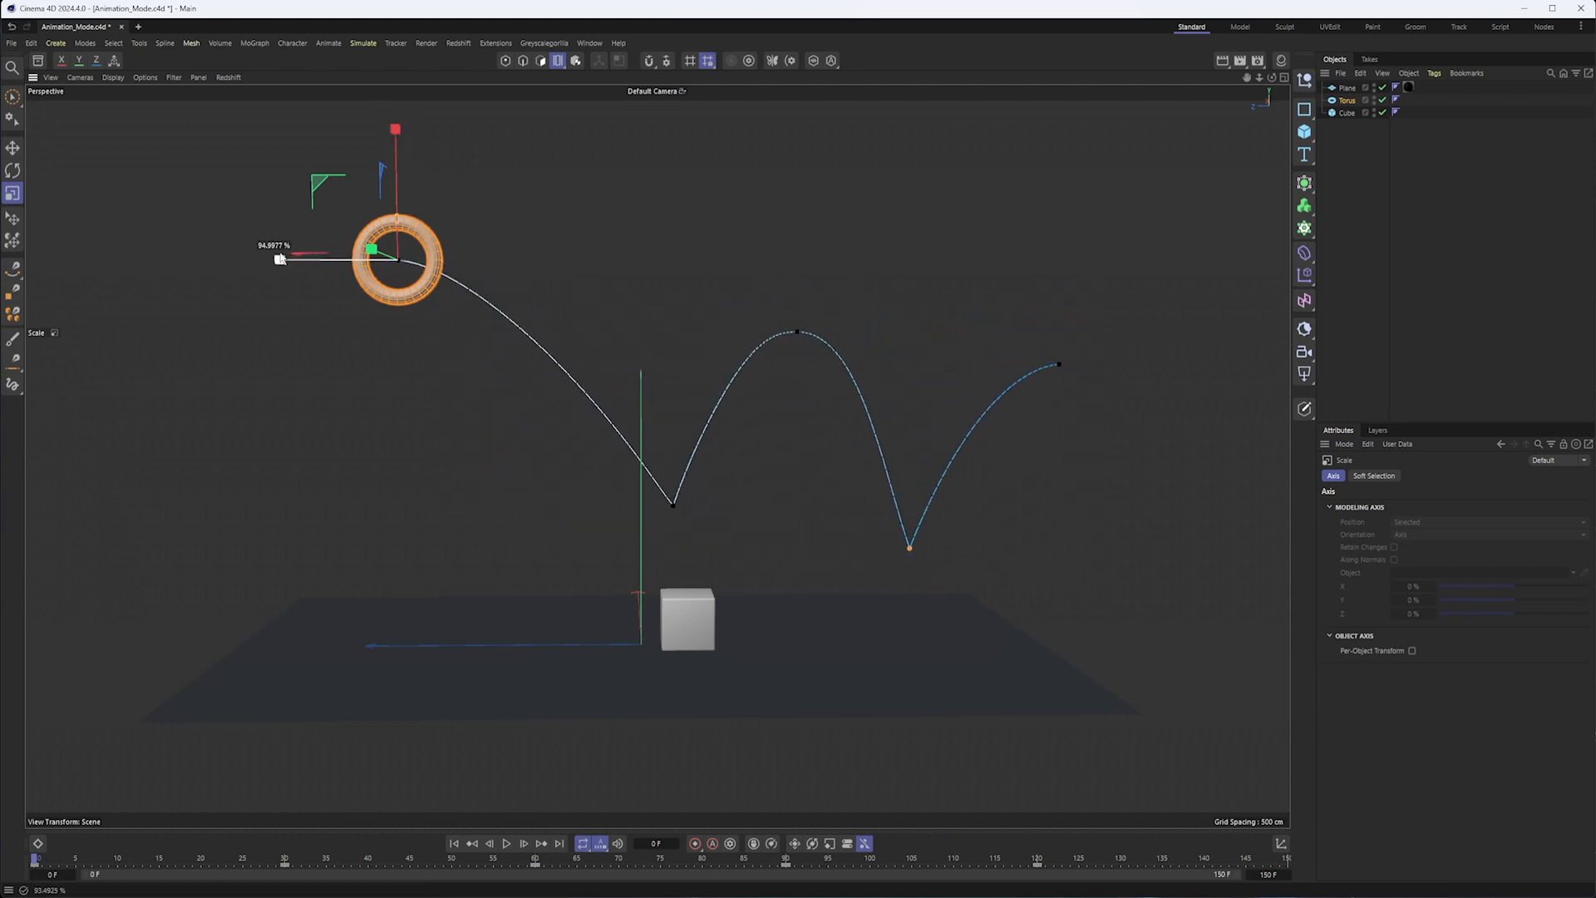
left_click_drag(279, 259, 315, 259)
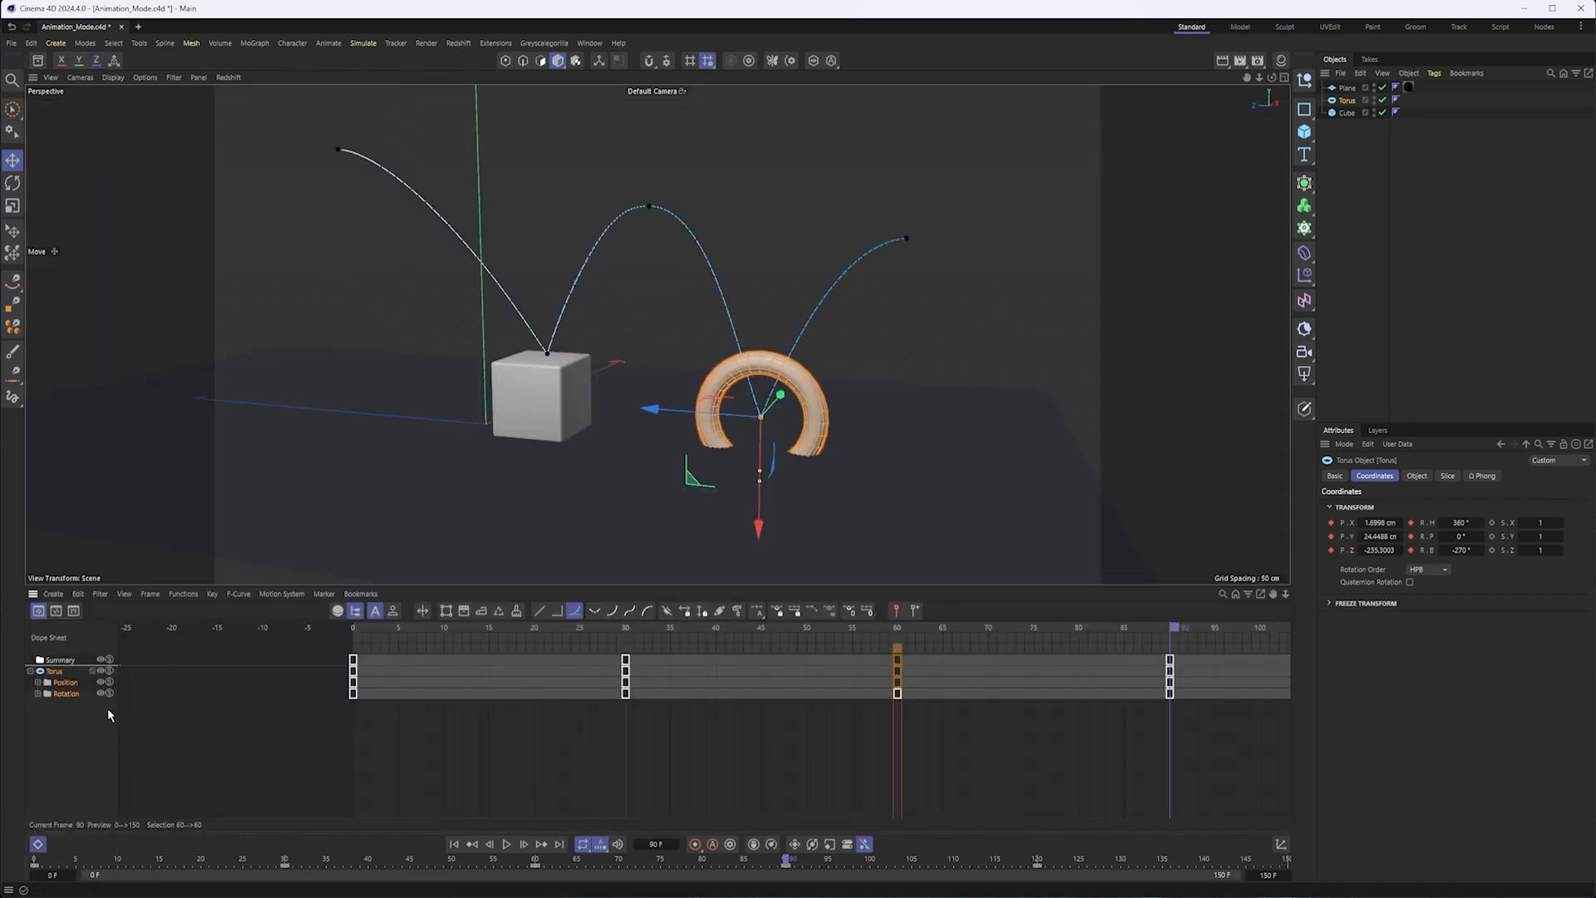
Expand the torus's Position tracks and inspect the frame-90 key on Position Y
left_click(38, 682)
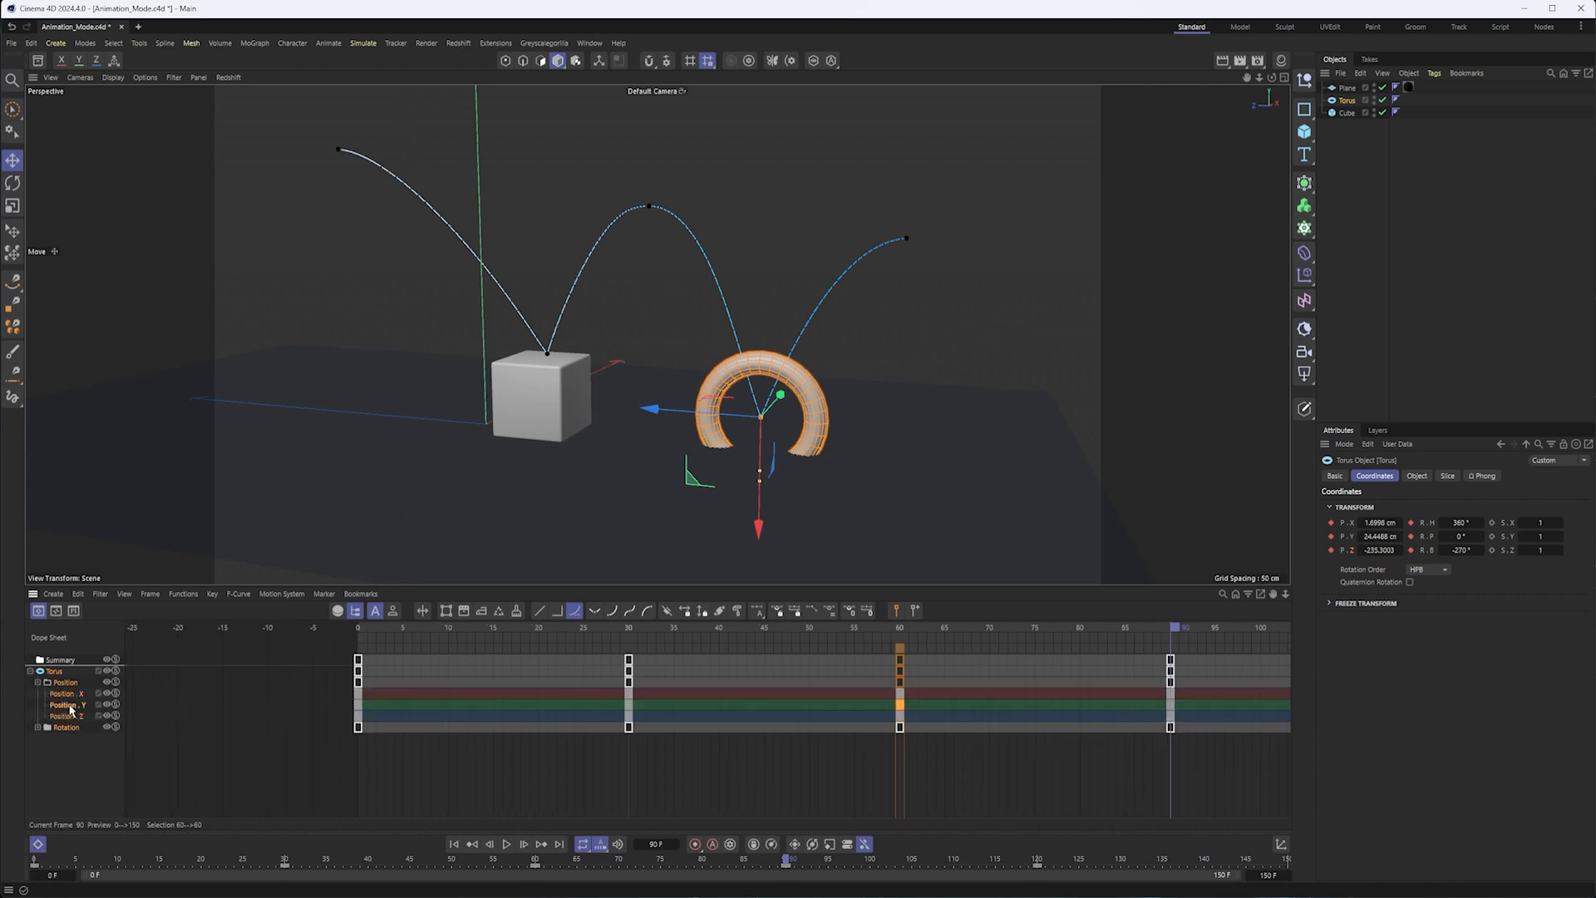
left_click(68, 705)
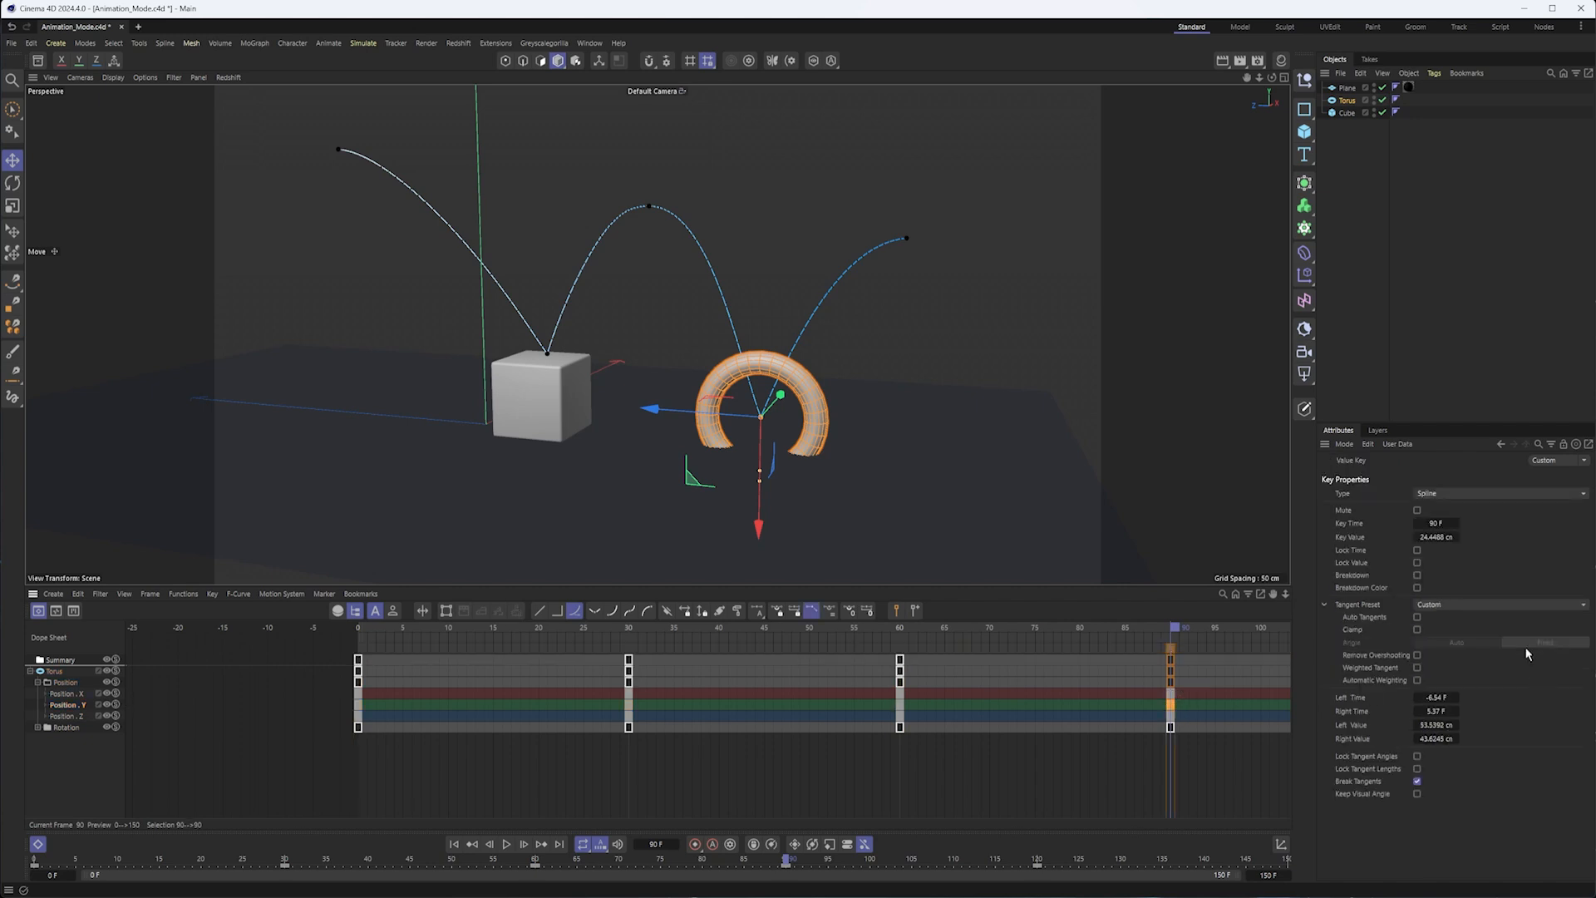
left_click(1435, 537)
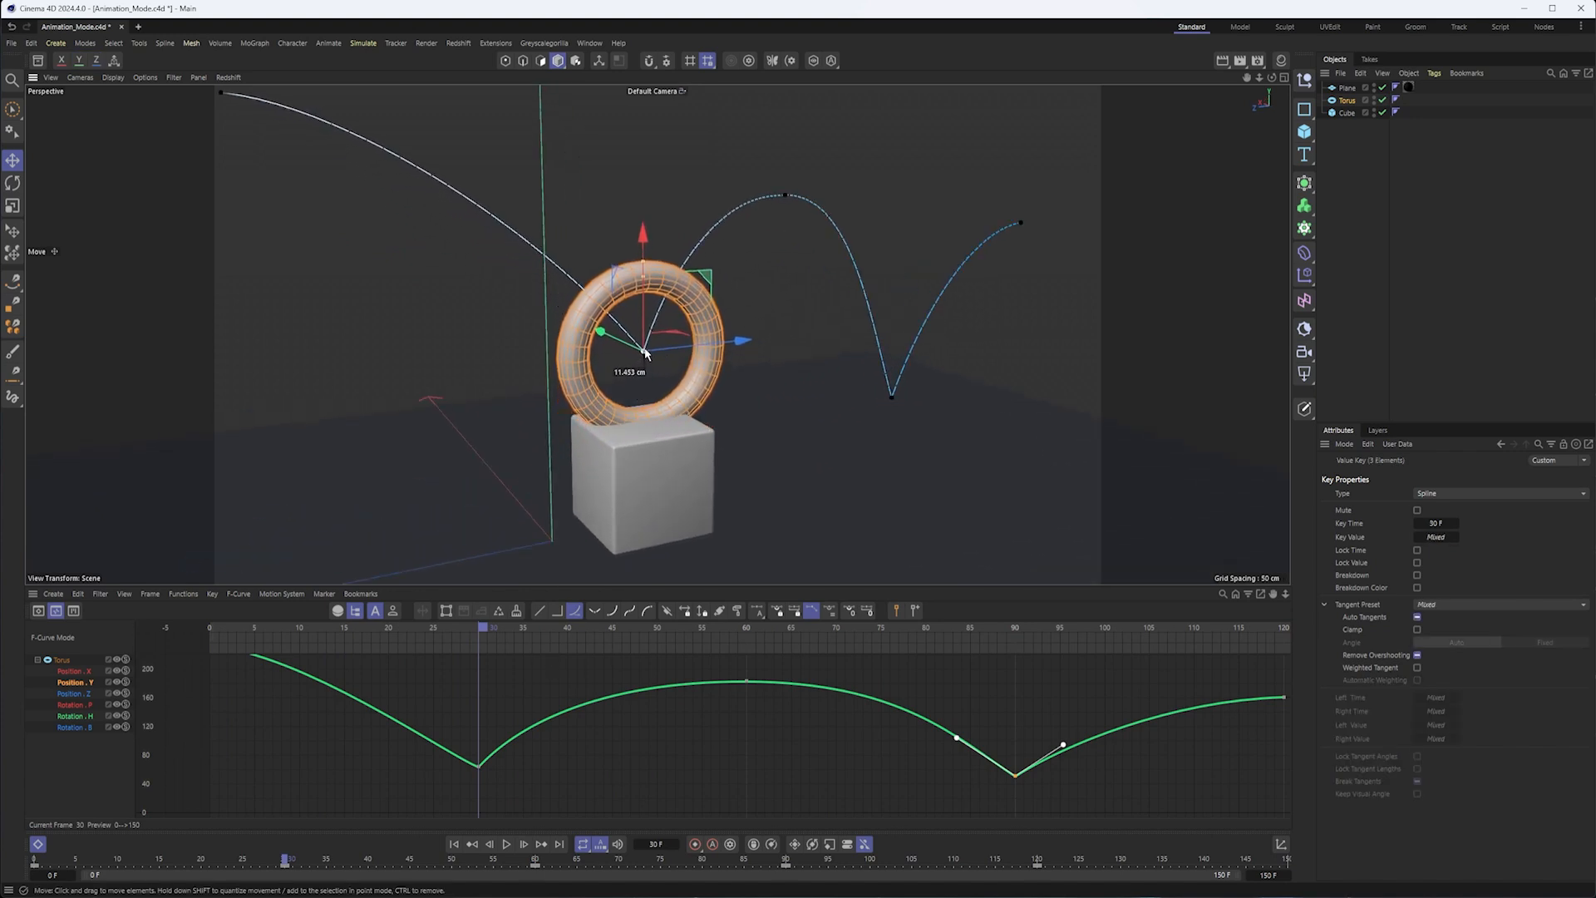
Nudge the torus at frame 30 and scrub frames 20-30 to check its landing on the cube
left_click_drag(642, 354, 637, 339)
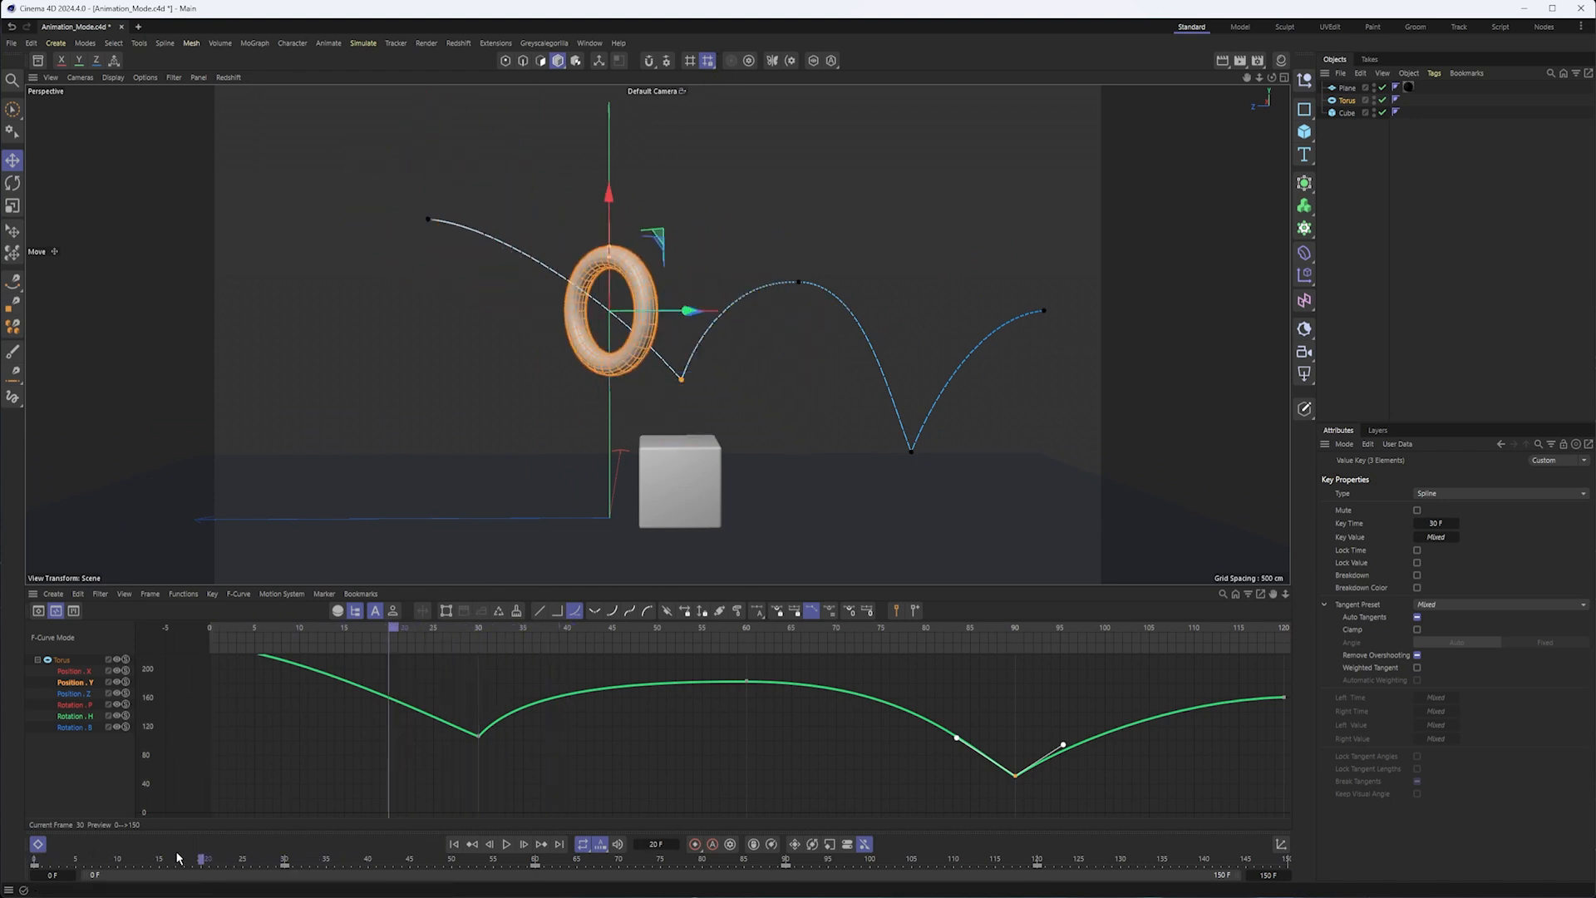
left_click_drag(203, 860, 311, 860)
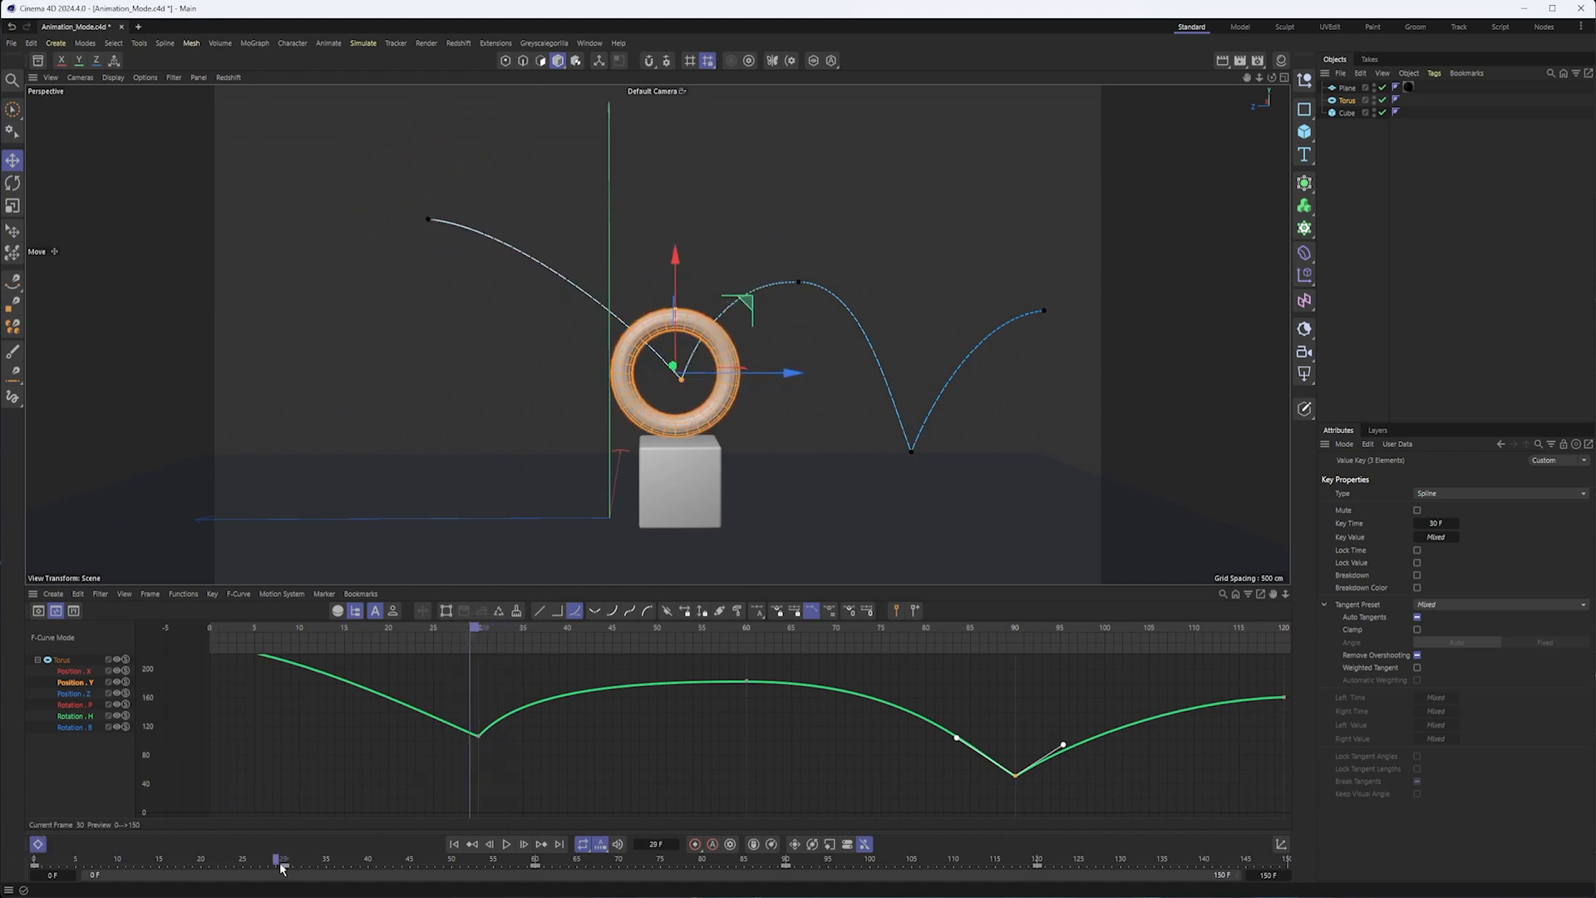
left_click_drag(279, 865, 534, 864)
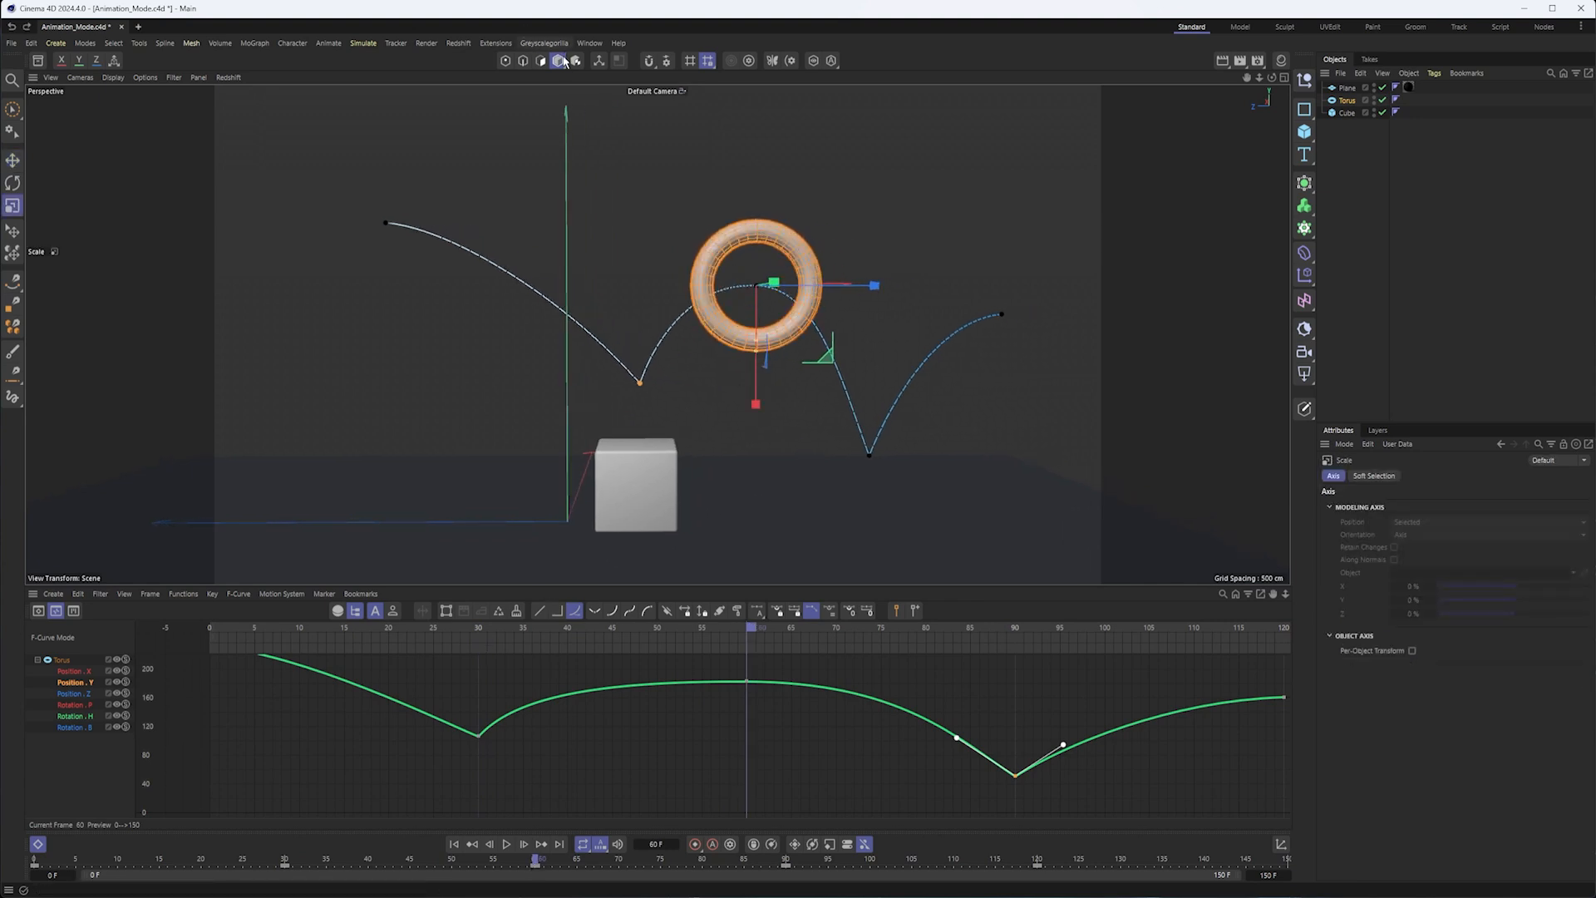
Shrink the bounce path slightly with the Scale gizmo at frames 60 and 122
left_click_drag(755, 284, 755, 382)
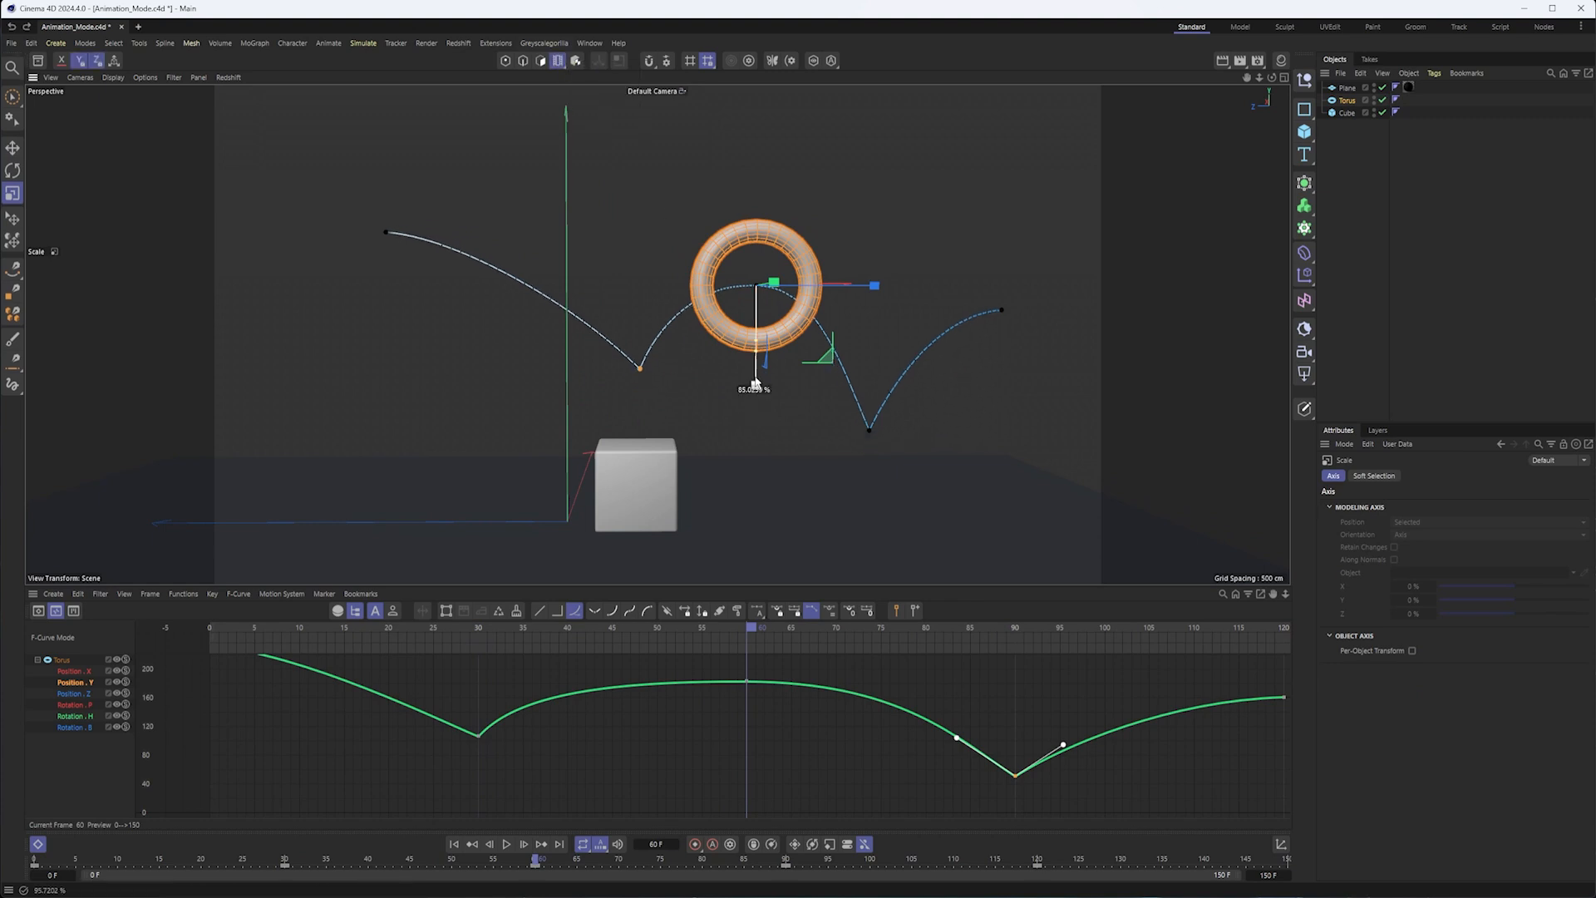
left_click_drag(754, 366, 755, 335)
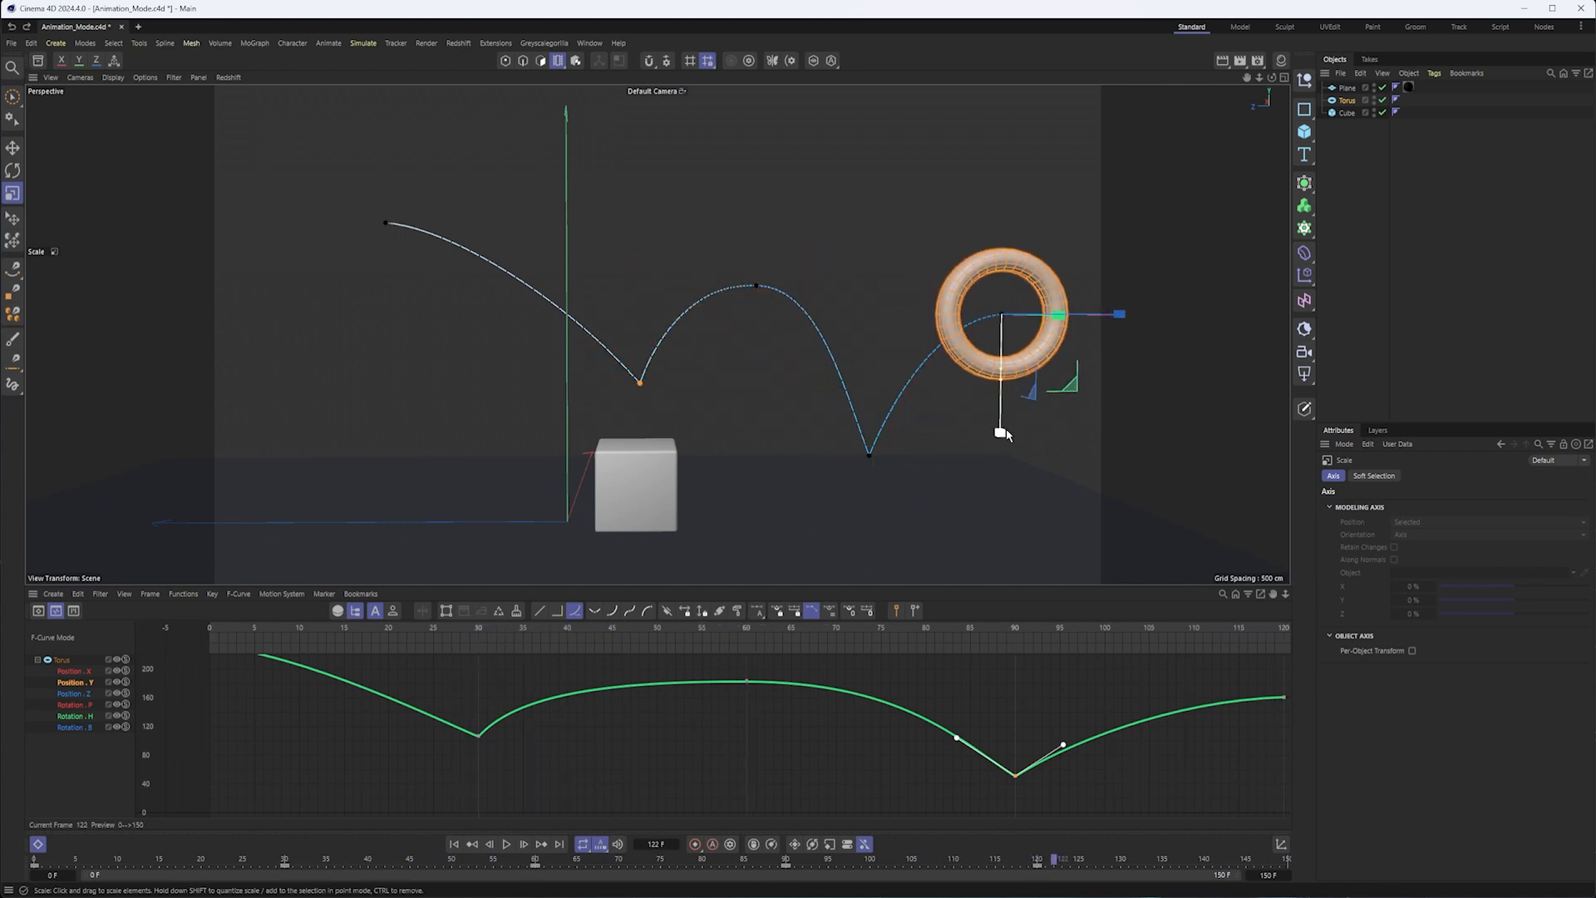
left_click_drag(1001, 432, 1002, 437)
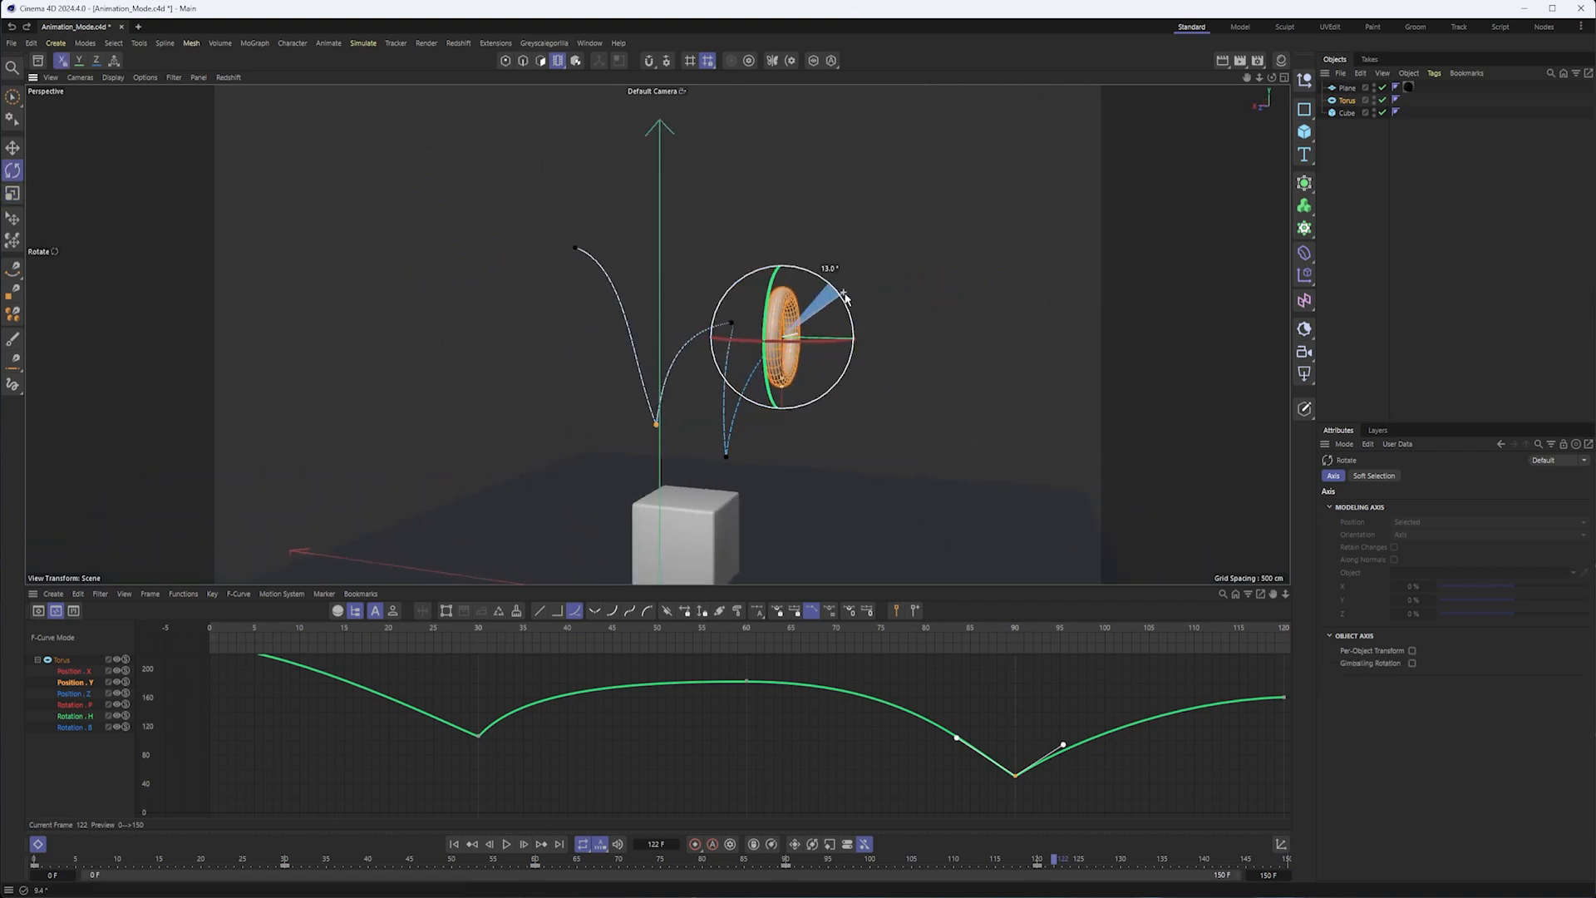
Turn the path in several drags, about 60 then 28 degrees, keying rotation at frame 122
left_click_drag(844, 296, 788, 359)
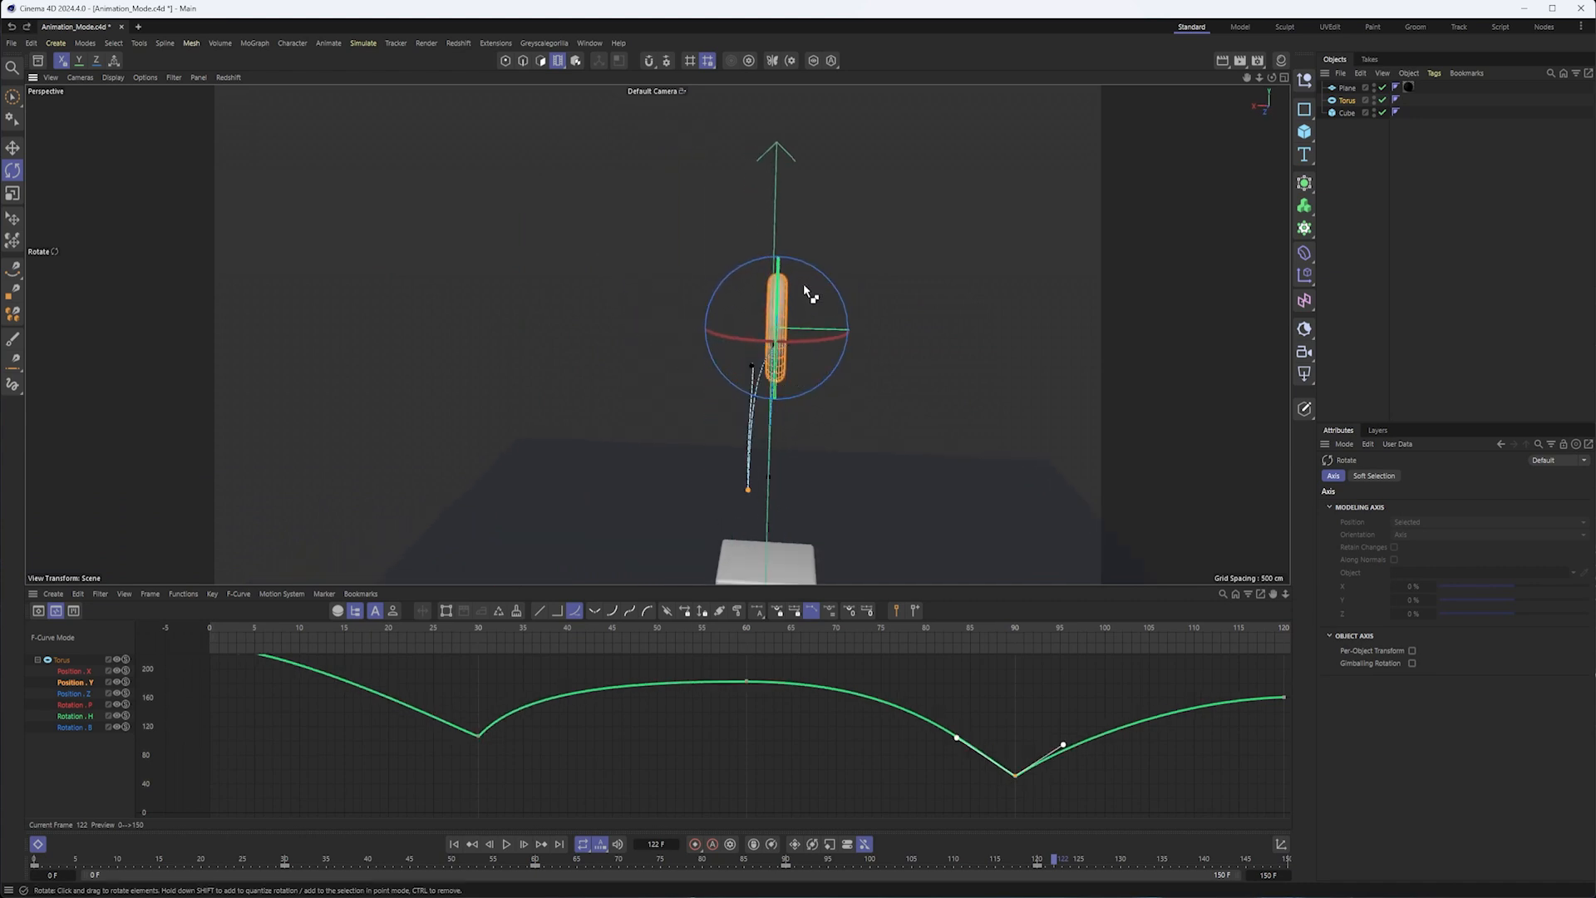
left_click_drag(778, 321, 870, 311)
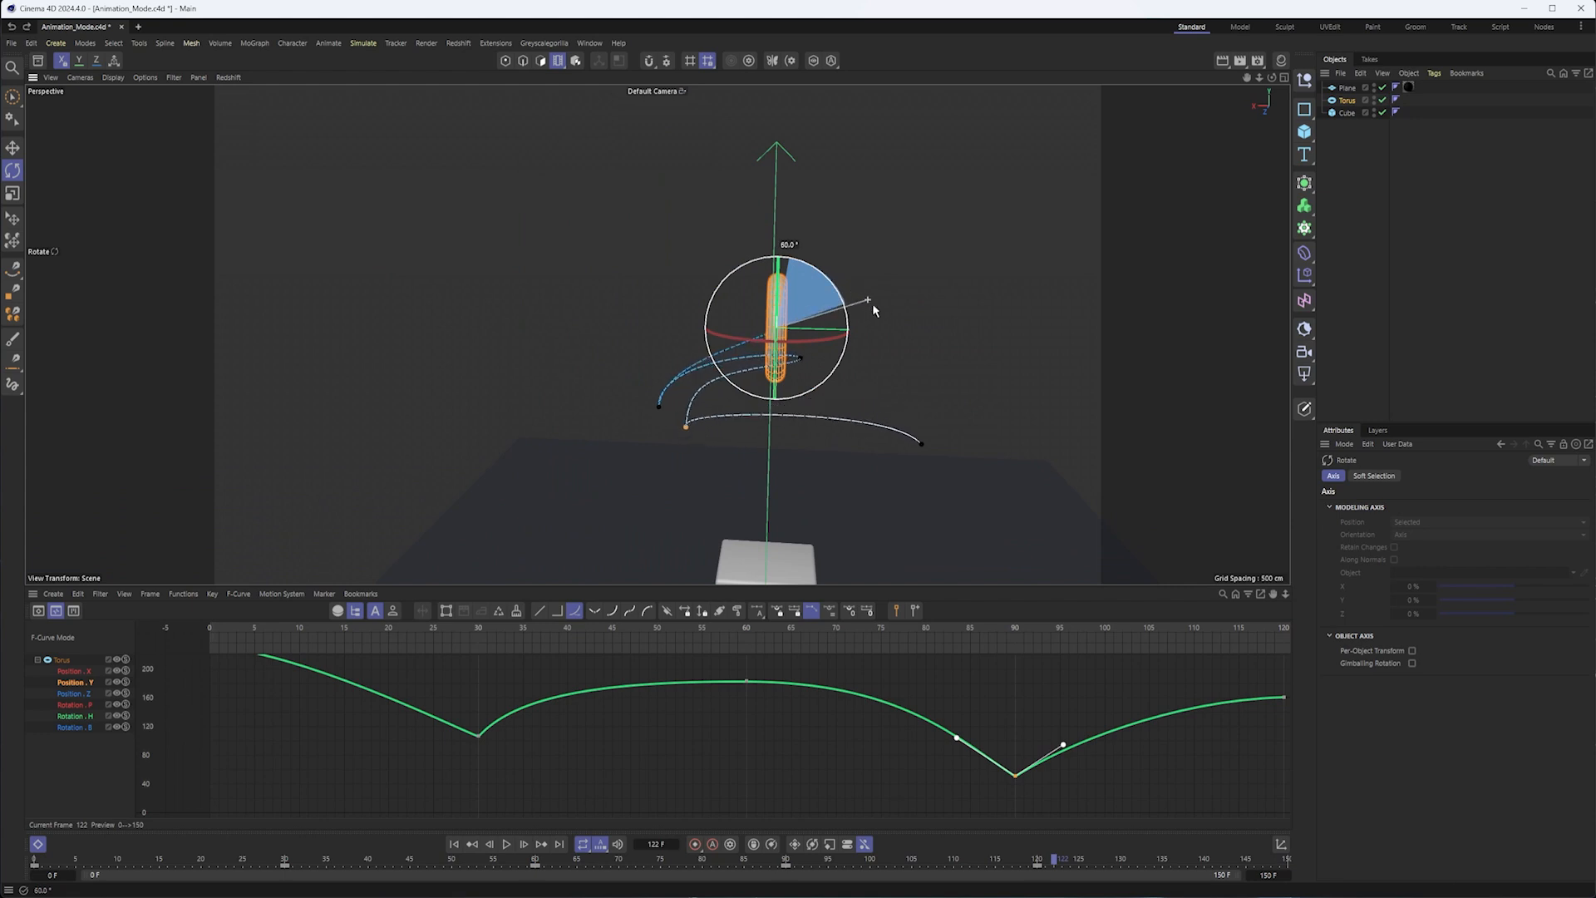
left_click_drag(867, 309, 878, 329)
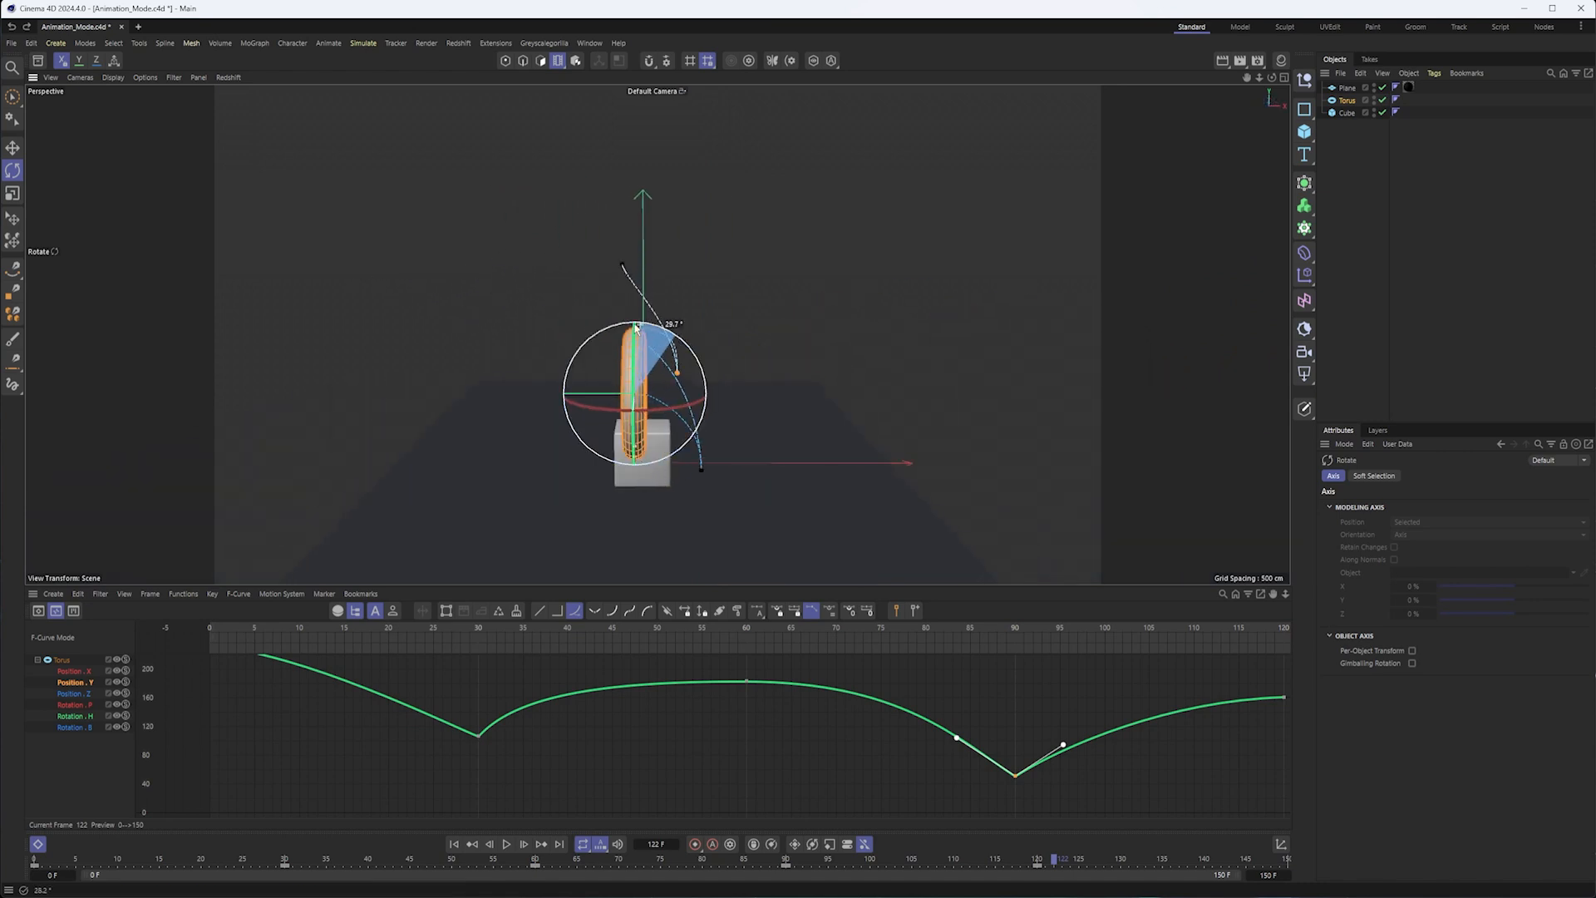
left_click_drag(634, 326, 552, 337)
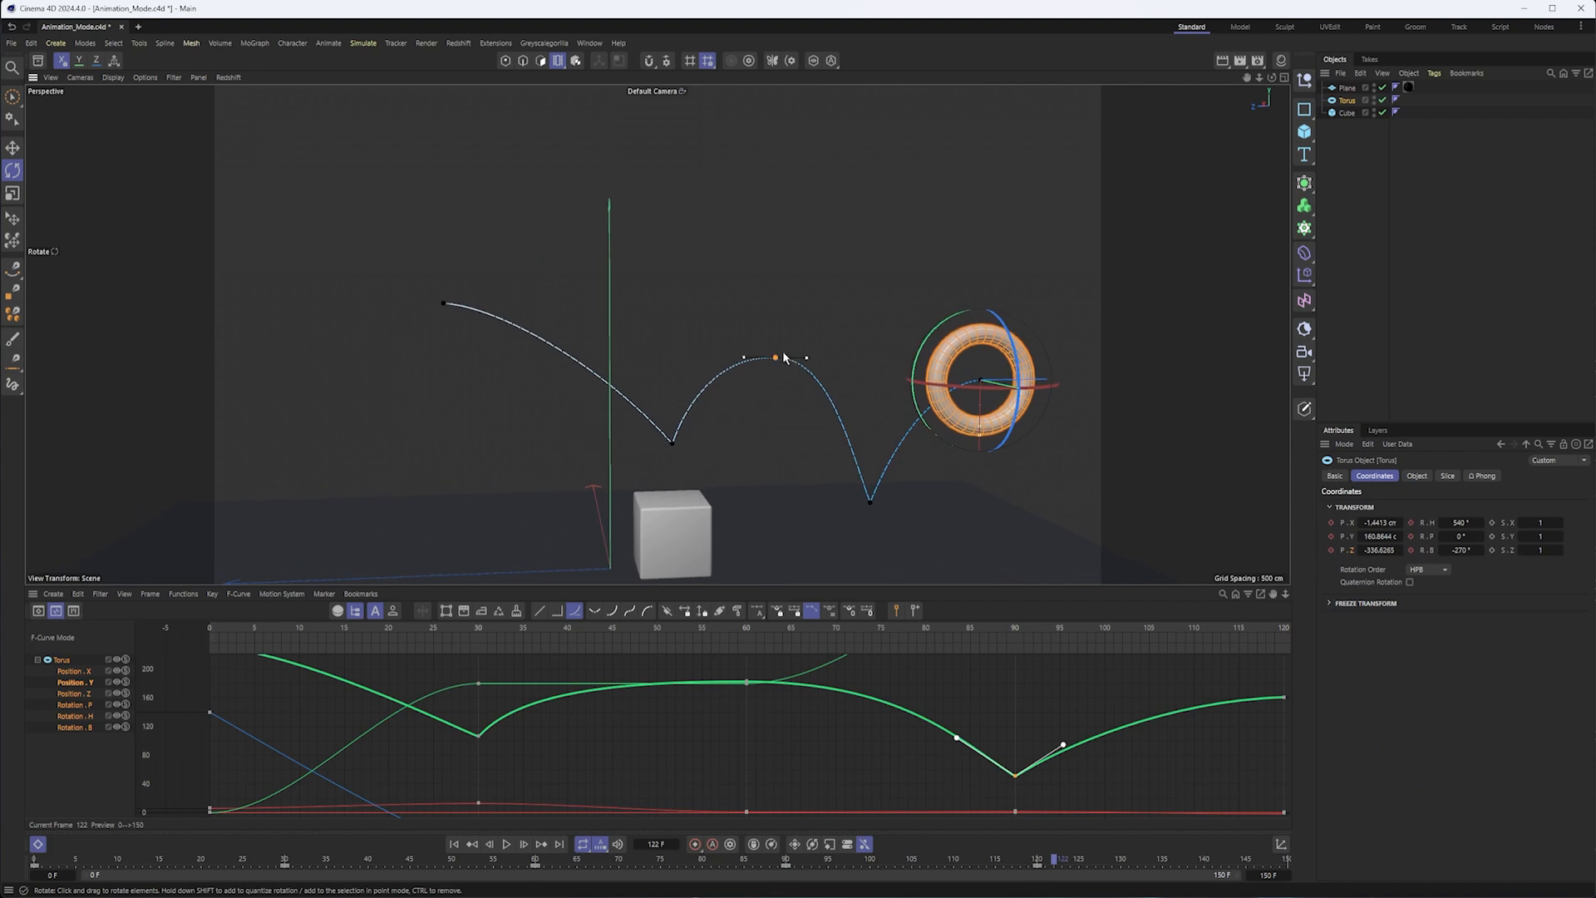
mouse_move(786, 389)
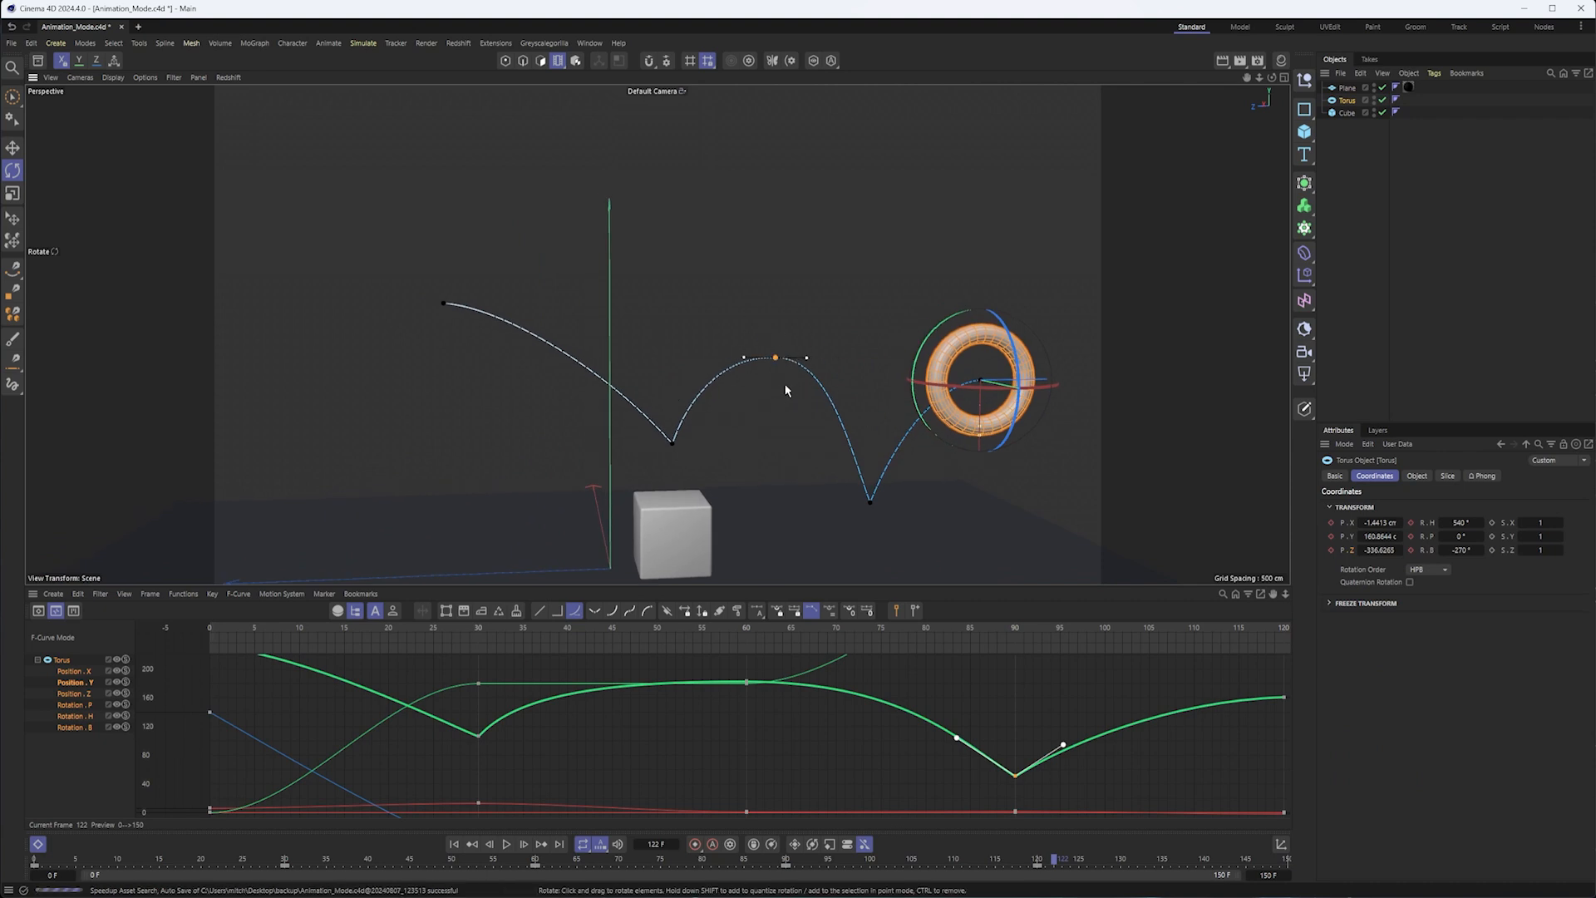
mouse_move(775, 371)
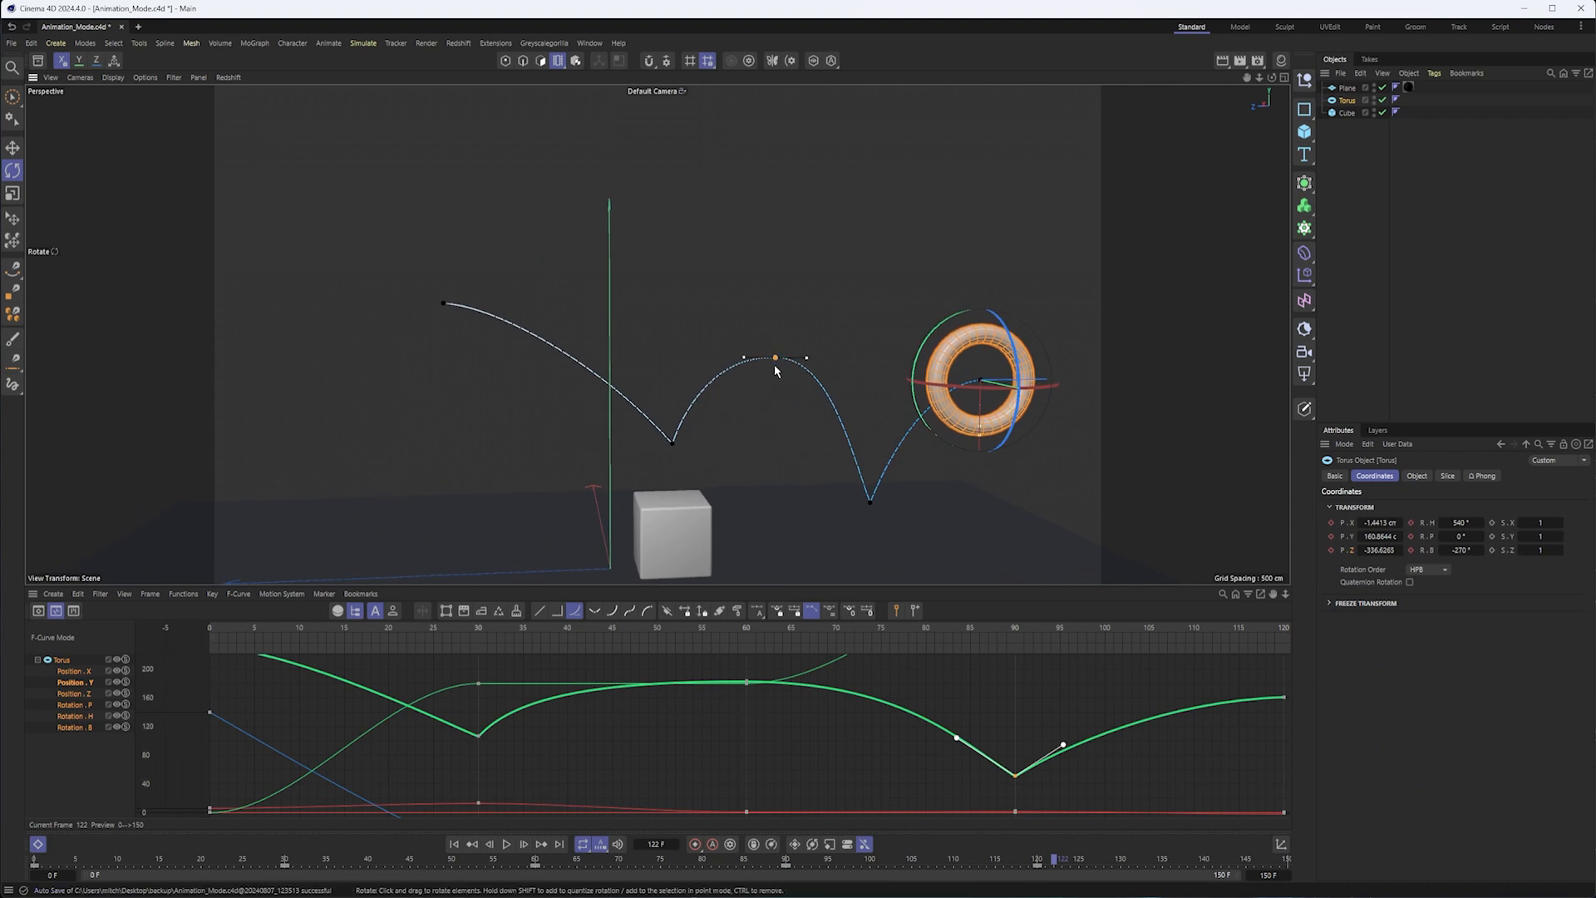
Drag the frame-60 Position Y key's tangent handles and check it in the F-Curve editor
left_click_drag(773, 358, 818, 333)
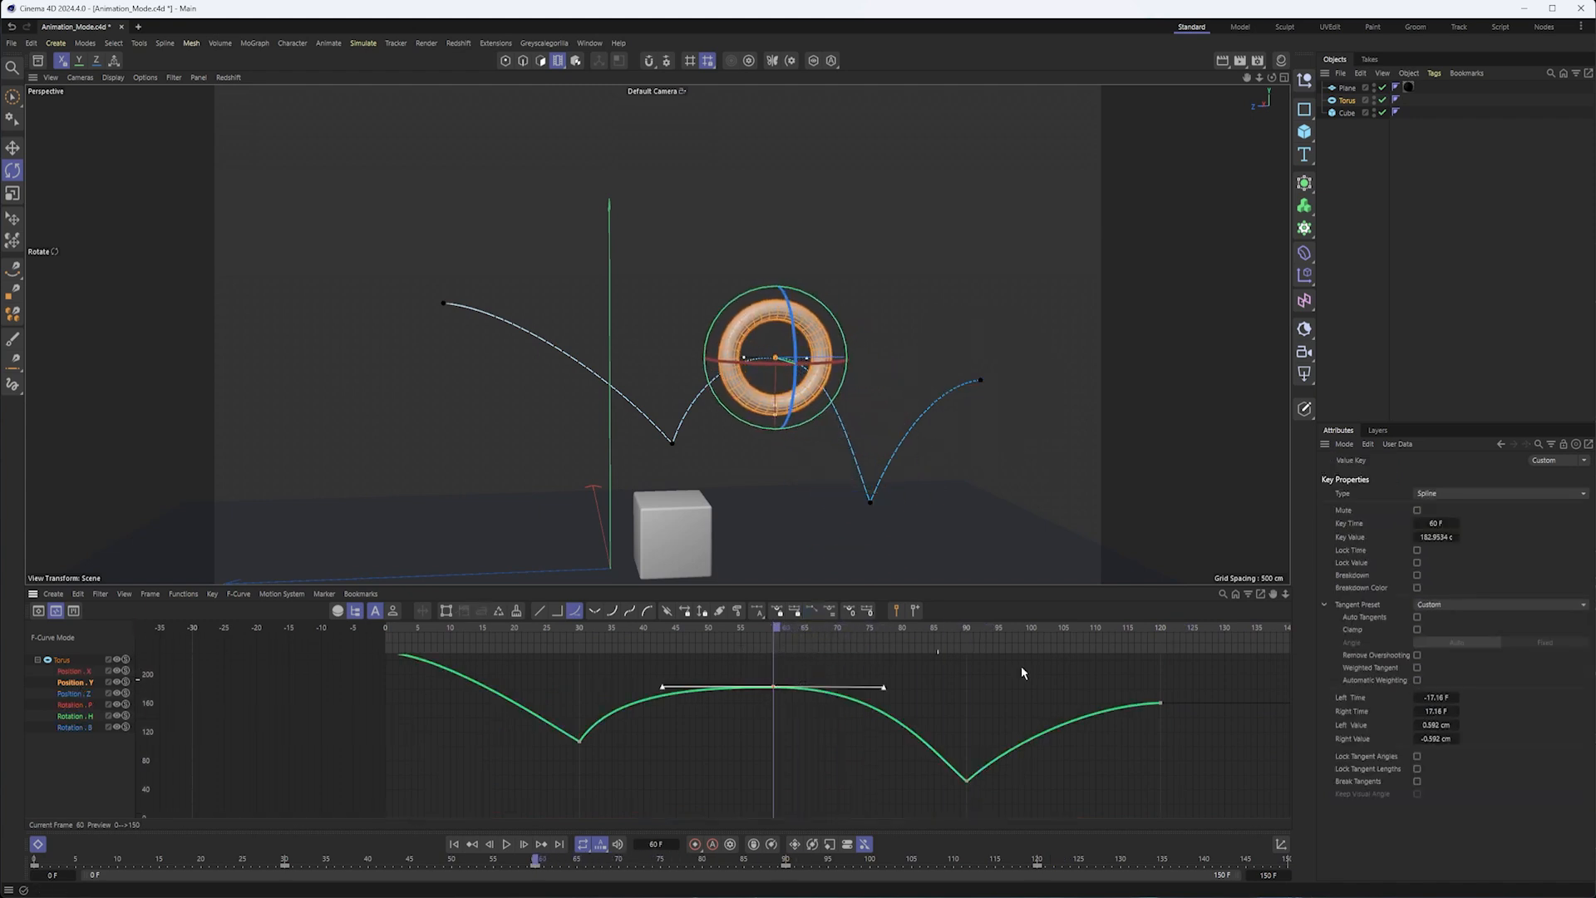
left_click(1417, 617)
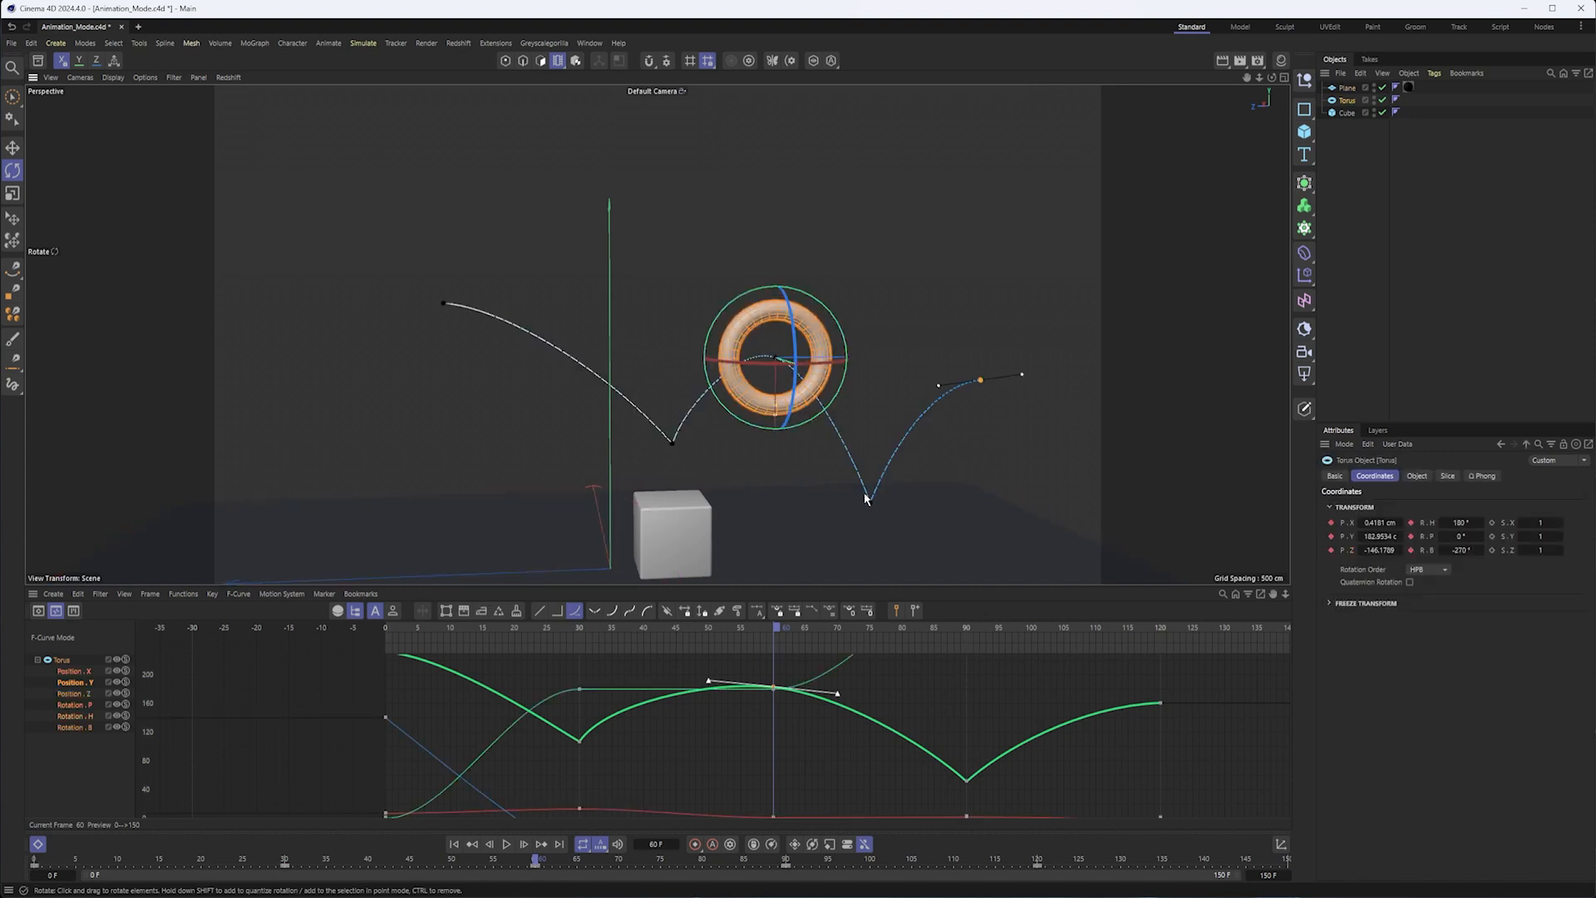
mouse_move(878, 509)
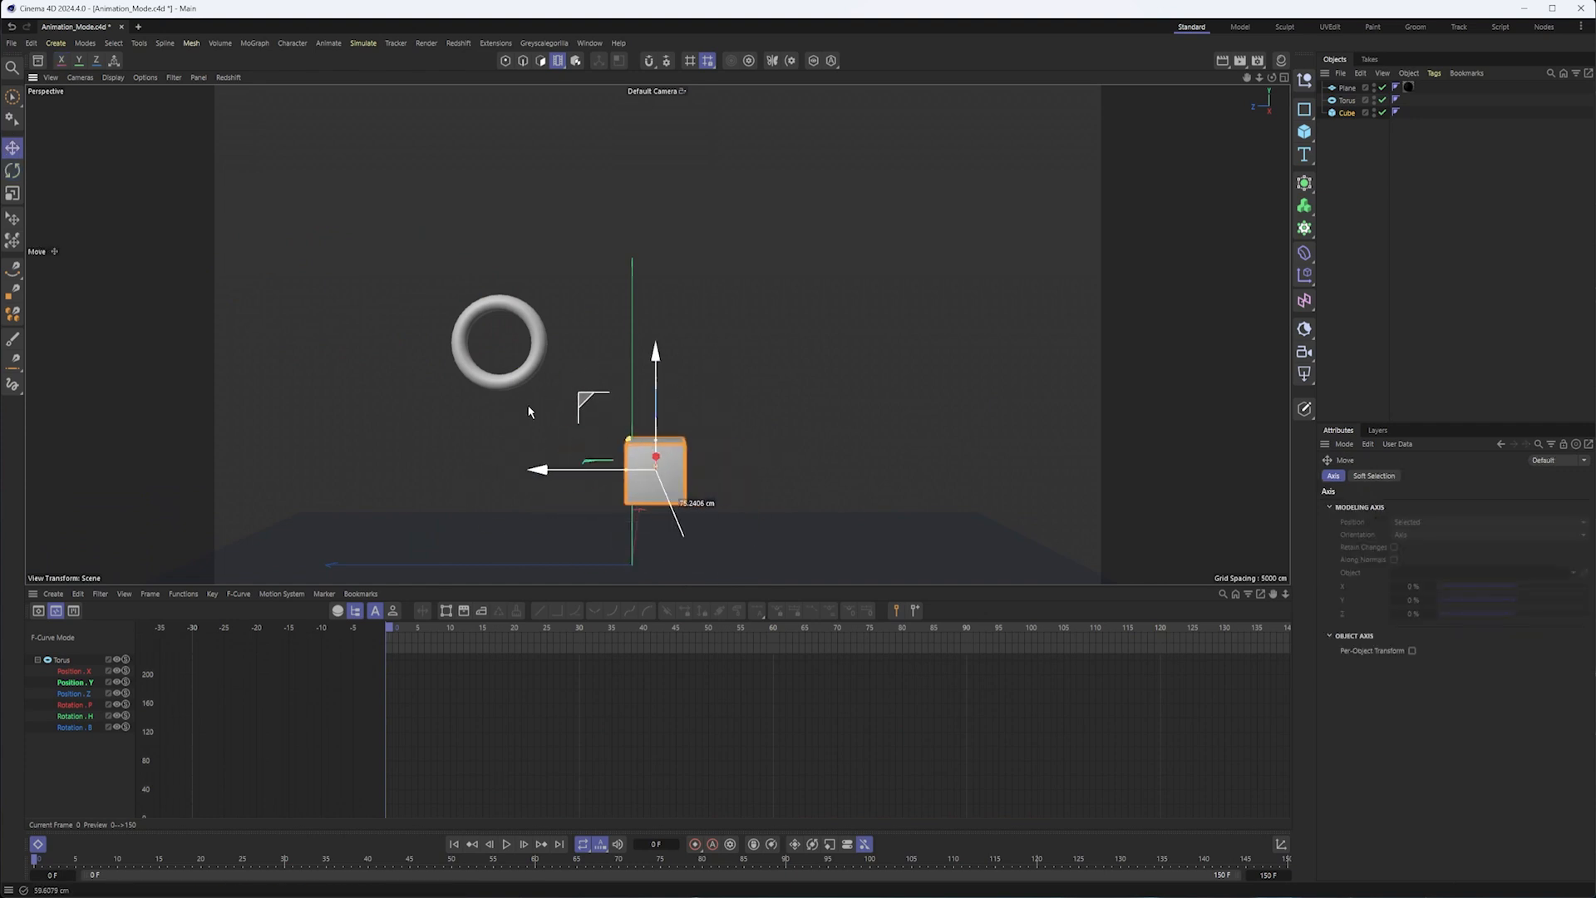
Choose Object in the mode dropdown, hiding the torus path and returning to the cube
left_click(15, 193)
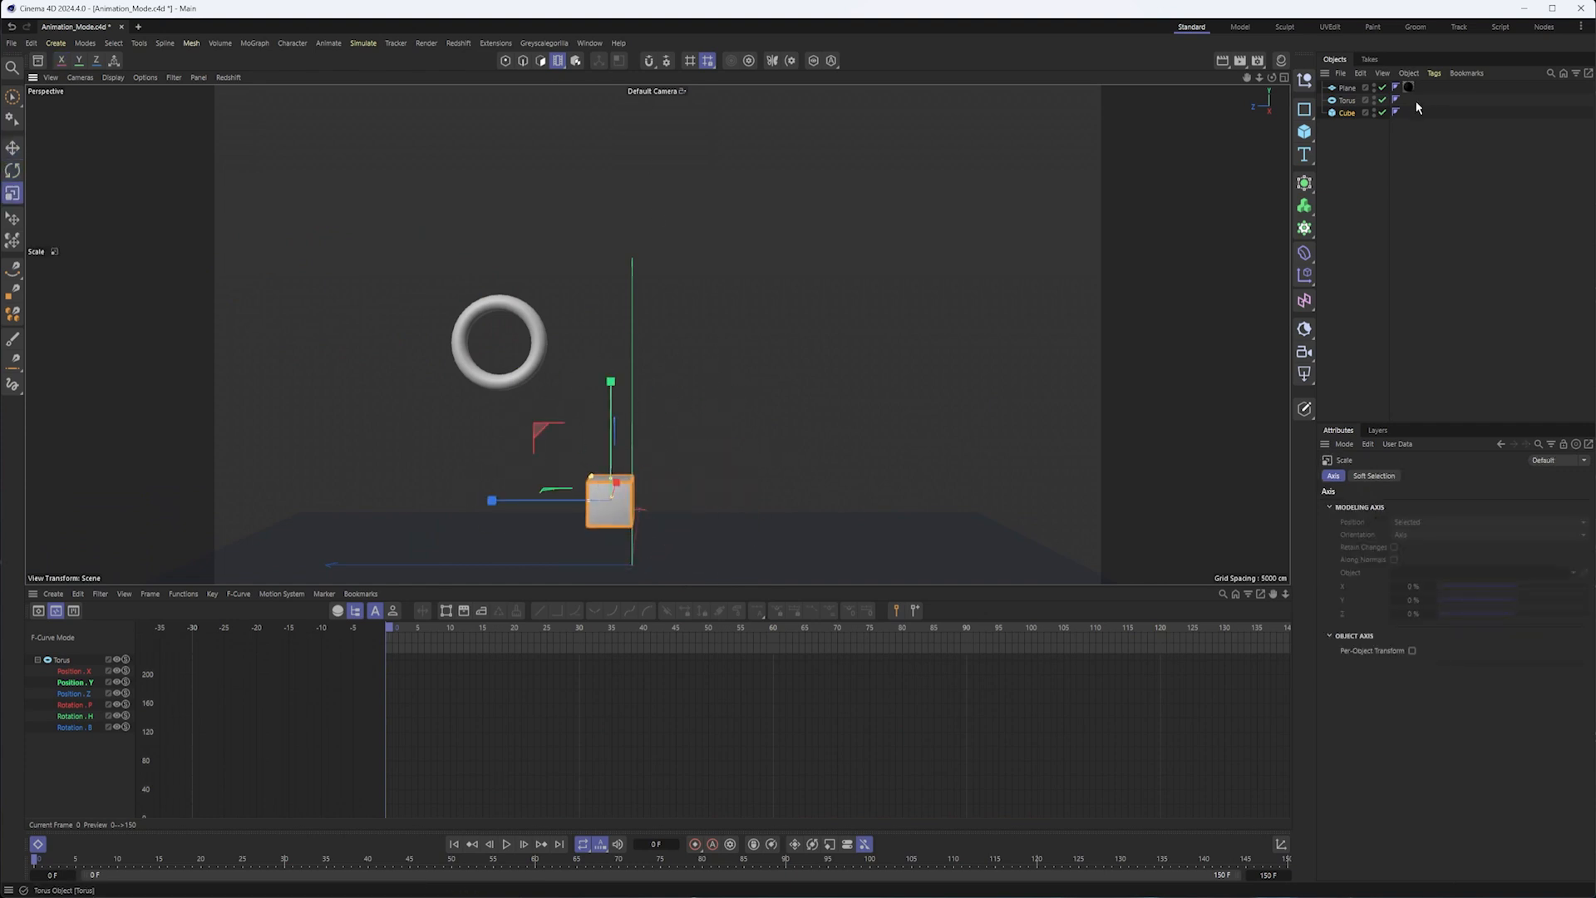
left_click(1347, 113)
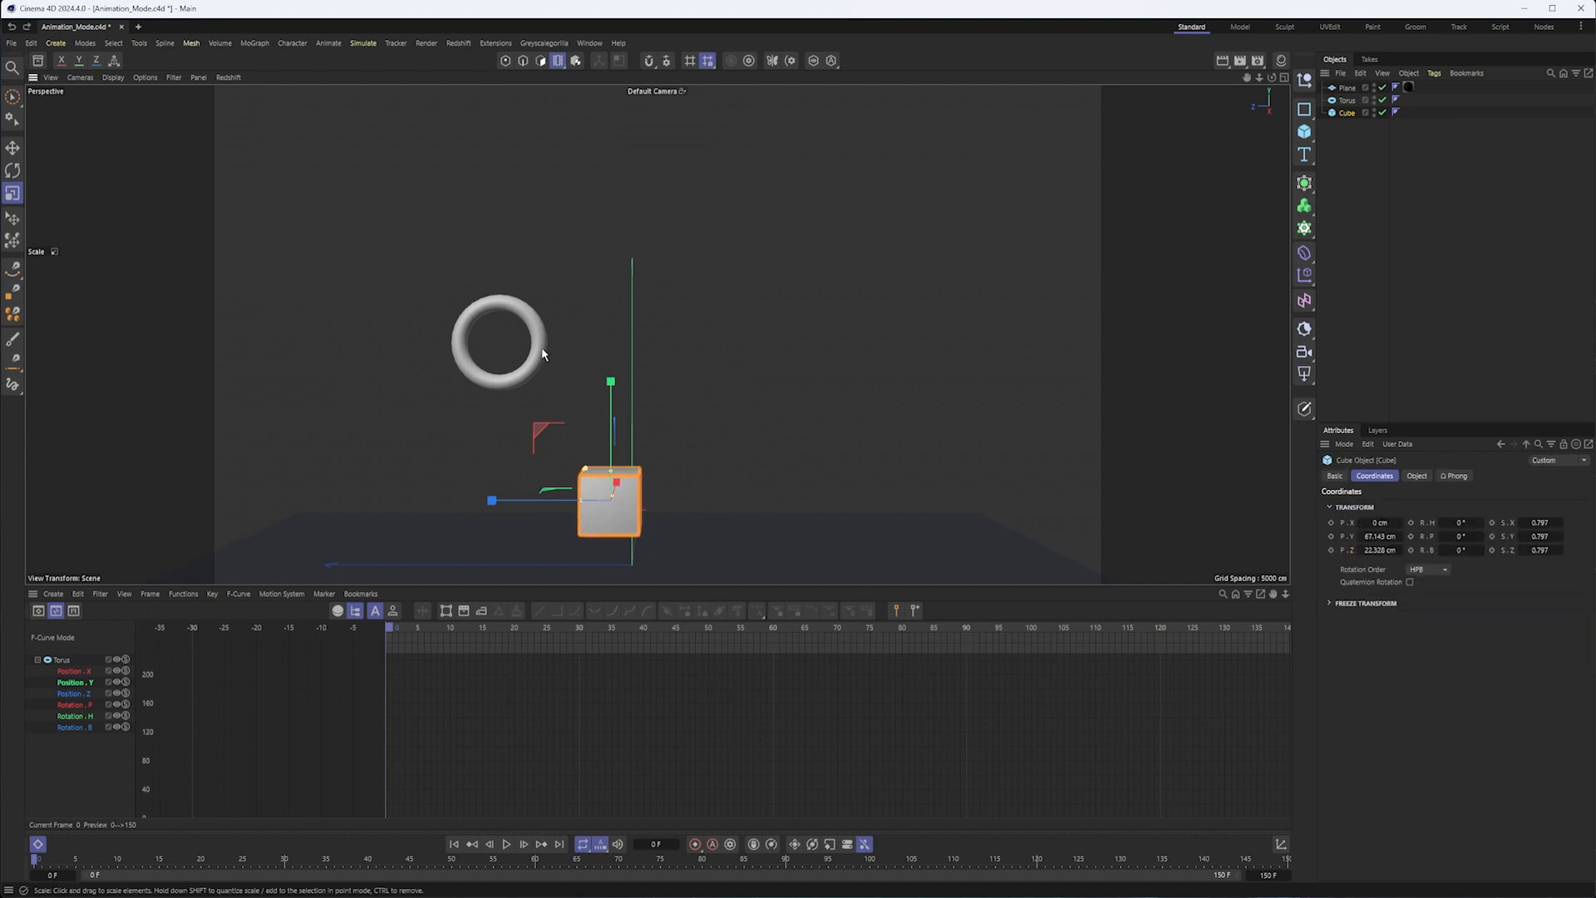
left_click(558, 62)
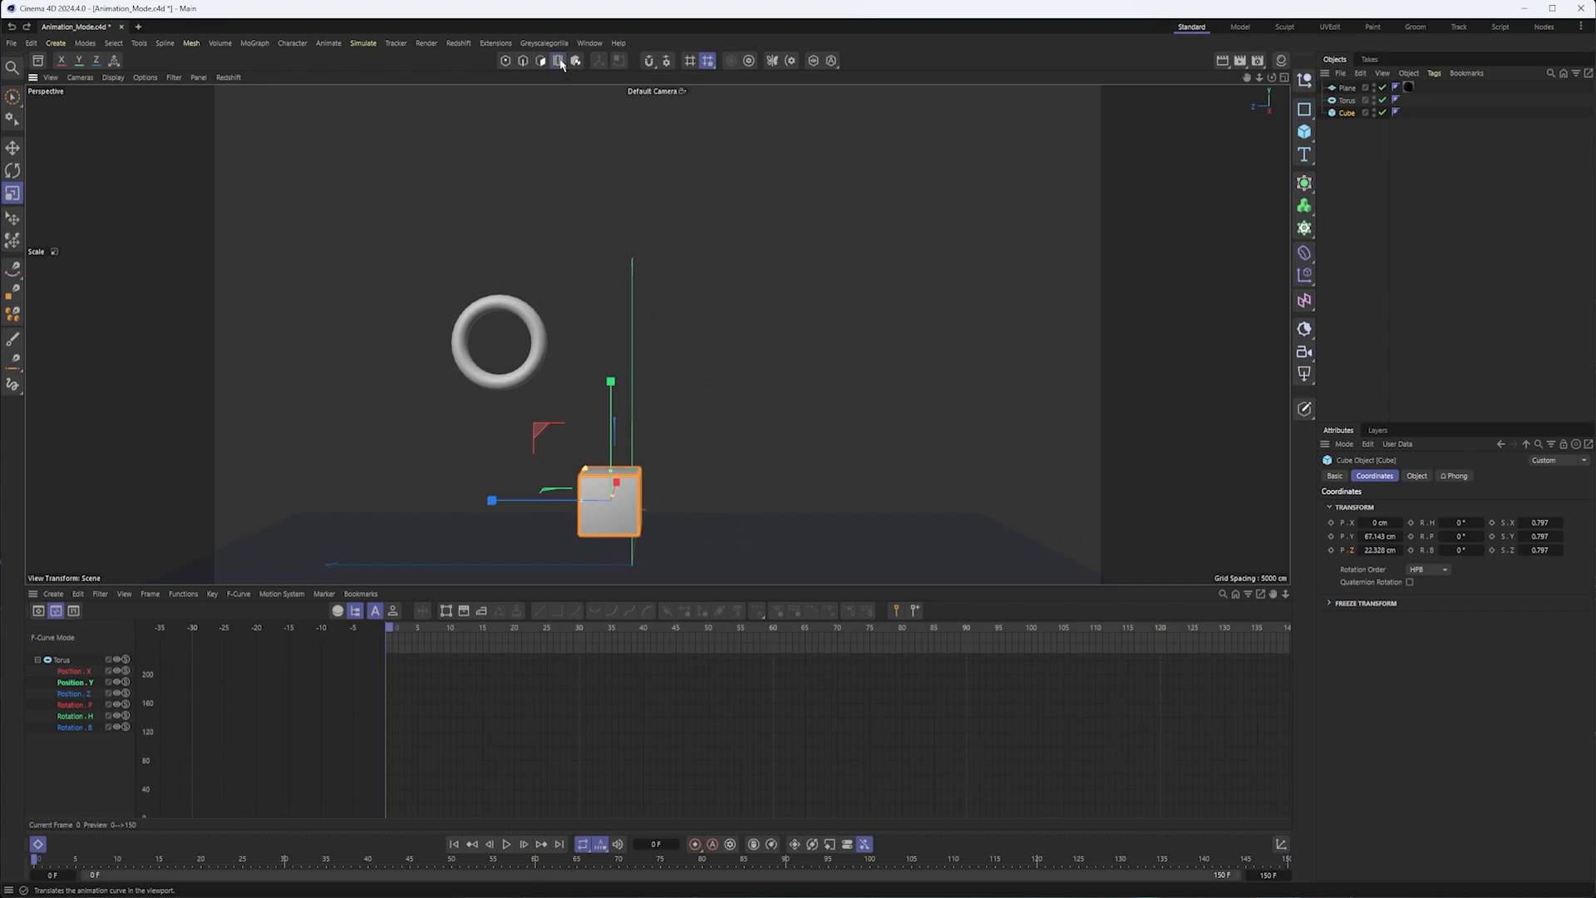
left_click(559, 59)
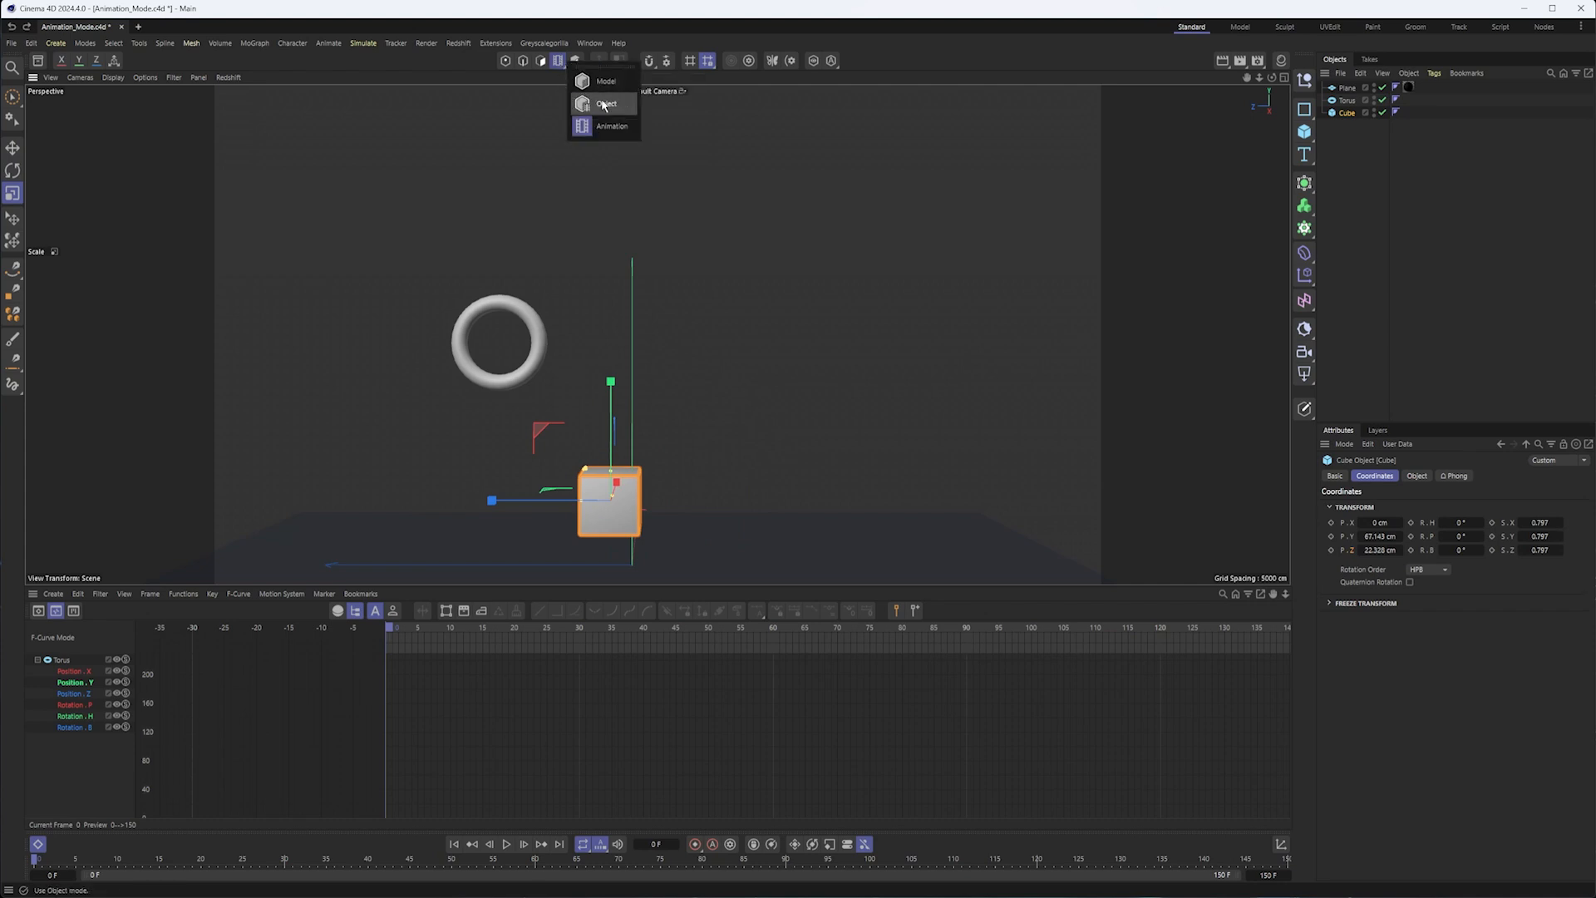
left_click(607, 103)
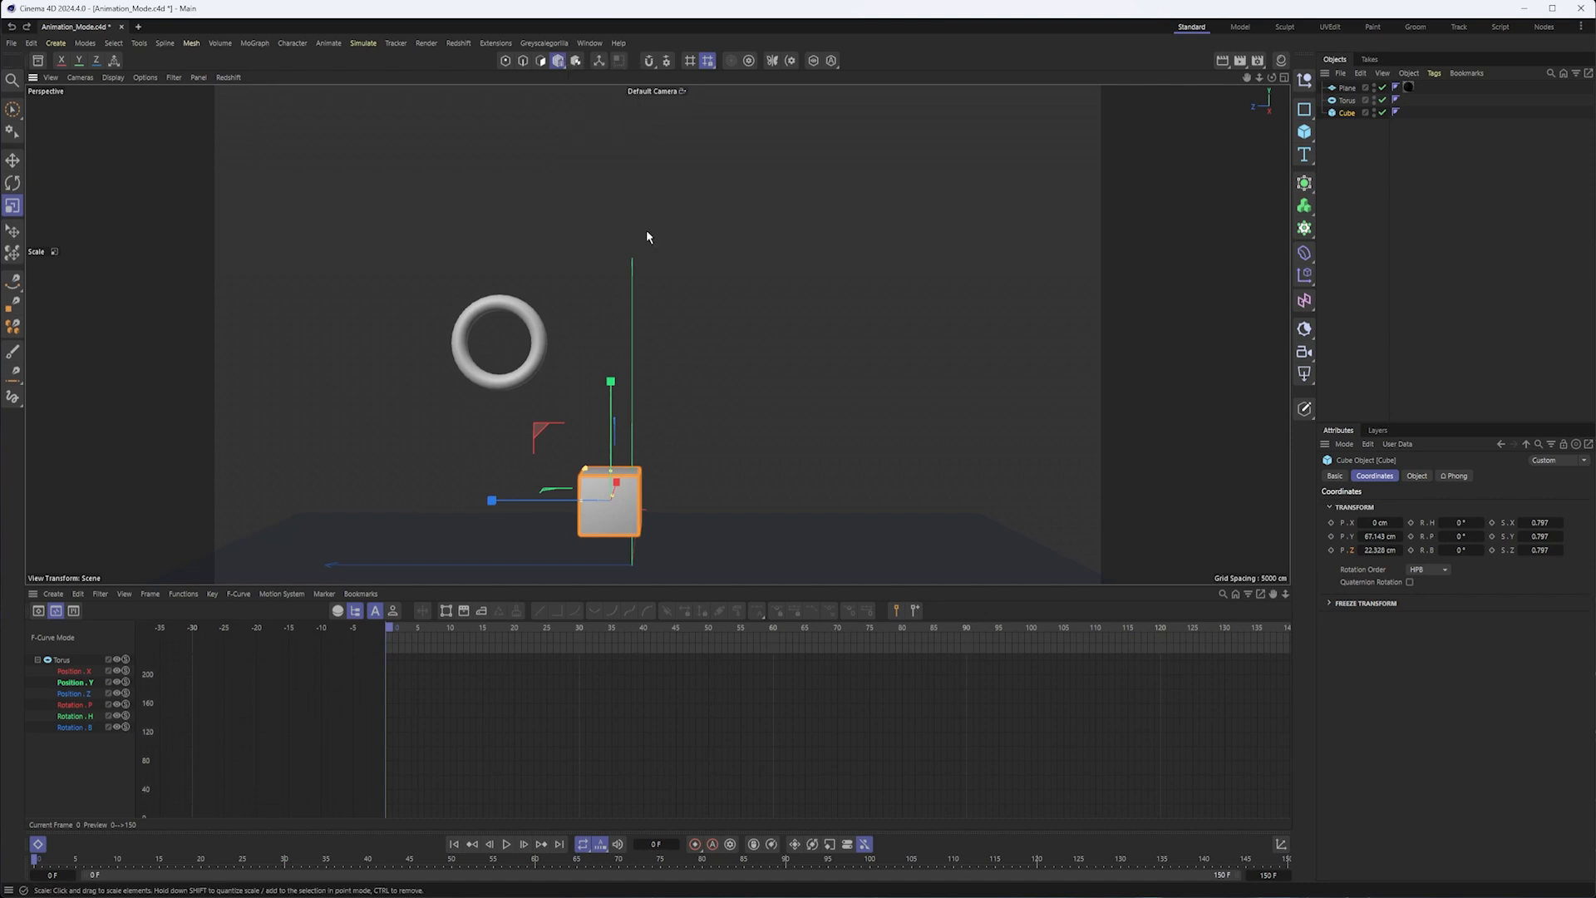
mouse_move(723, 266)
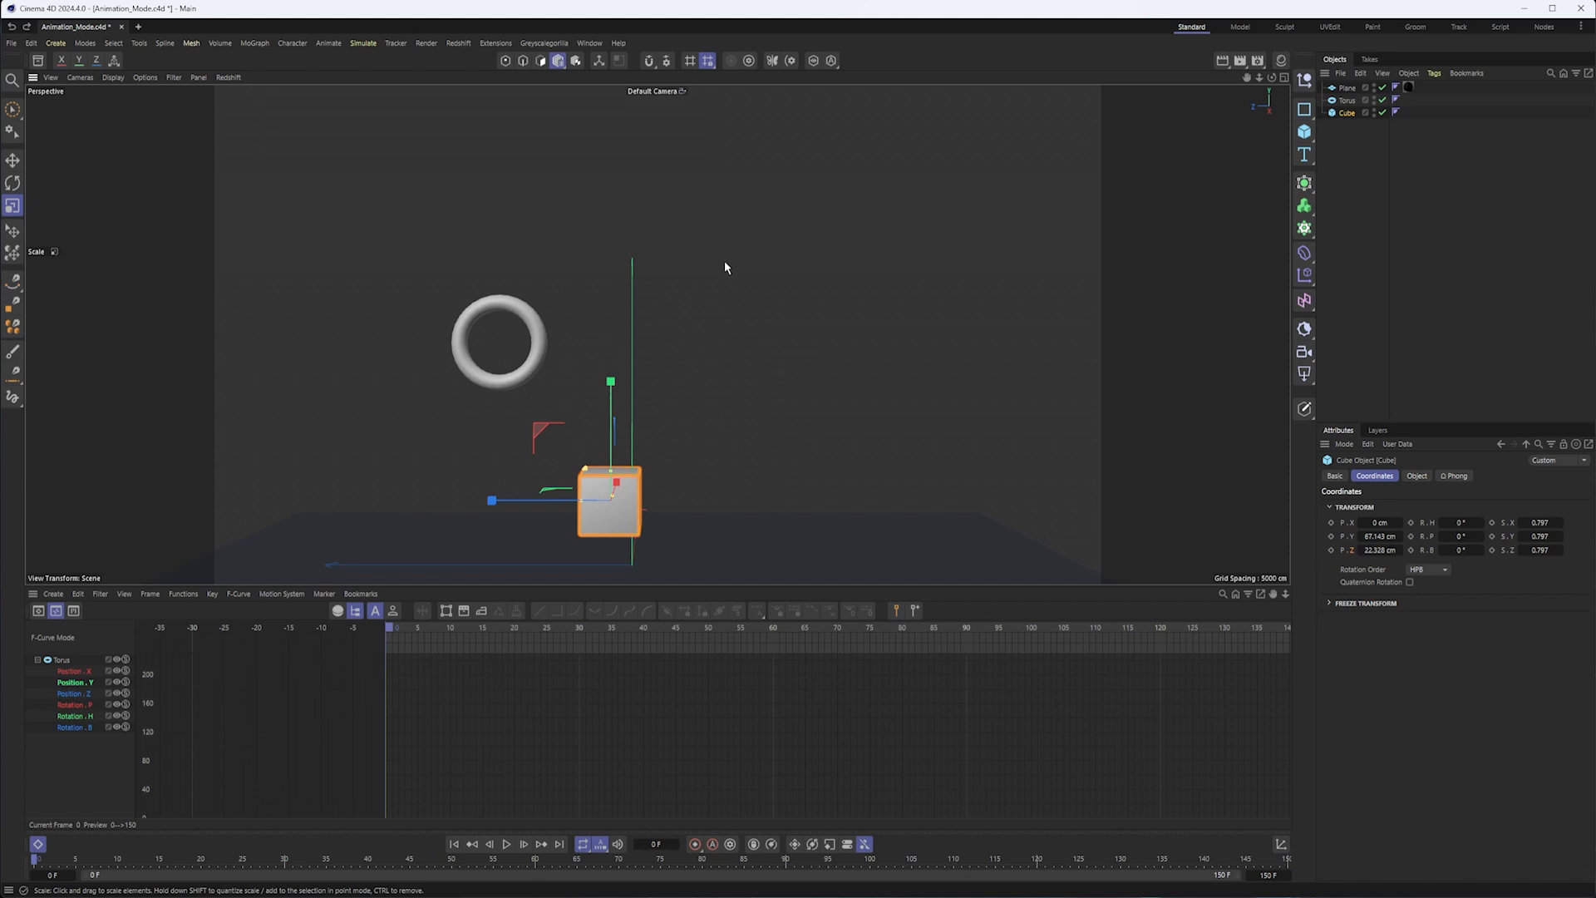
mouse_move(746, 269)
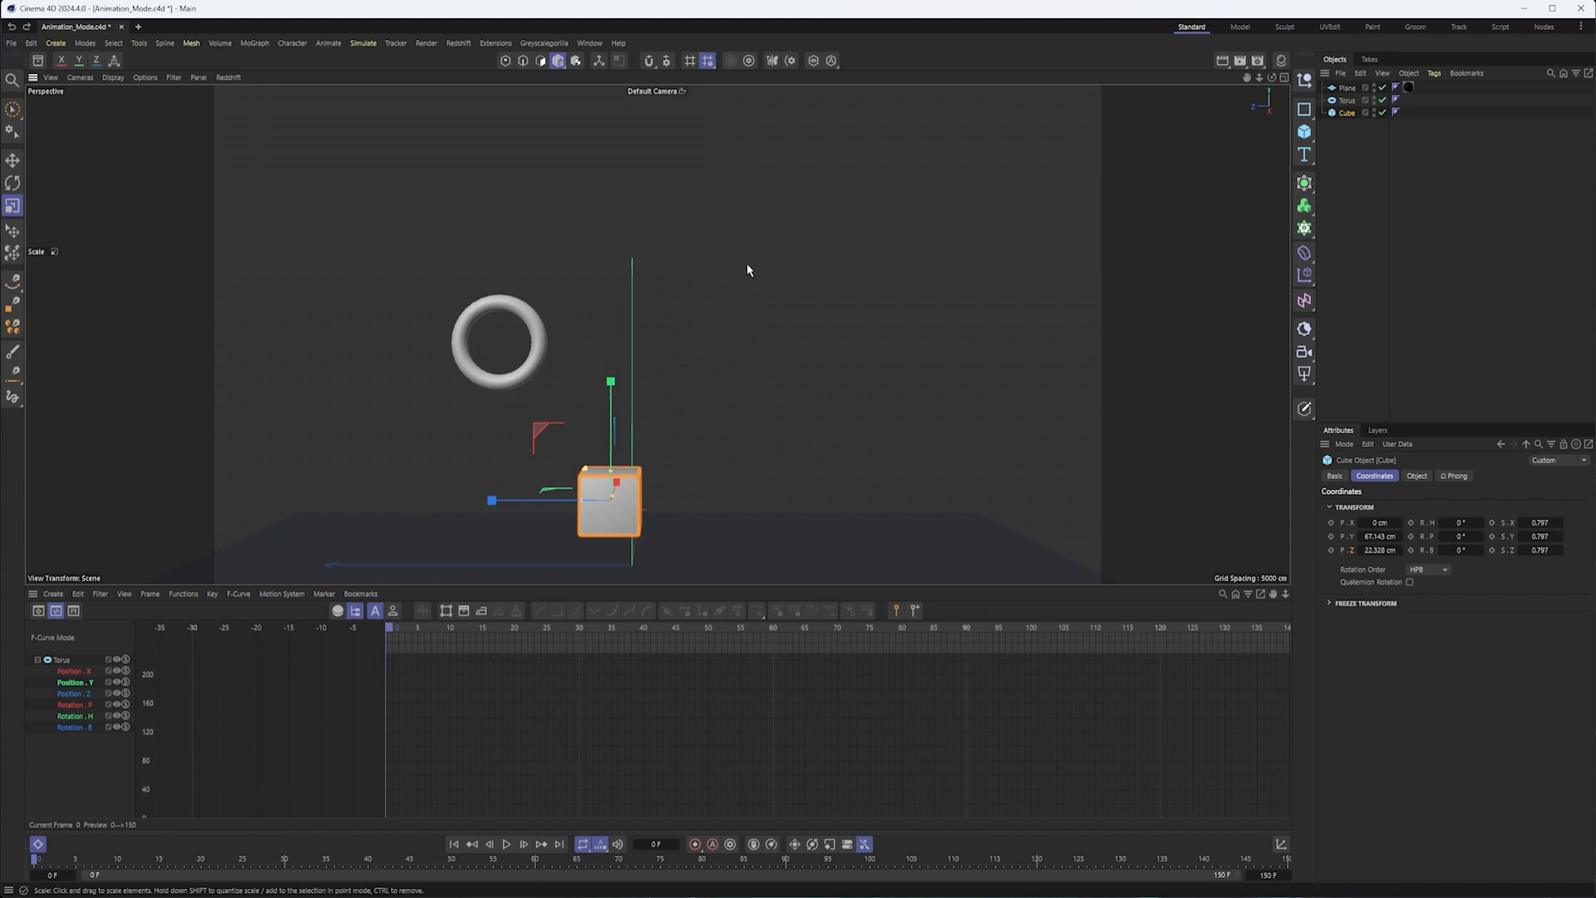